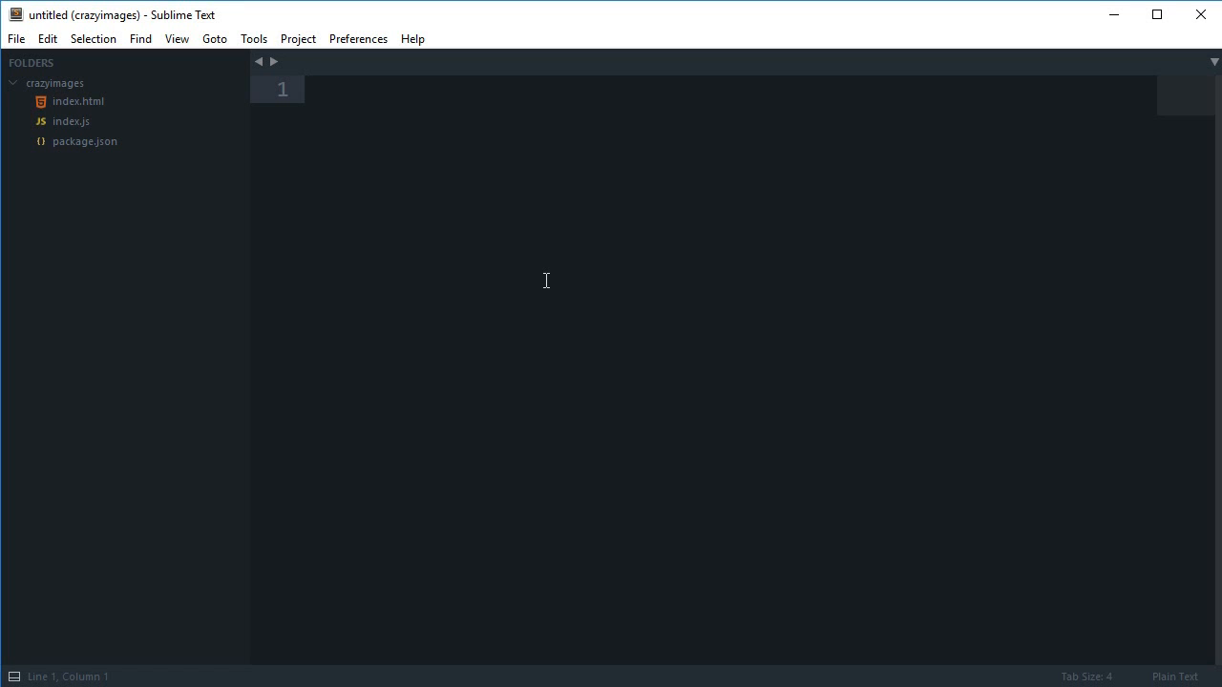
Step: Move the app window by its header, open the Electron intro image, and apply Brightness
{"action": "left_click", "coordinate": [309, 89]}
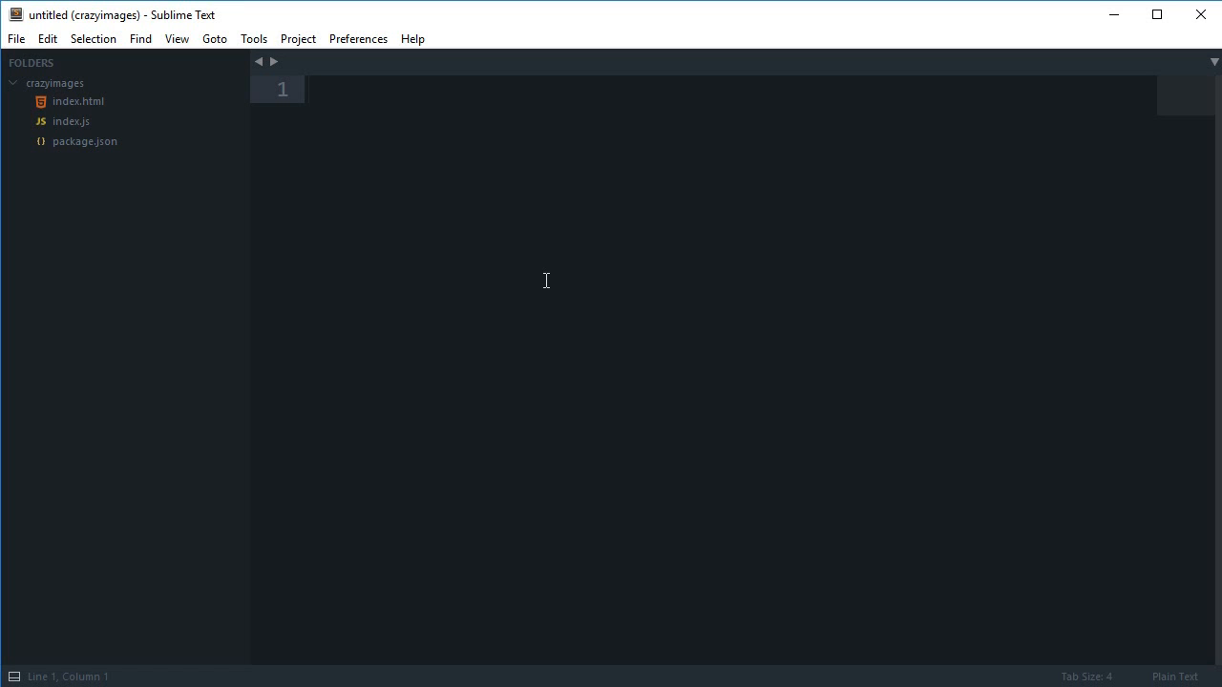
{"action": "mouse_move", "coordinate": [1151, 183]}
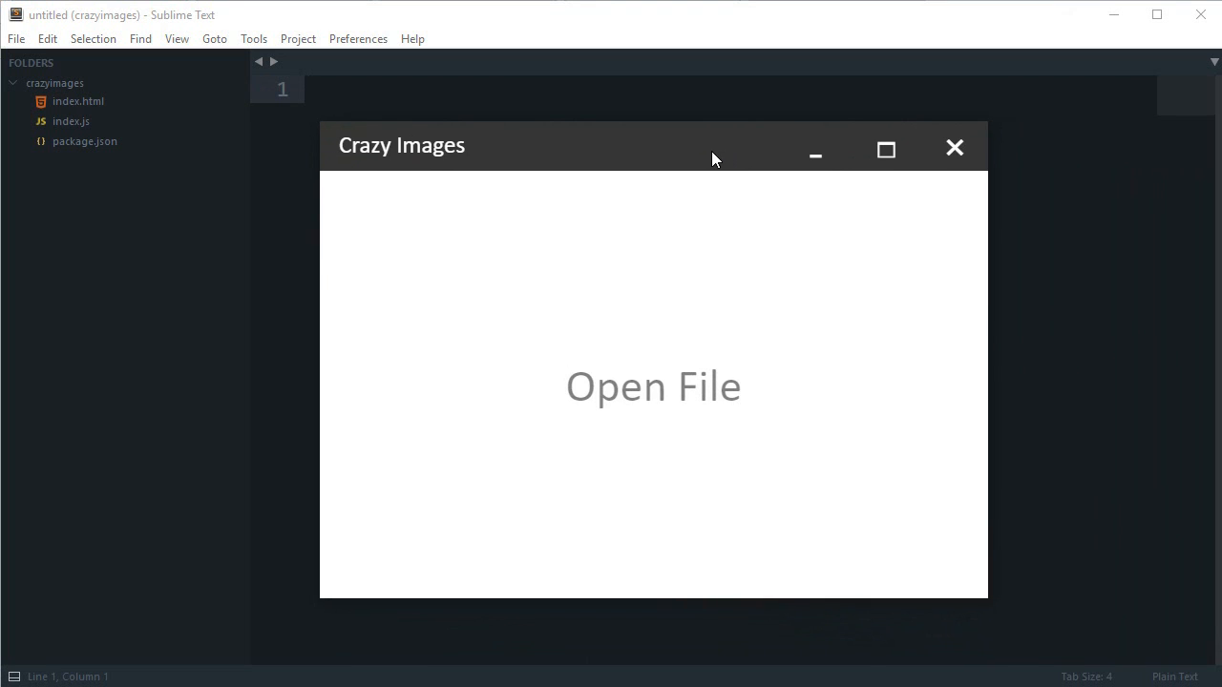
{"action": "left_click_drag", "start_coordinate": [715, 158], "coordinate": [656, 144]}
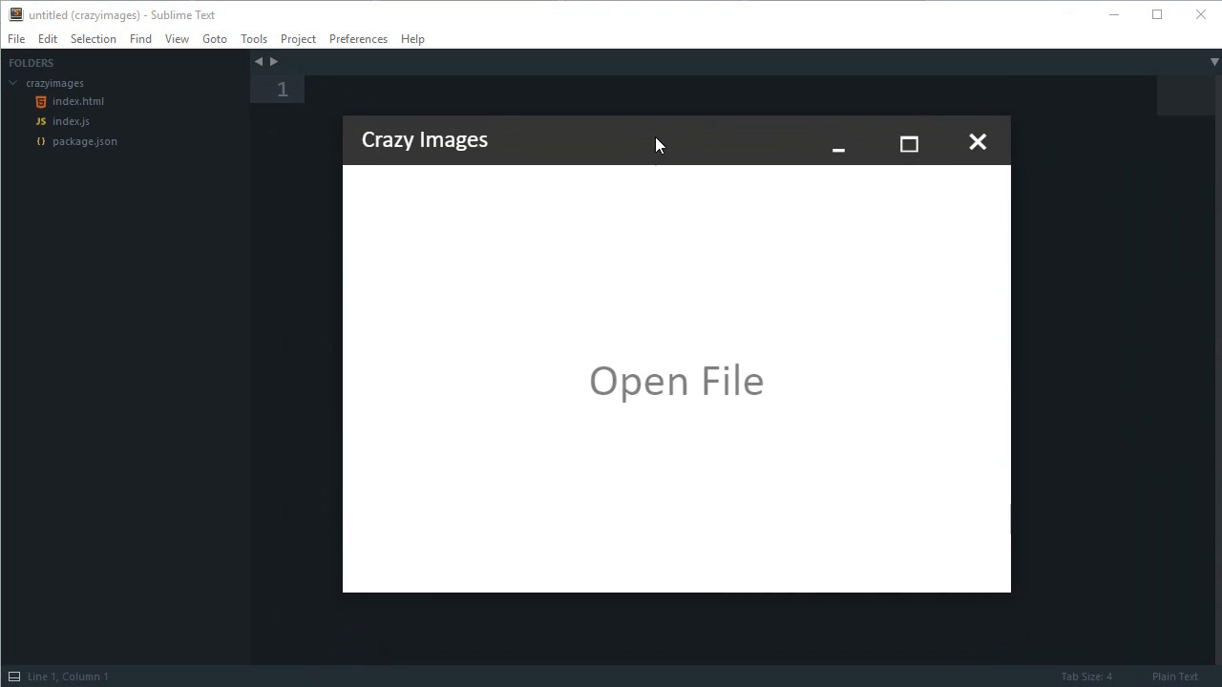
{"action": "mouse_move", "coordinate": [676, 381]}
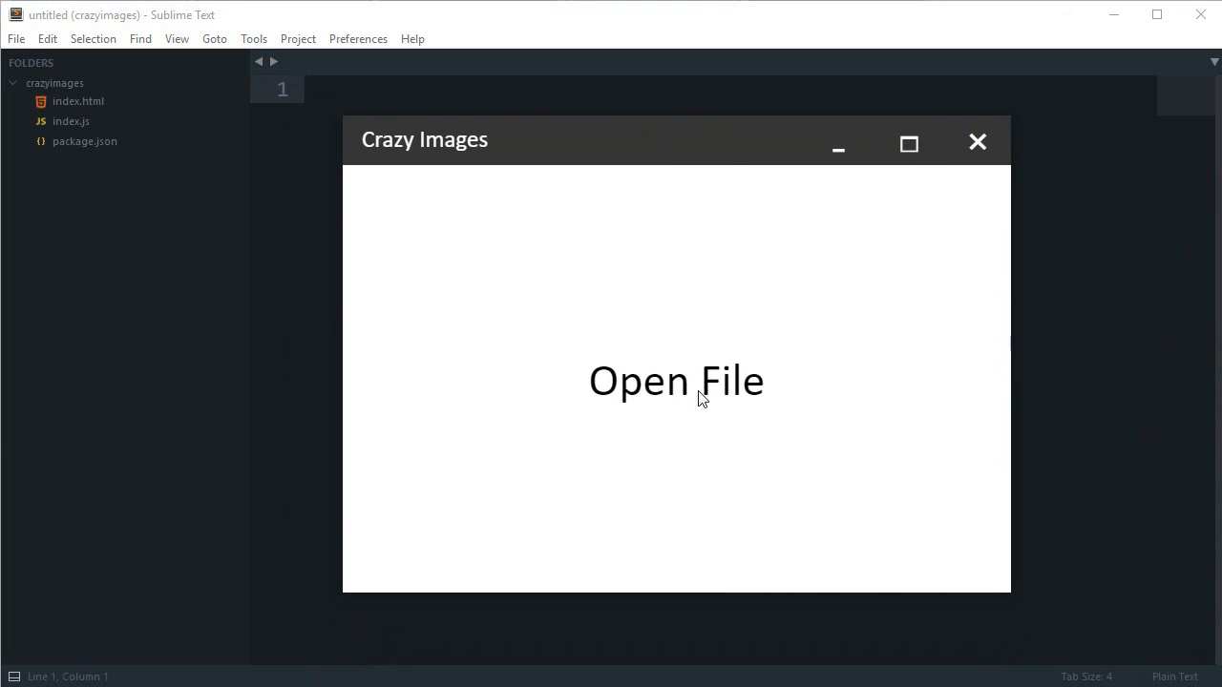
{"action": "left_click", "coordinate": [676, 381]}
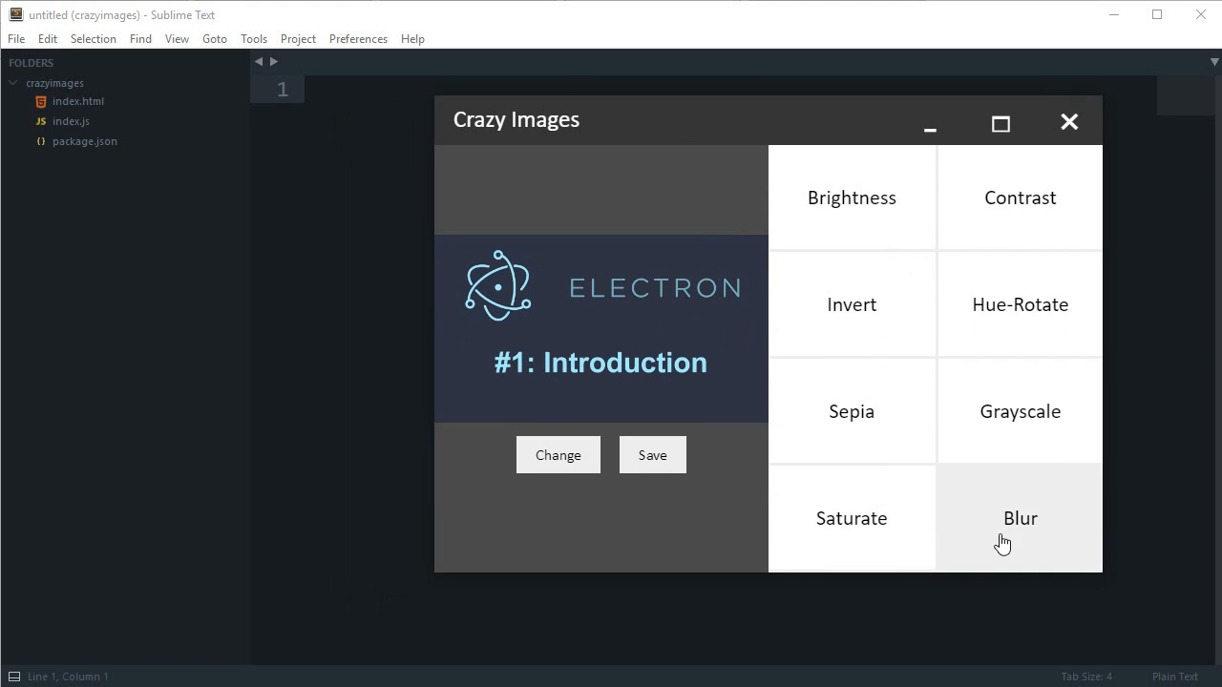
{"action": "left_click", "coordinate": [851, 198]}
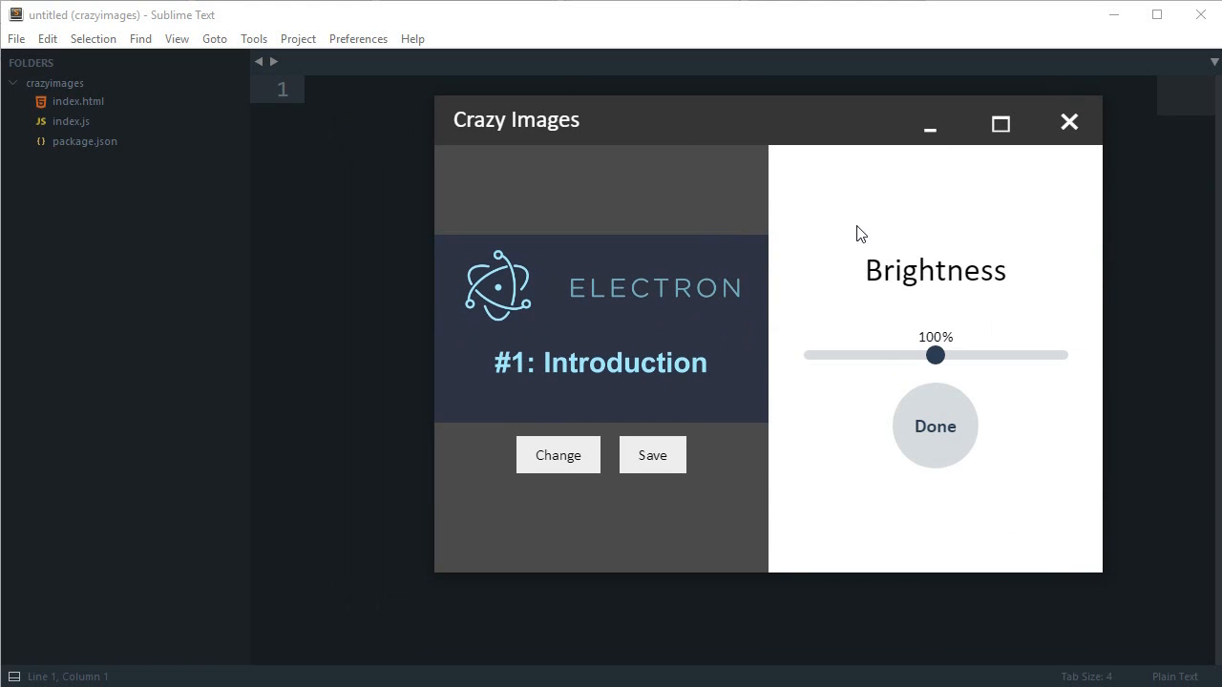
{"action": "left_click", "coordinate": [934, 426]}
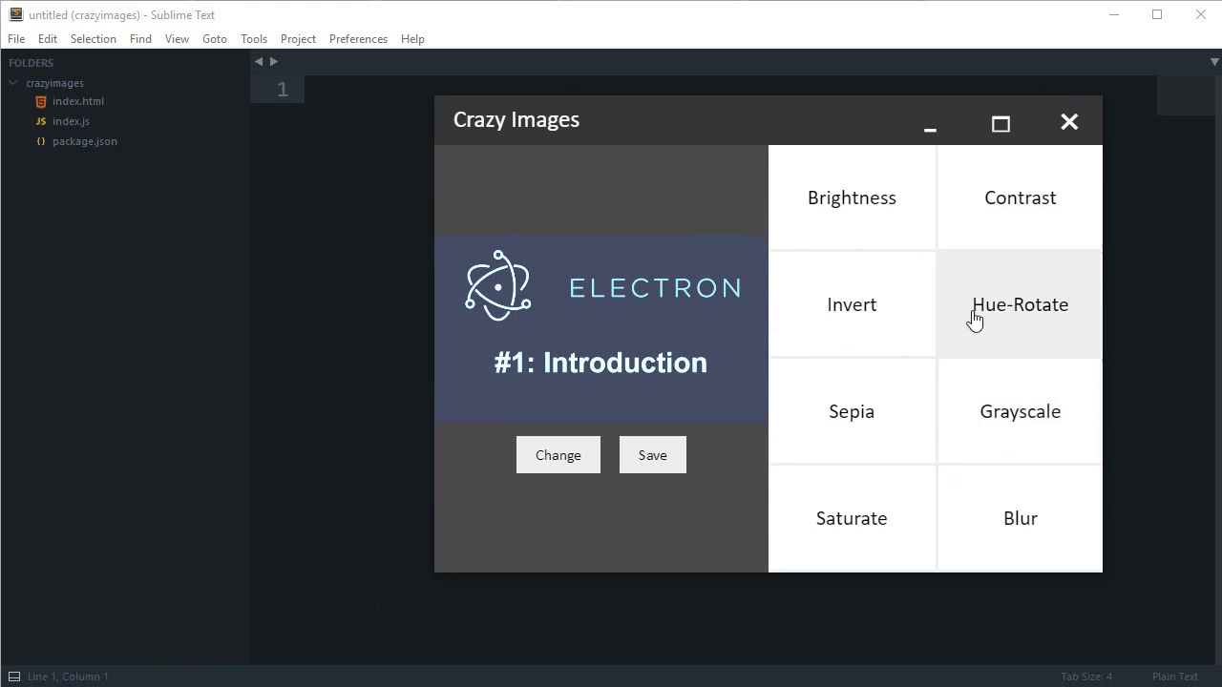
Step: Apply Grayscale at about 39 percent, then drag the window aside by its header
{"action": "left_click", "coordinate": [1019, 305]}
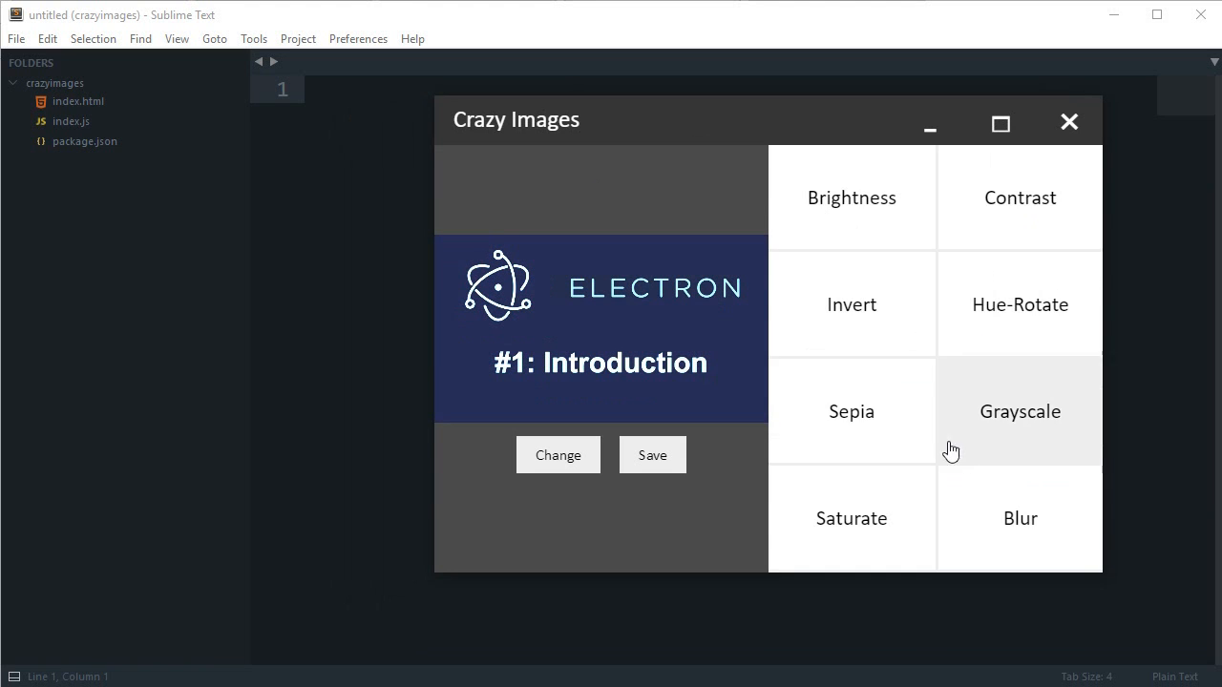
{"action": "left_click", "coordinate": [851, 519]}
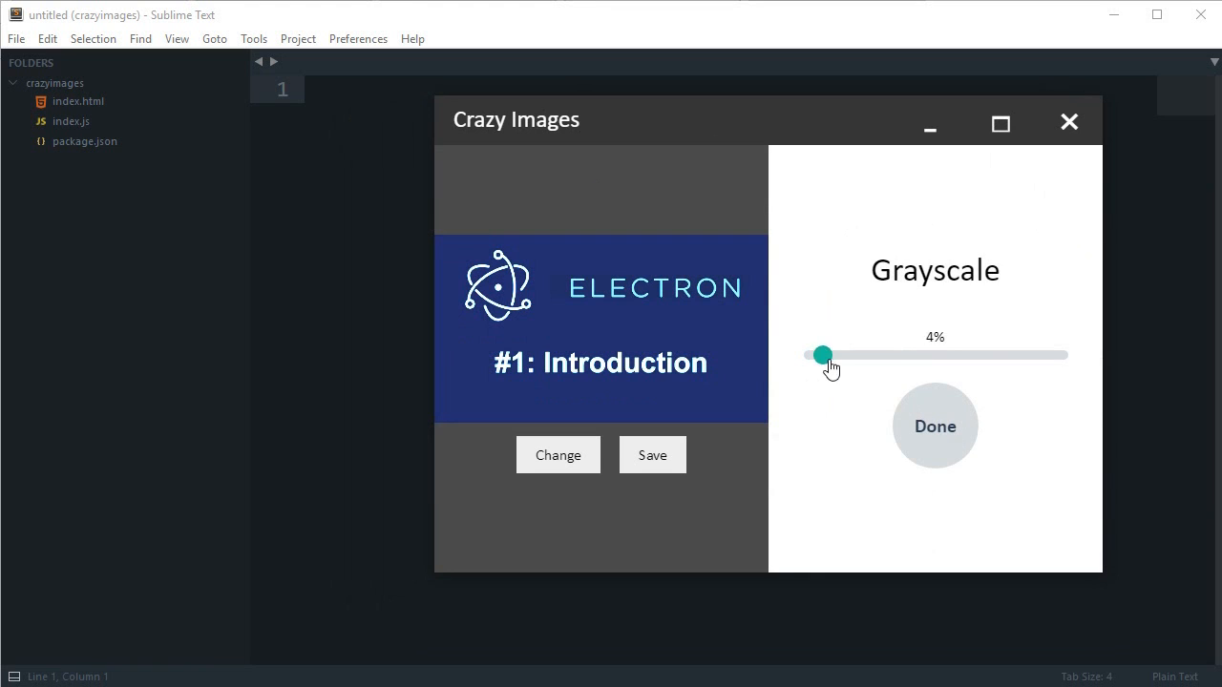
{"action": "left_click_drag", "start_coordinate": [823, 354], "coordinate": [907, 354]}
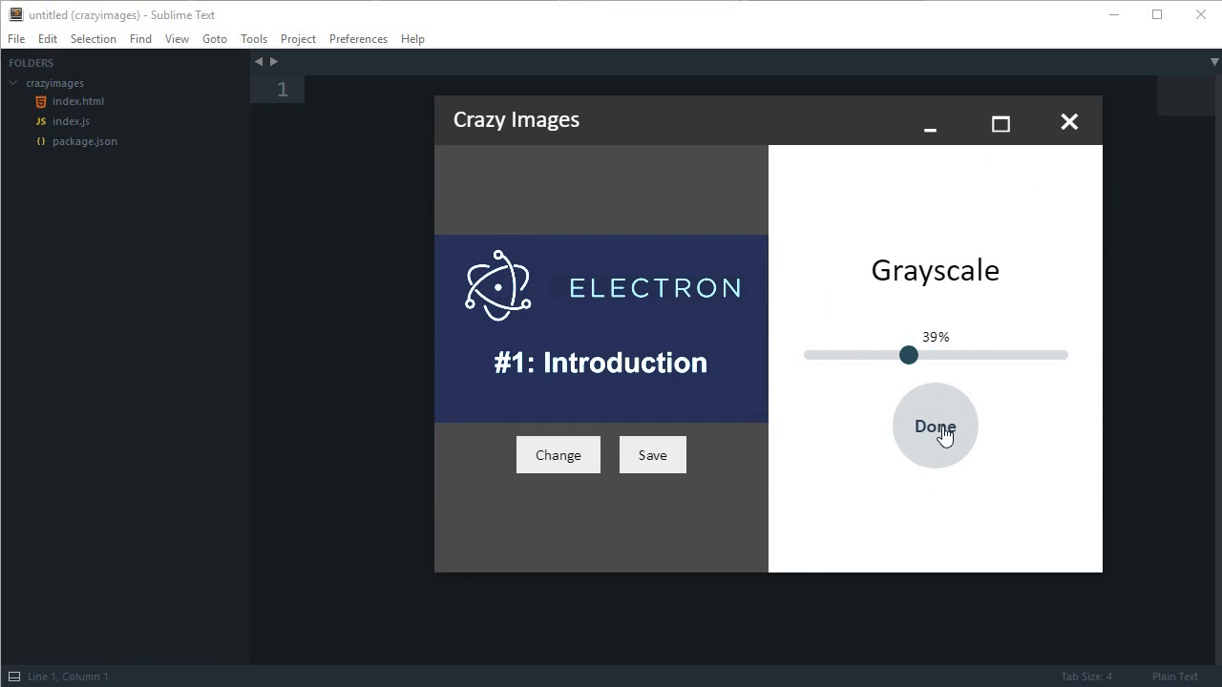
{"action": "left_click_drag", "start_coordinate": [906, 355], "coordinate": [1058, 355]}
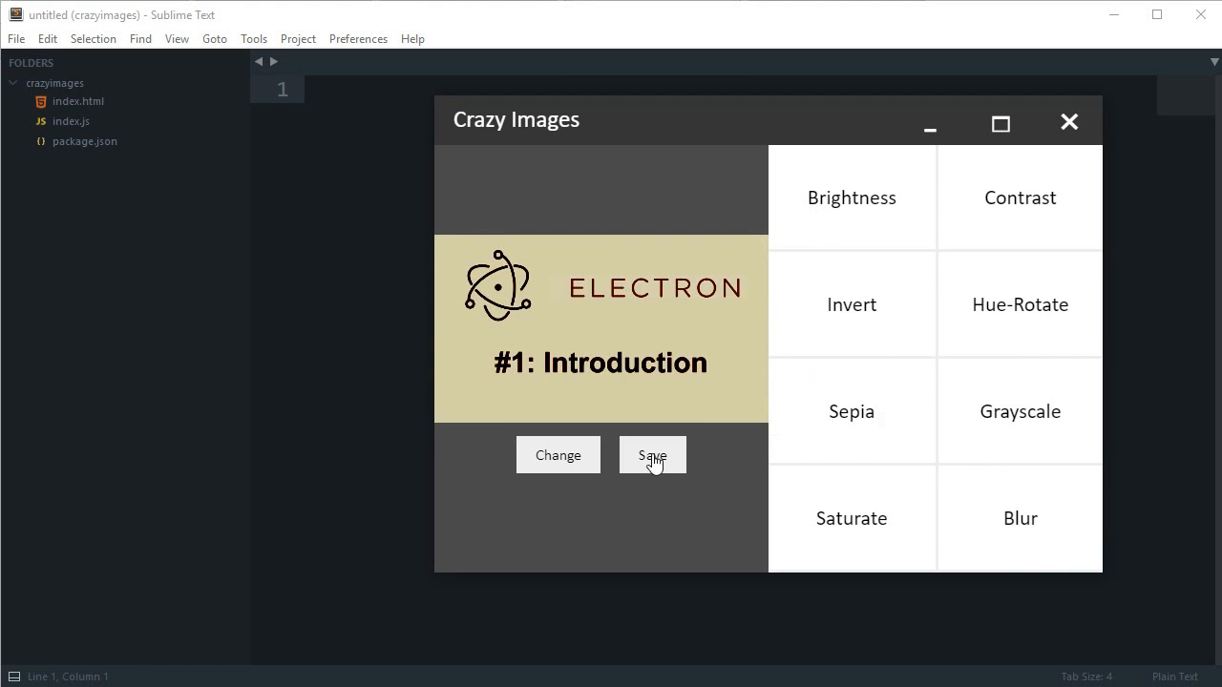
{"action": "mouse_move", "coordinate": [710, 148]}
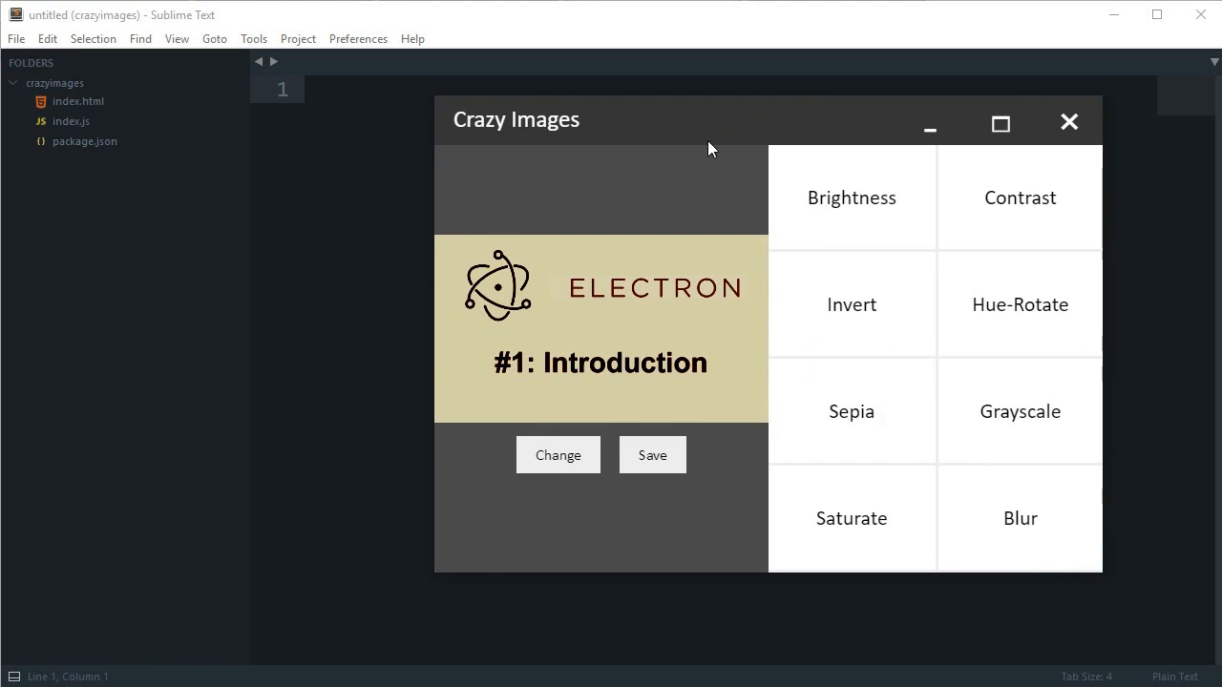
{"action": "left_click_drag", "start_coordinate": [711, 119], "coordinate": [1108, 152]}
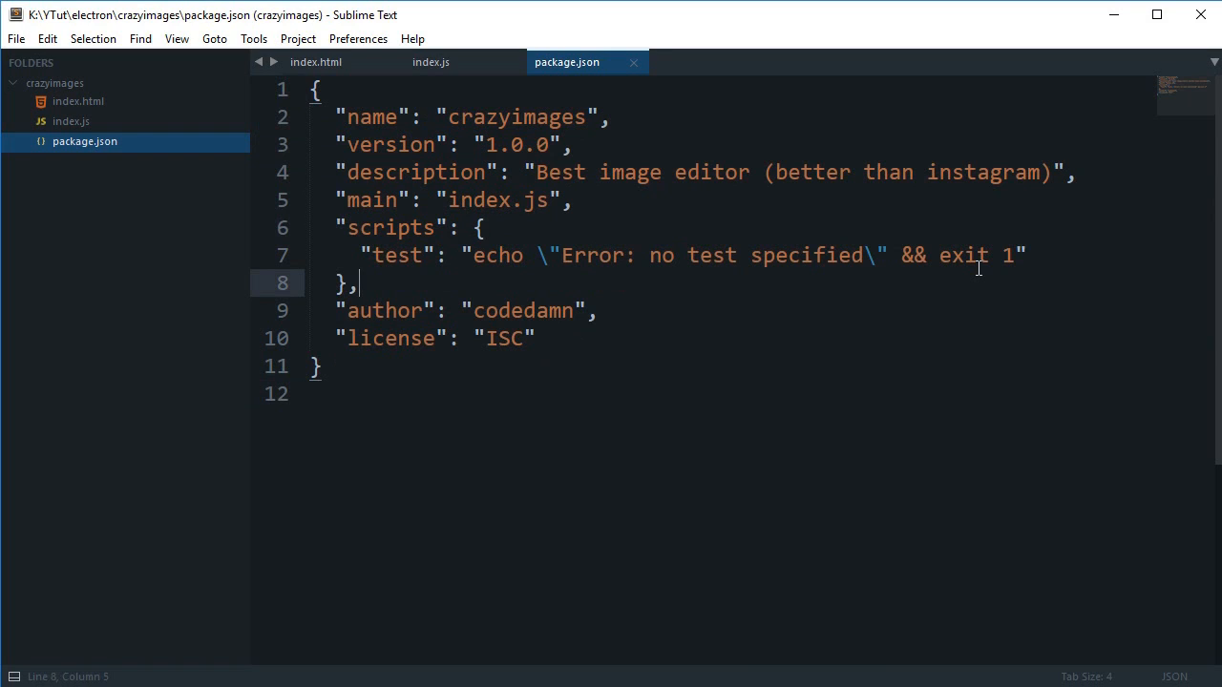
Step: Open index.html, index.js and package.json from the sidebar and switch between their tabs
{"action": "left_click", "coordinate": [535, 338]}
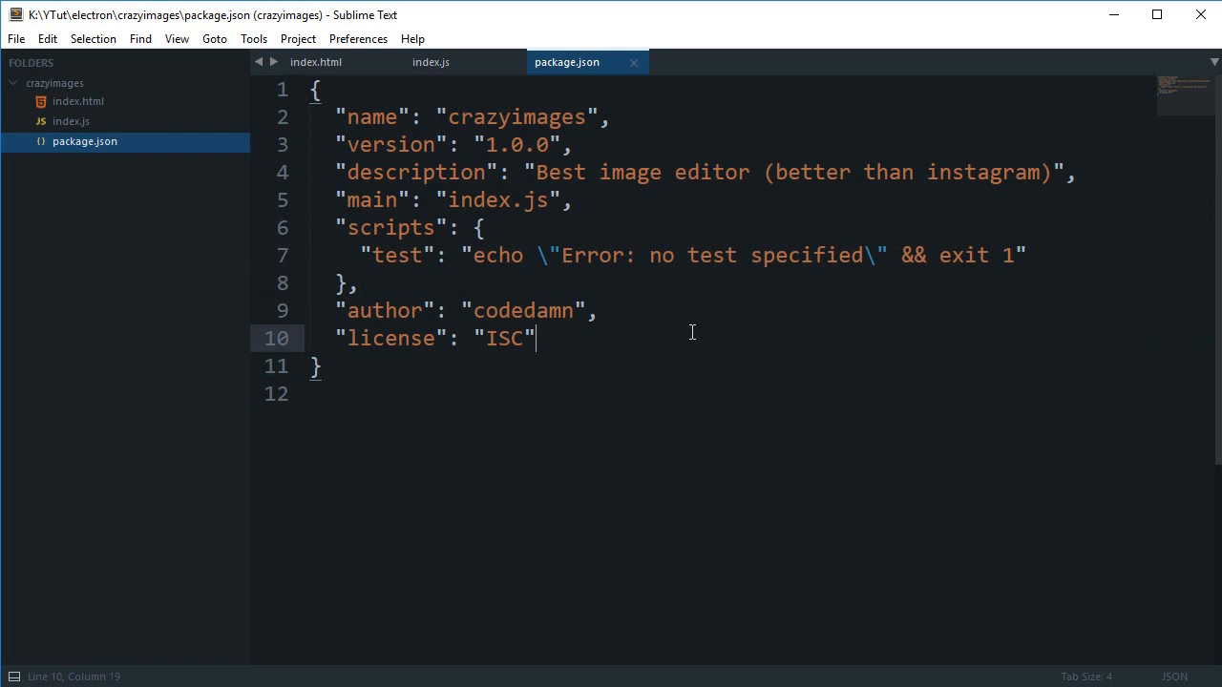
{"action": "left_click", "coordinate": [431, 61]}
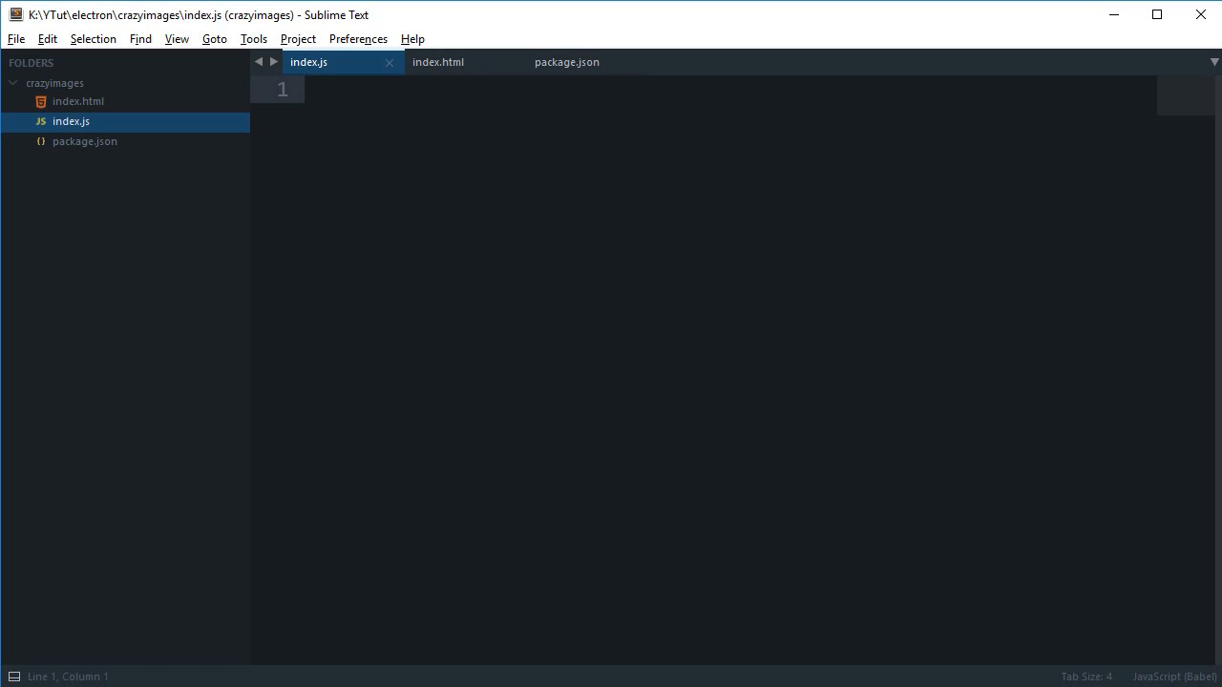
Step: Write the import line const {BrowserWindow, app} = require('electron') in index.js
{"action": "type", "text": "const {B}"}
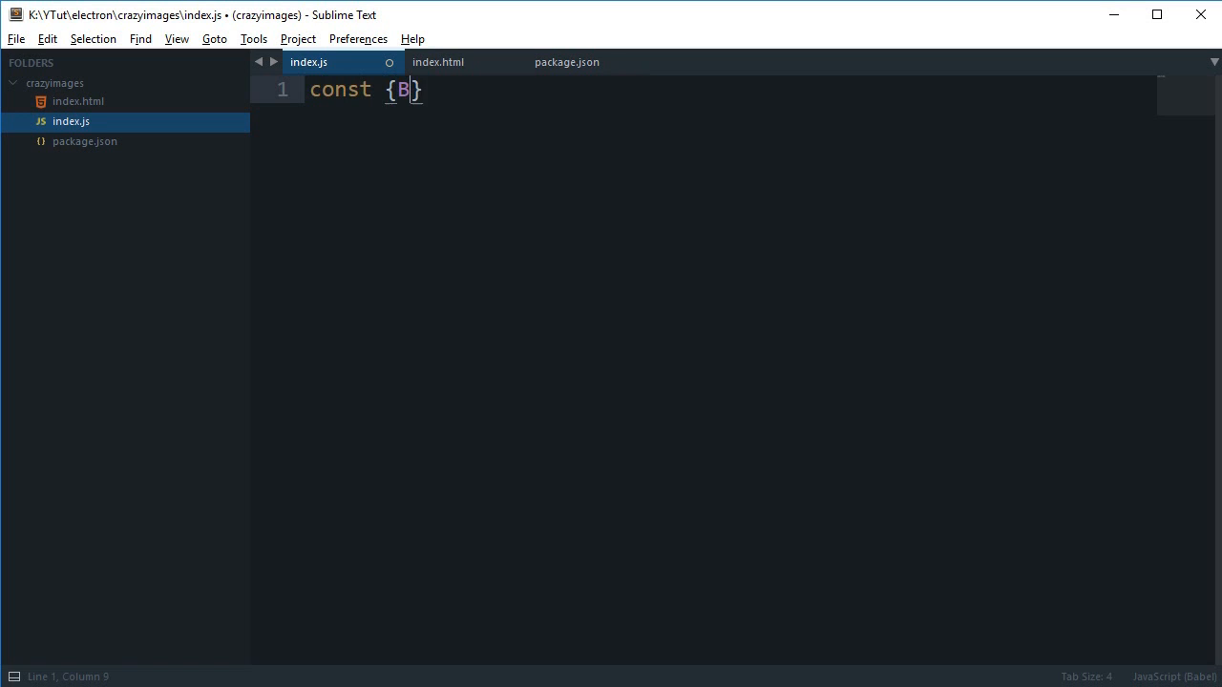
{"action": "type", "text": "rowserWindow, a"}
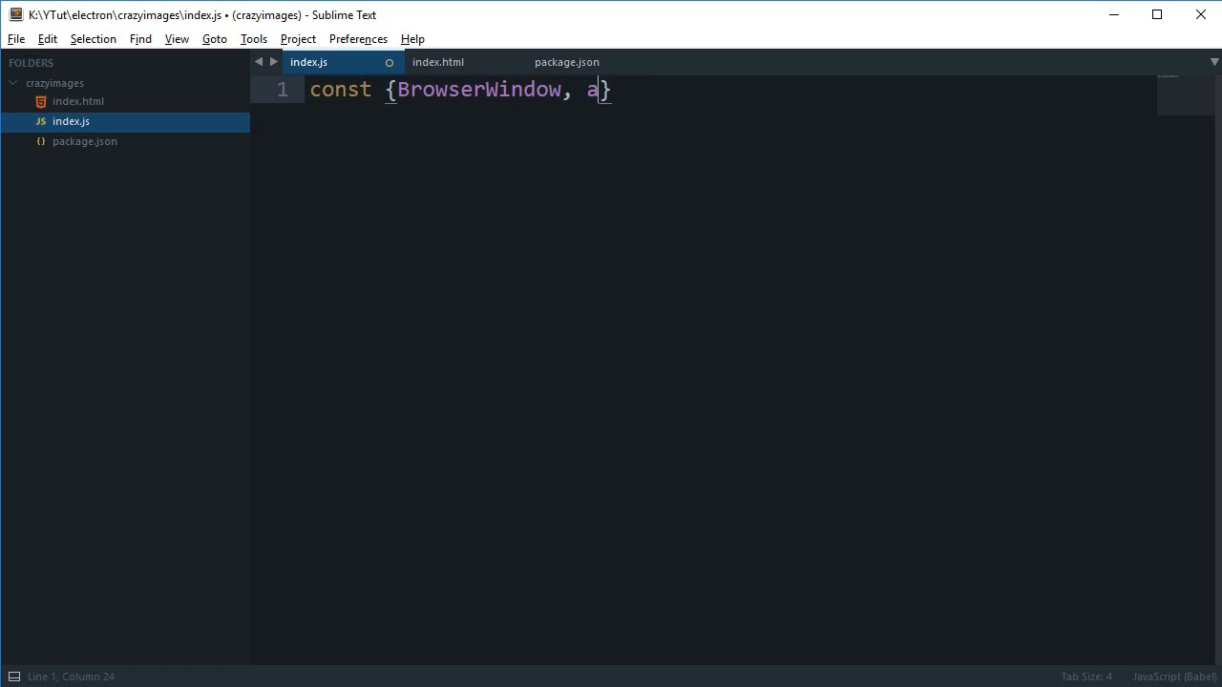
{"action": "type", "text": "pp} = require()"}
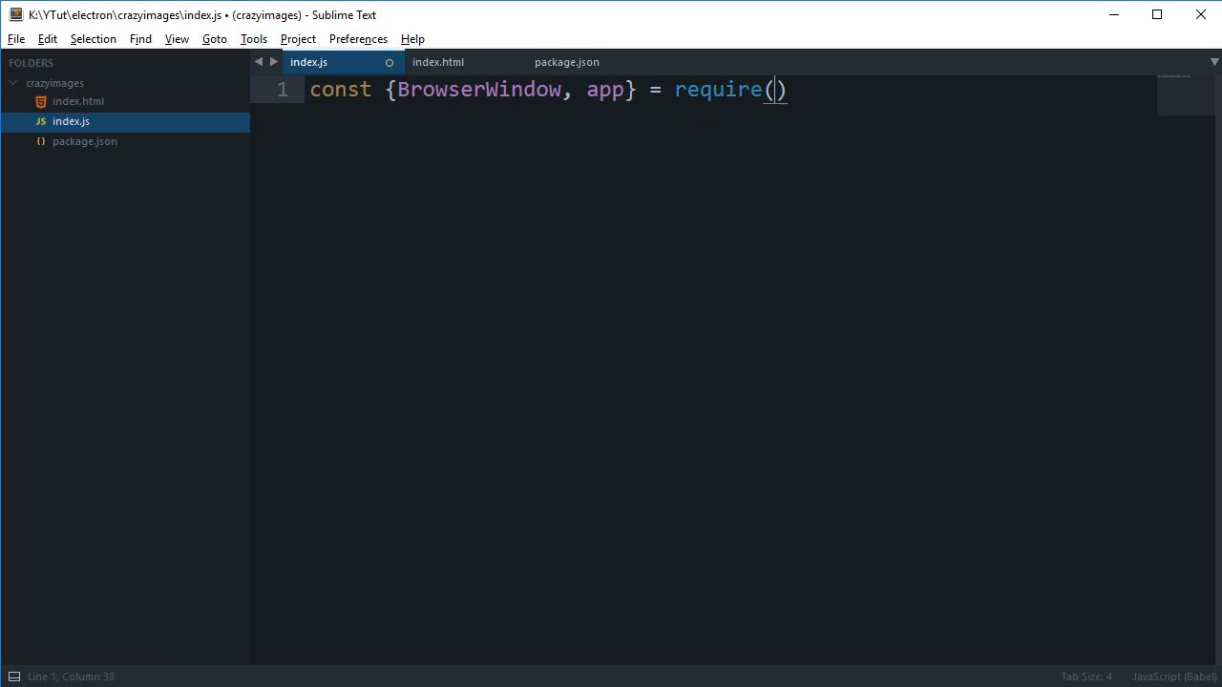
{"action": "type", "text": "'electorng'"}
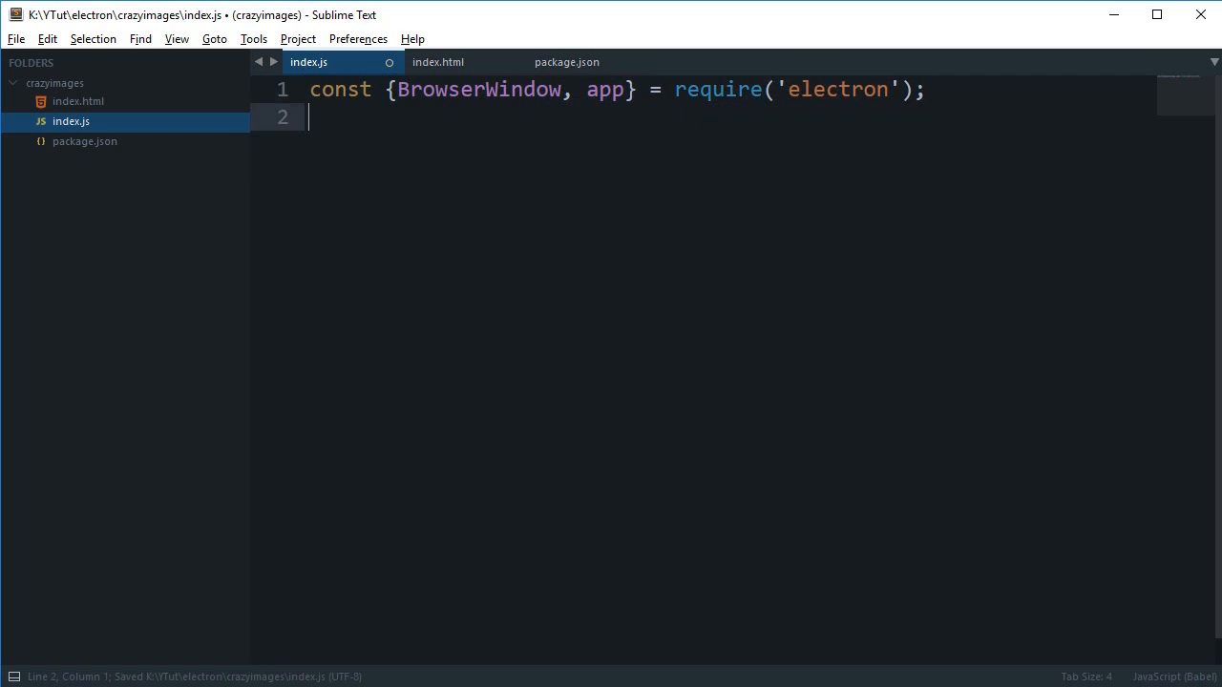
{"action": "key", "text": "enter"}
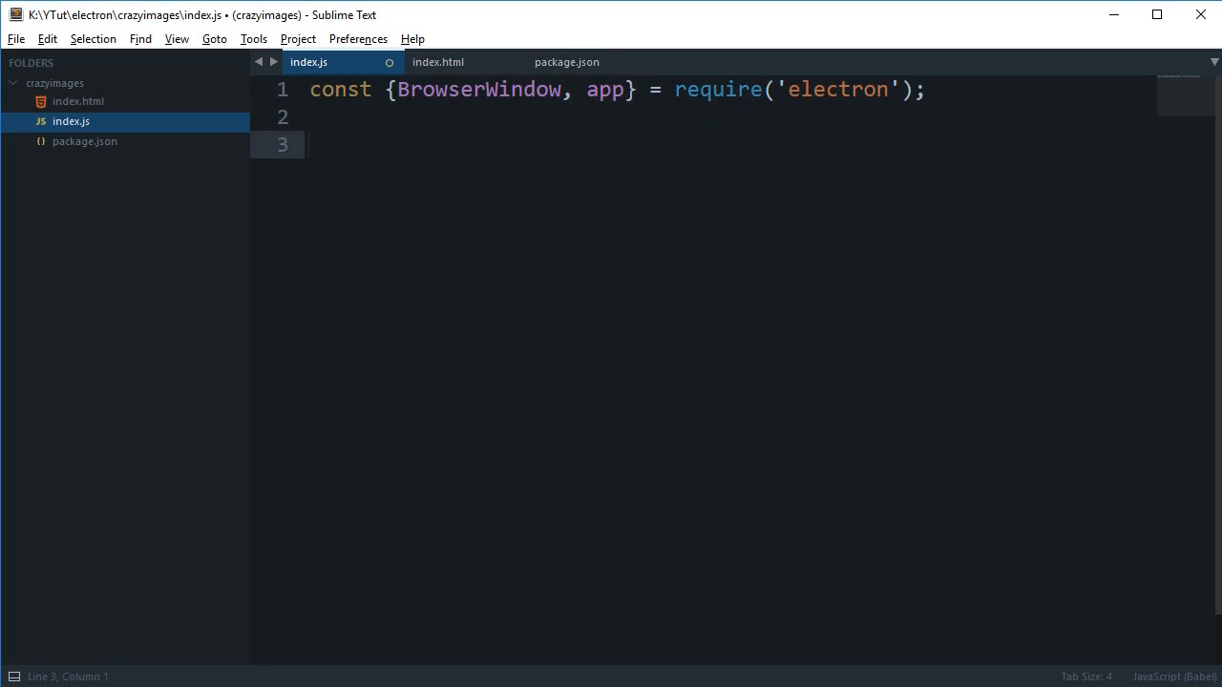
Step: Add an empty let boot arrow function and app.on('ready', boot)
{"action": "type", "text": "let boot = () => {"}
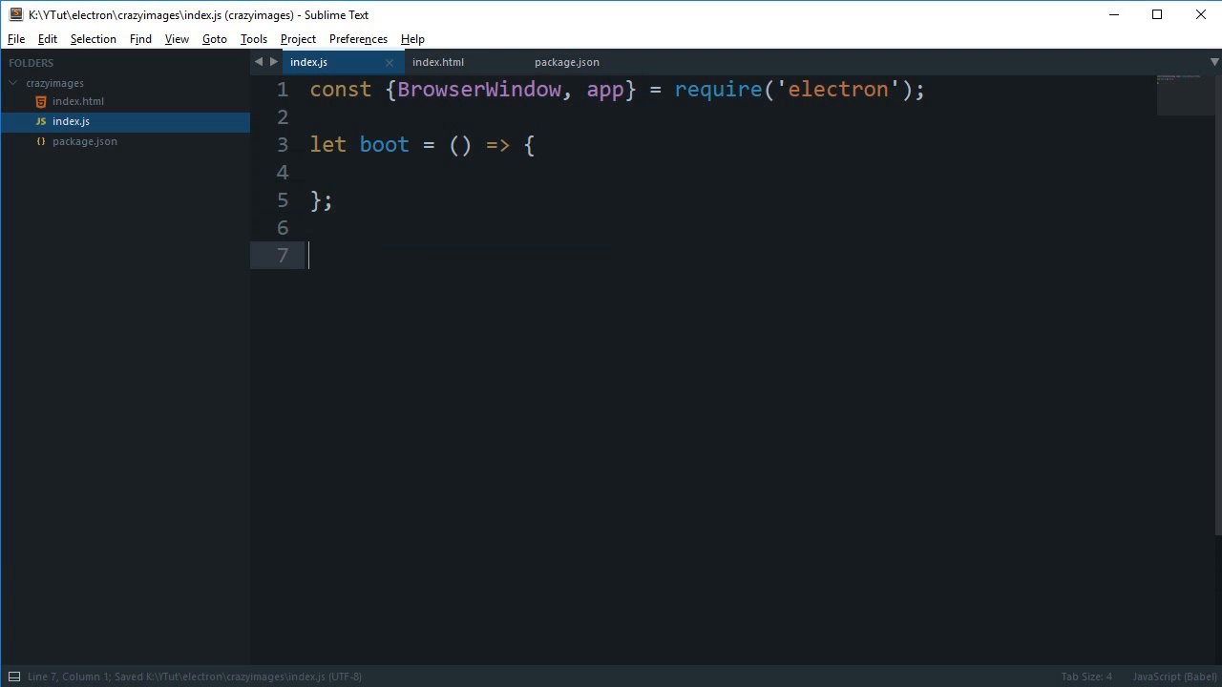
{"action": "type", "text": "app.o"}
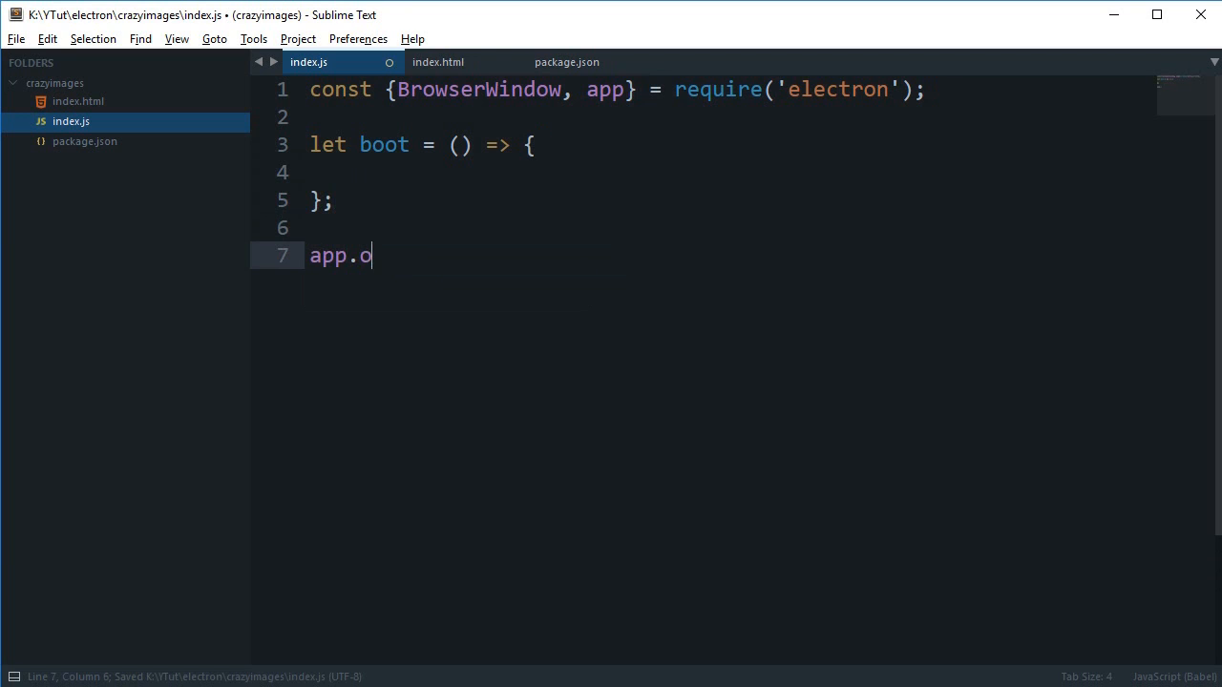
{"action": "type", "text": "n('read"}
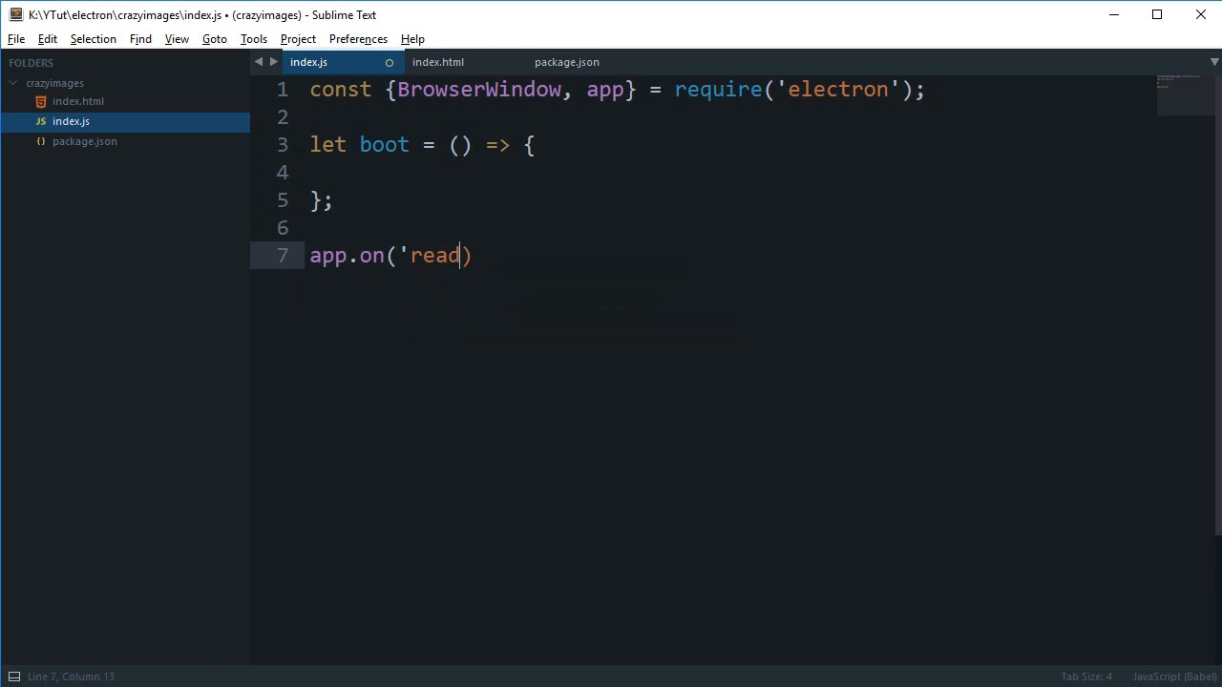
{"action": "type", "text": "y', boot);"}
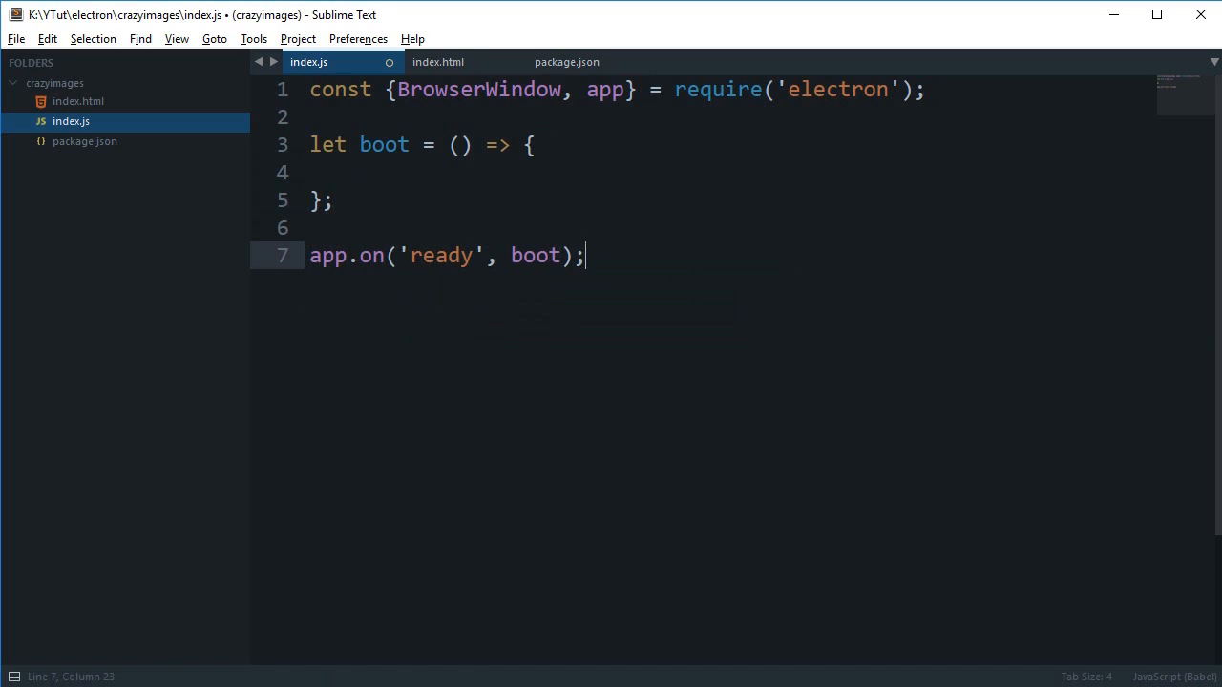
{"action": "key", "text": "Enter"}
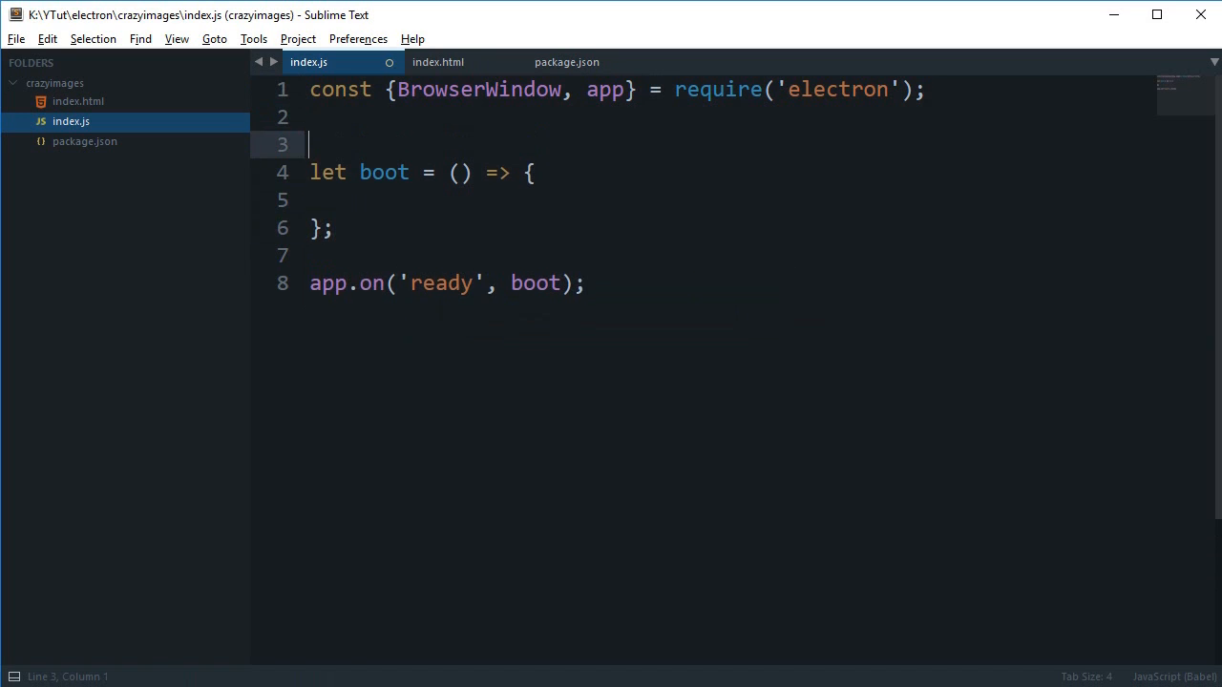
Step: Declare let win = null; above the boot function
{"action": "type", "text": "let win"}
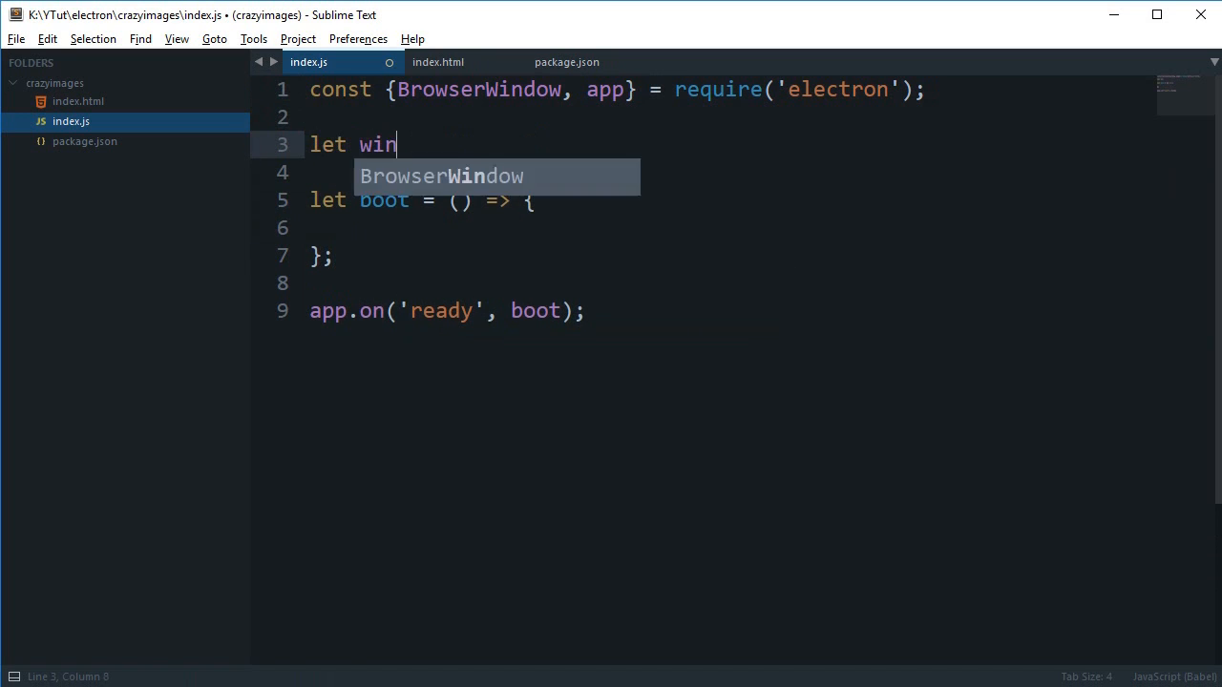
{"action": "type", "text": "= nul"}
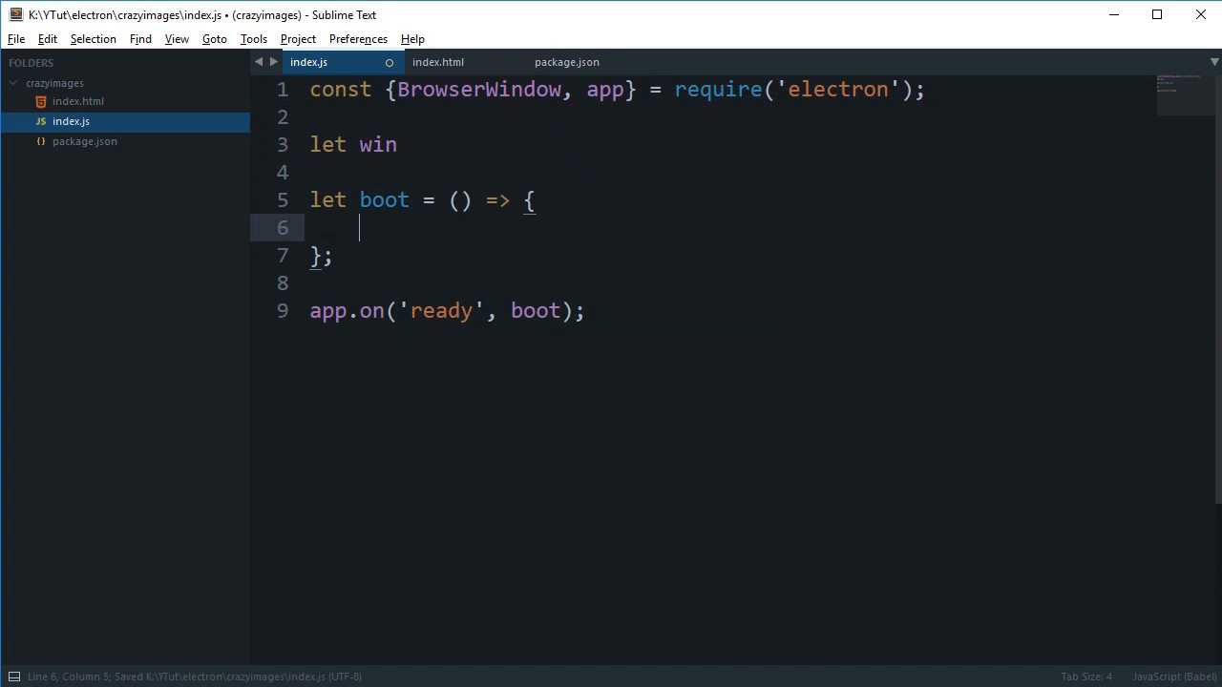
{"action": "left_click", "coordinate": [361, 144]}
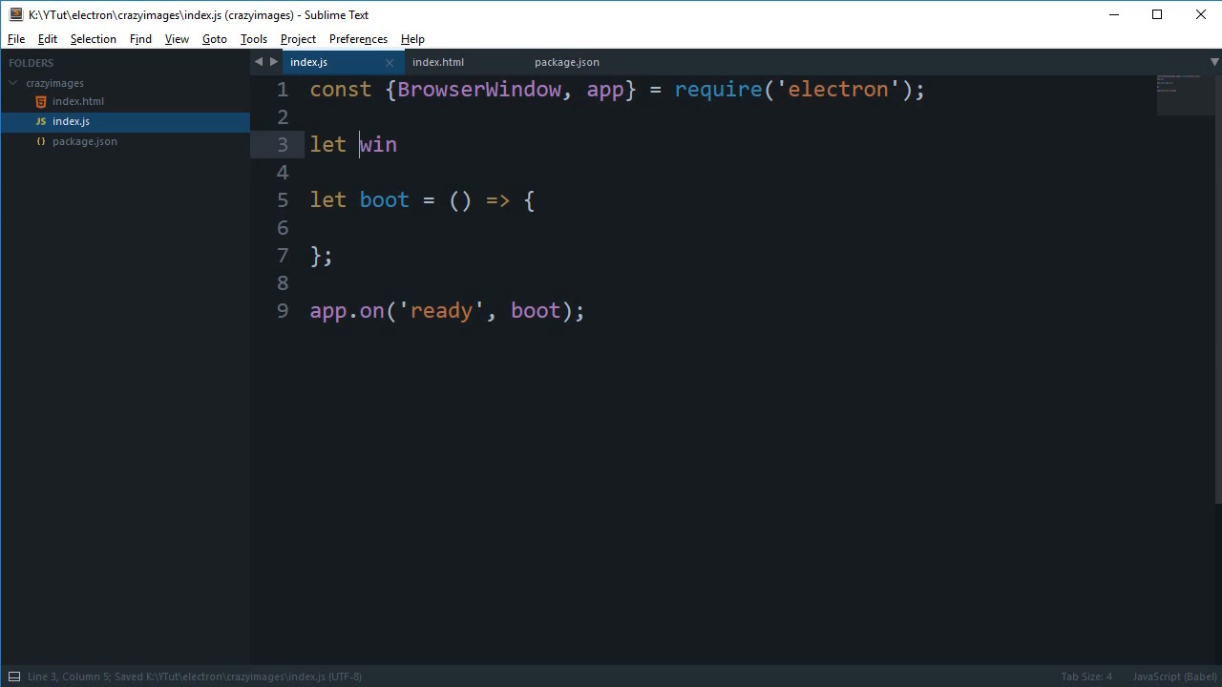
{"action": "type", "text": ";"}
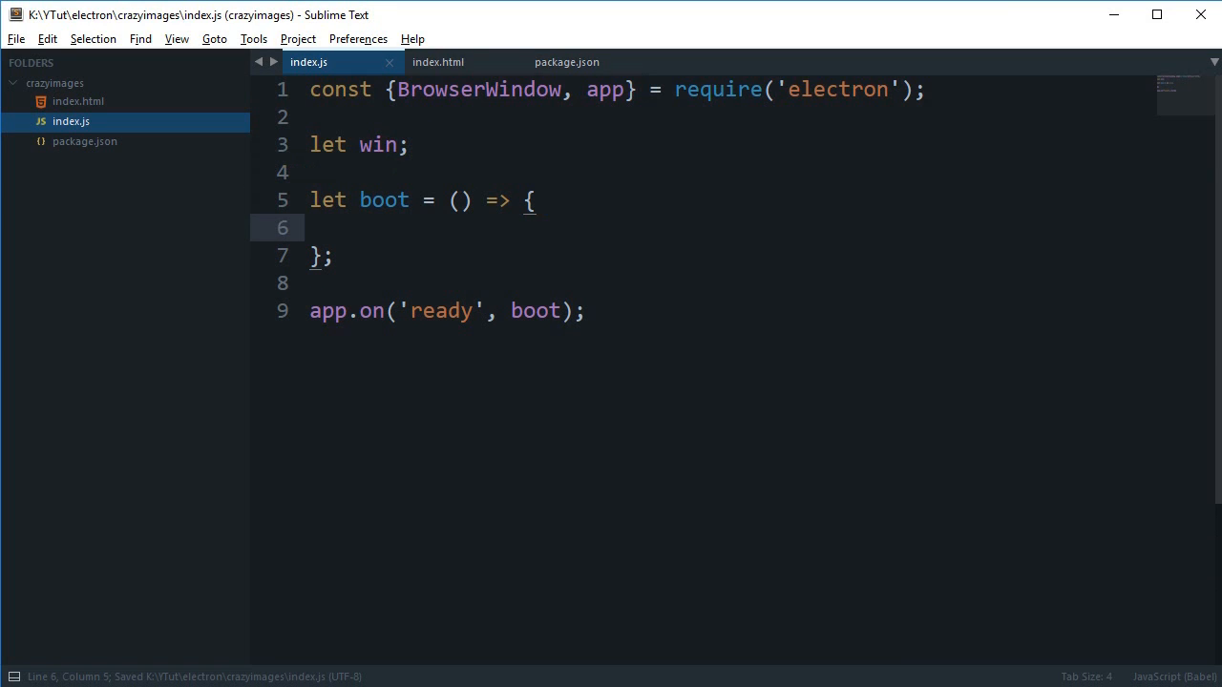
Step: Inside boot, create win as a new BrowserWindow, 700 by 500 with frame: false
{"action": "type", "text": "win = ne"}
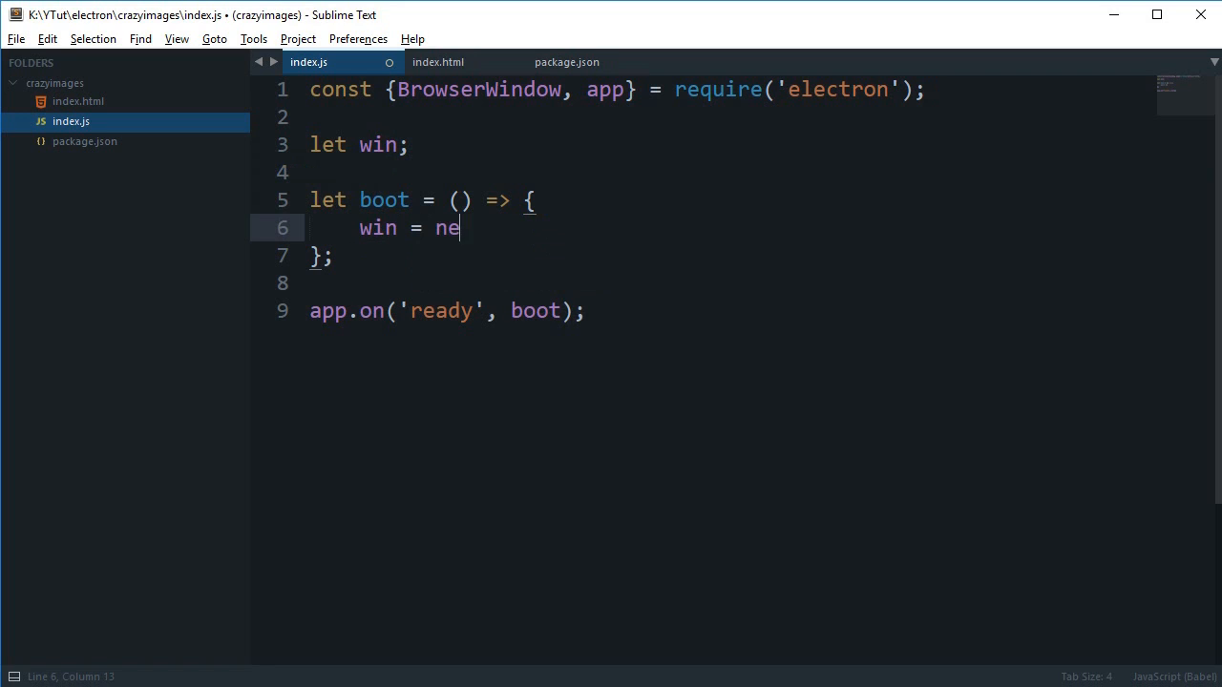
{"action": "type", "text": "w BrowserWindow("}
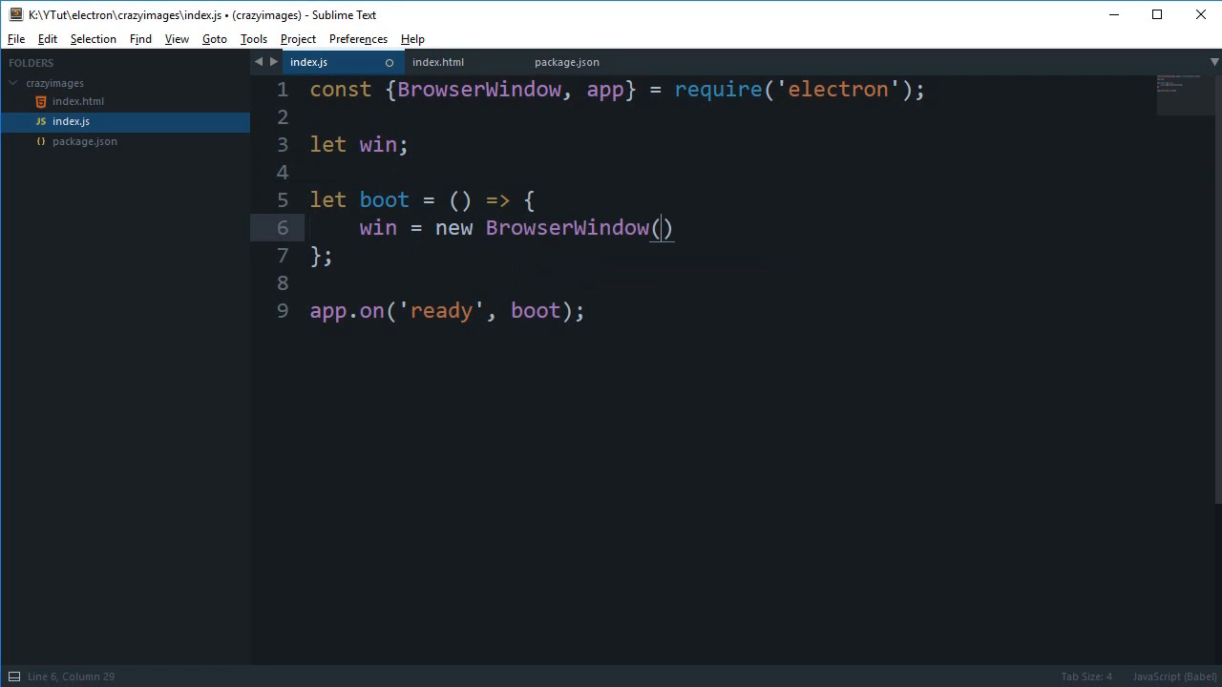
{"action": "type", "text": "{"}
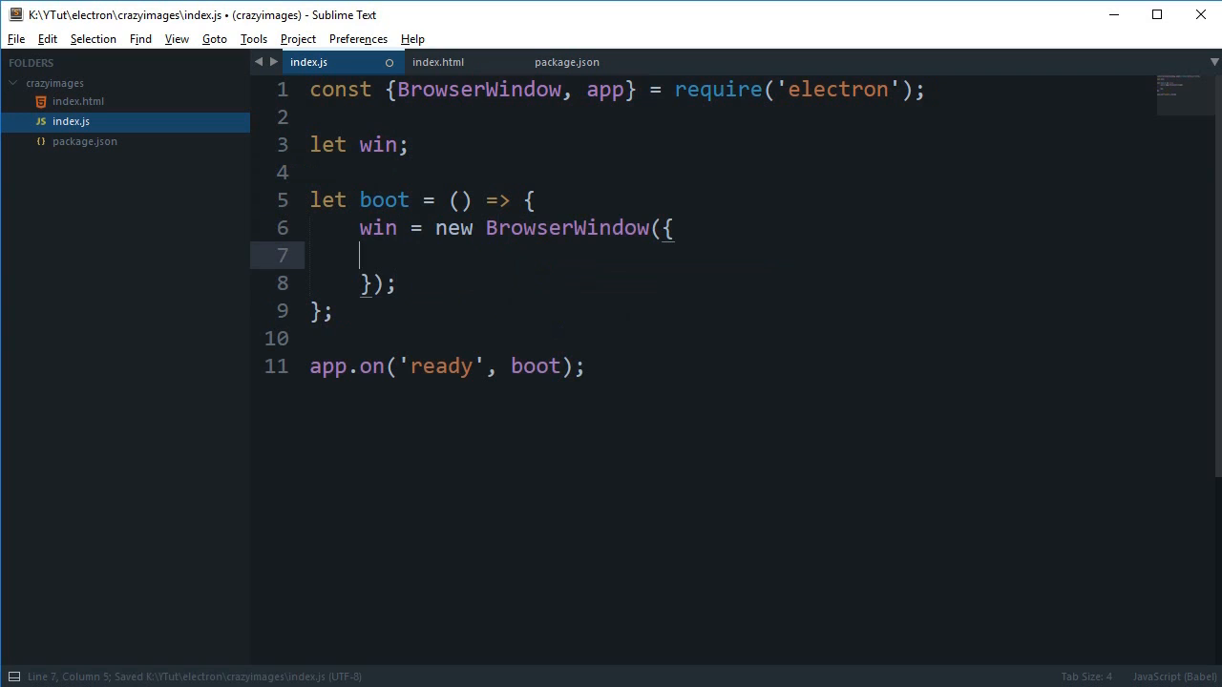
{"action": "type", "text": "width: 7"}
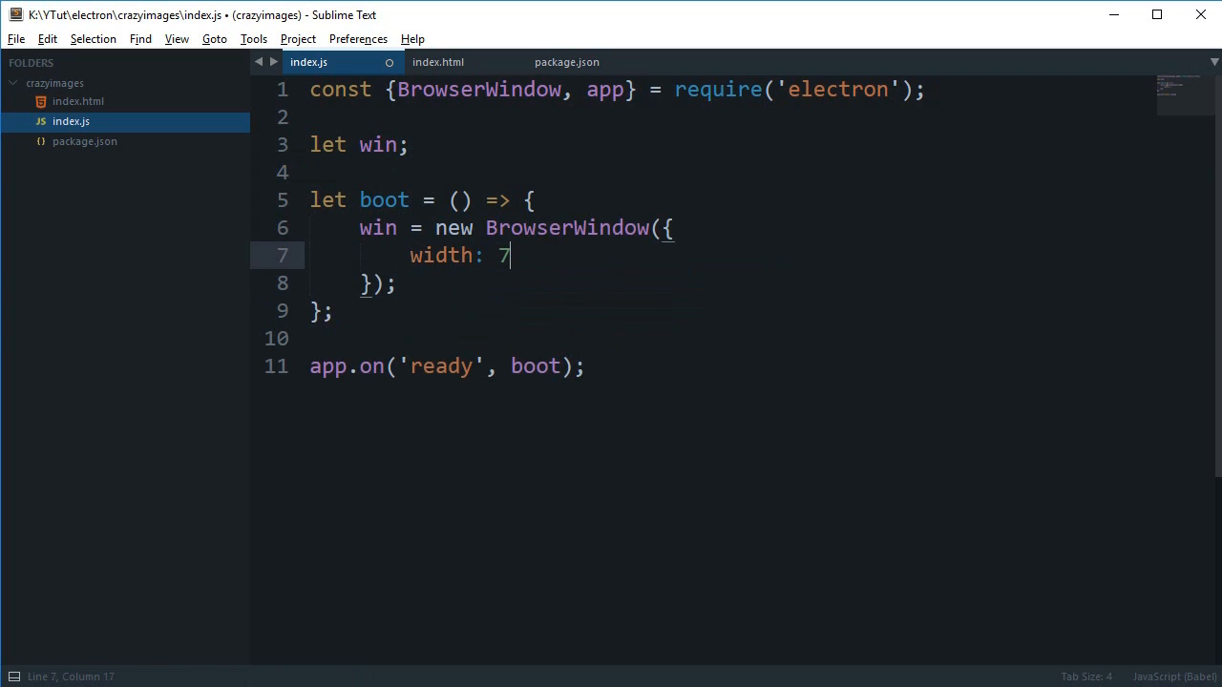
{"action": "type", "text": "00,"}
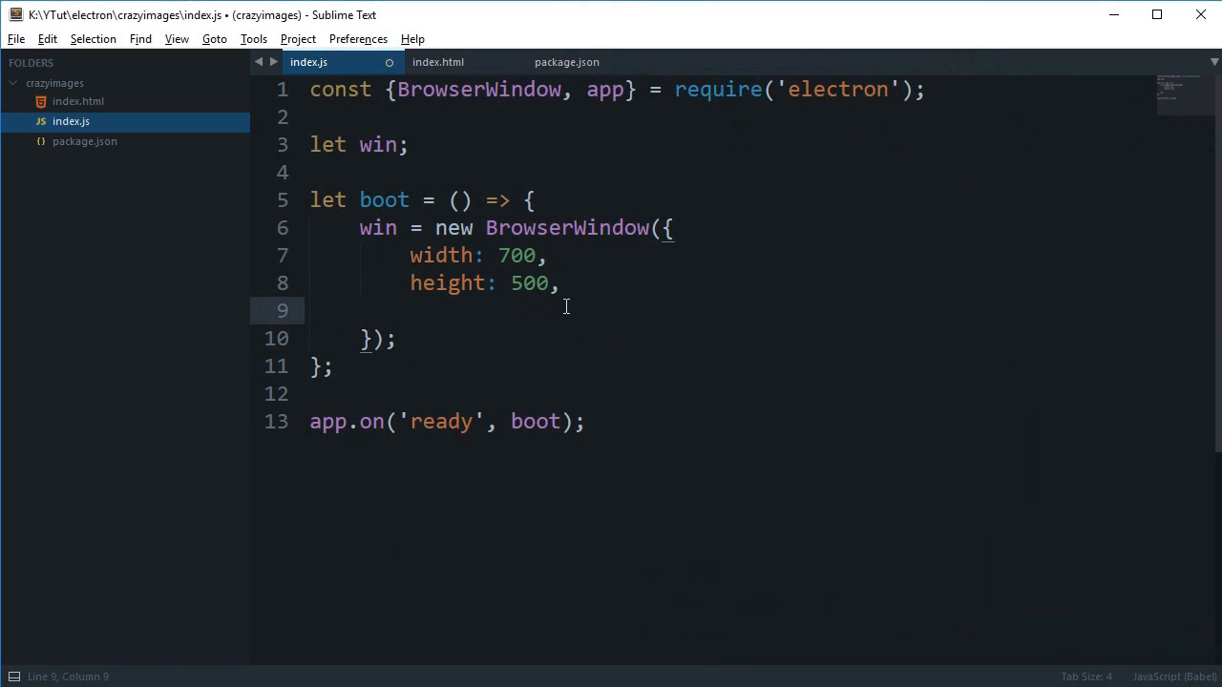
{"action": "type", "text": "frame:"}
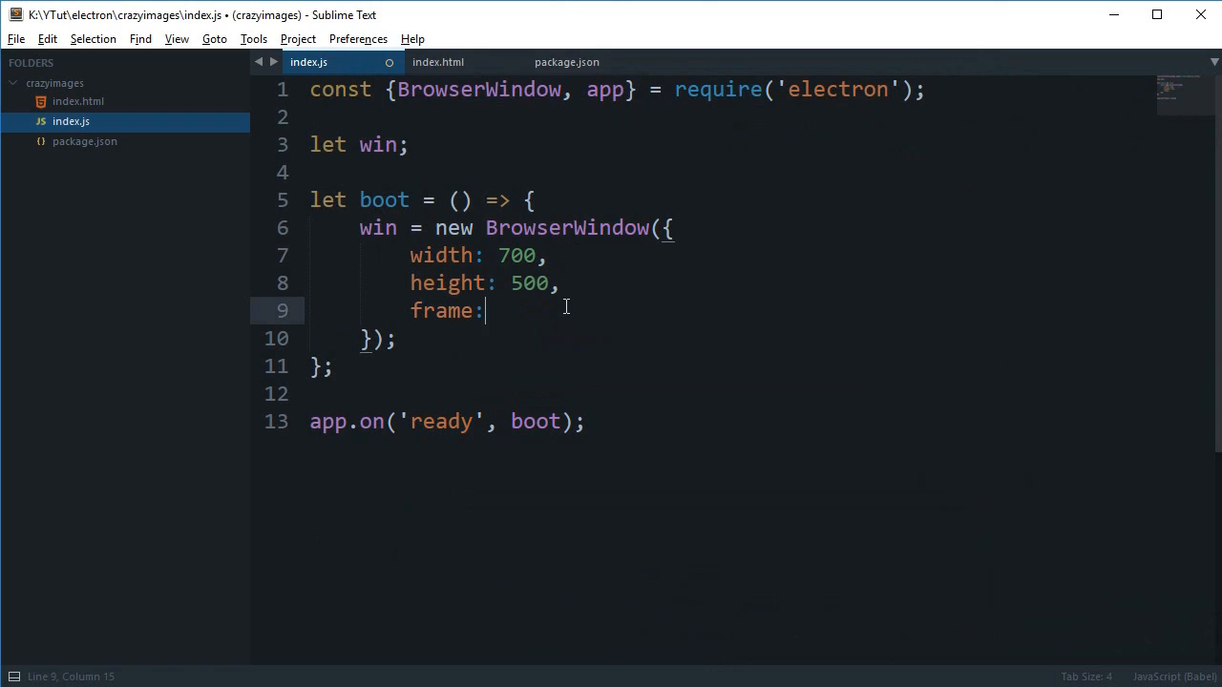
{"action": "type", "text": "false"}
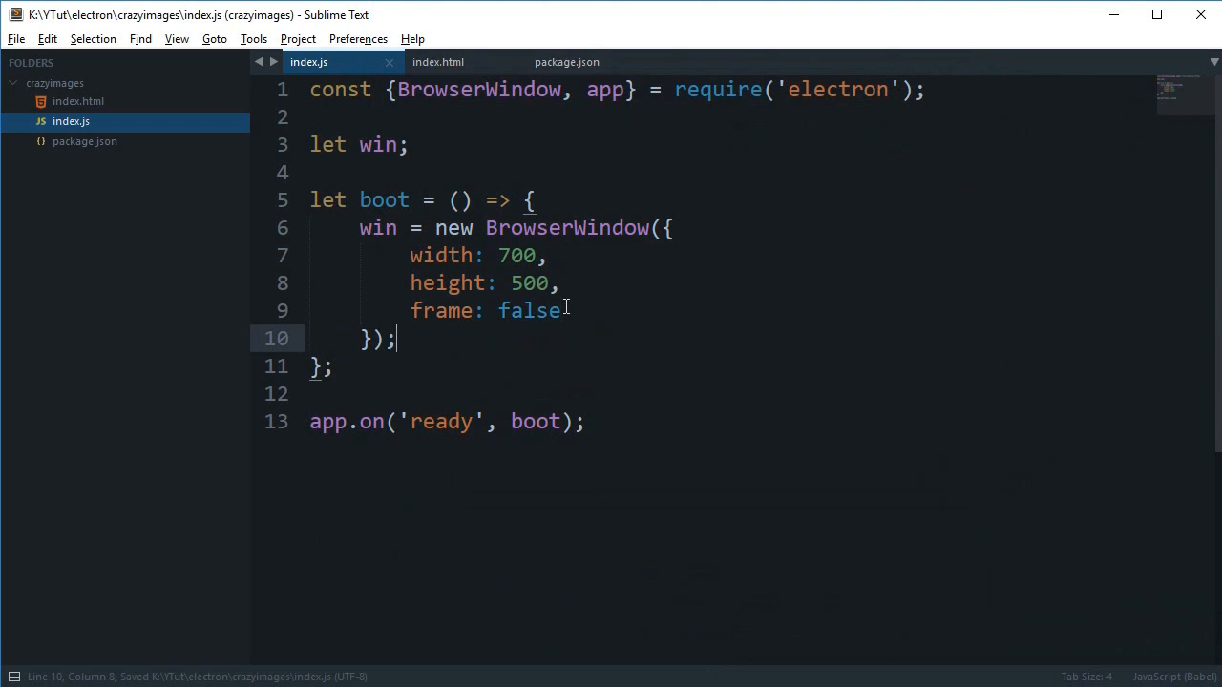
{"action": "key", "text": "enter"}
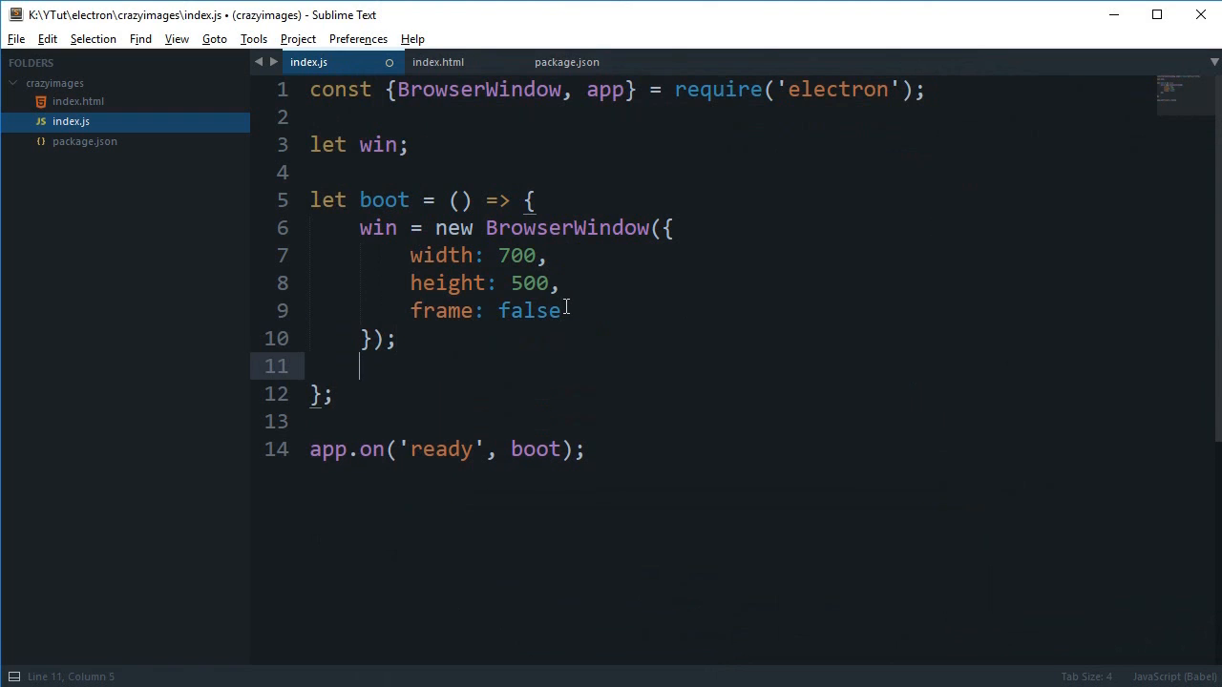
Step: Add win.loadURL(`file://${__dirname}/index.html`); below the window options
{"action": "type", "text": "wi"}
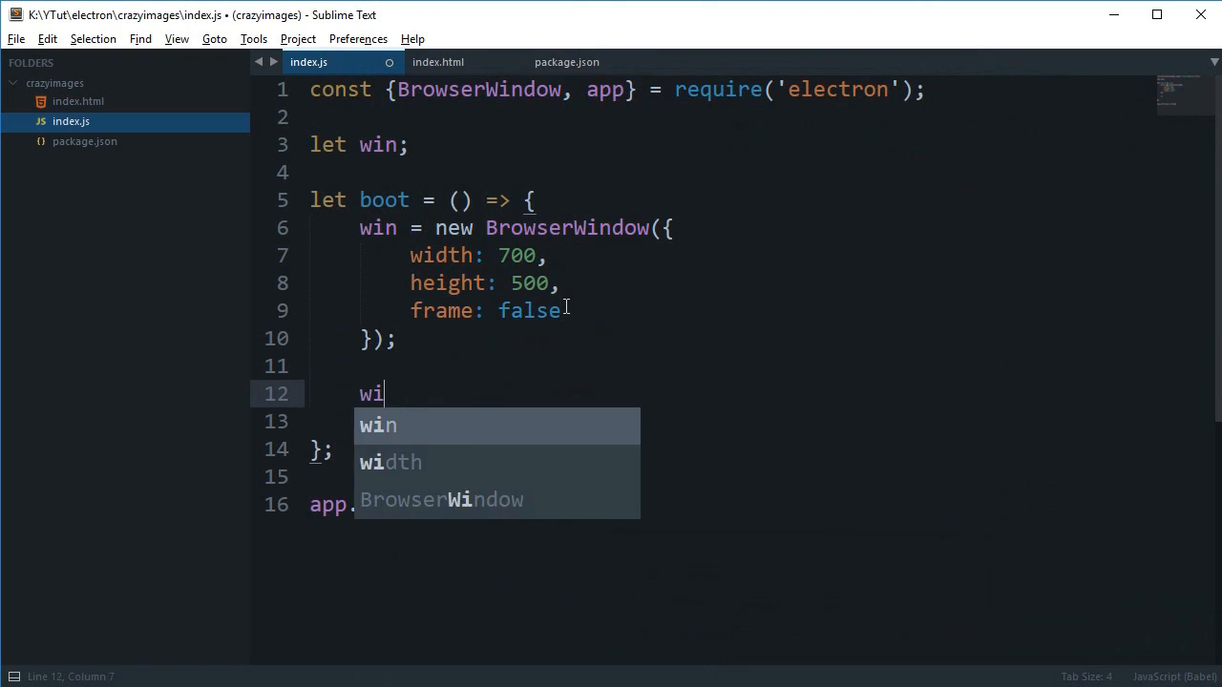
{"action": "type", "text": ".loadURL("}
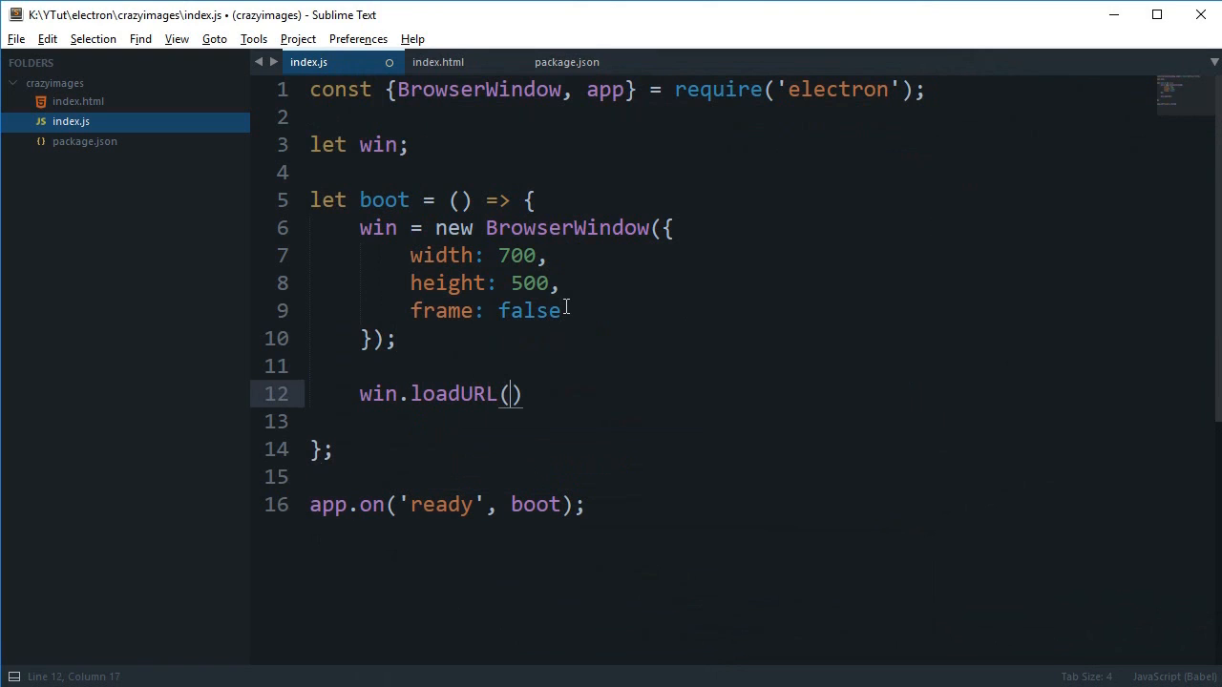
{"action": "type", "text": "`"}
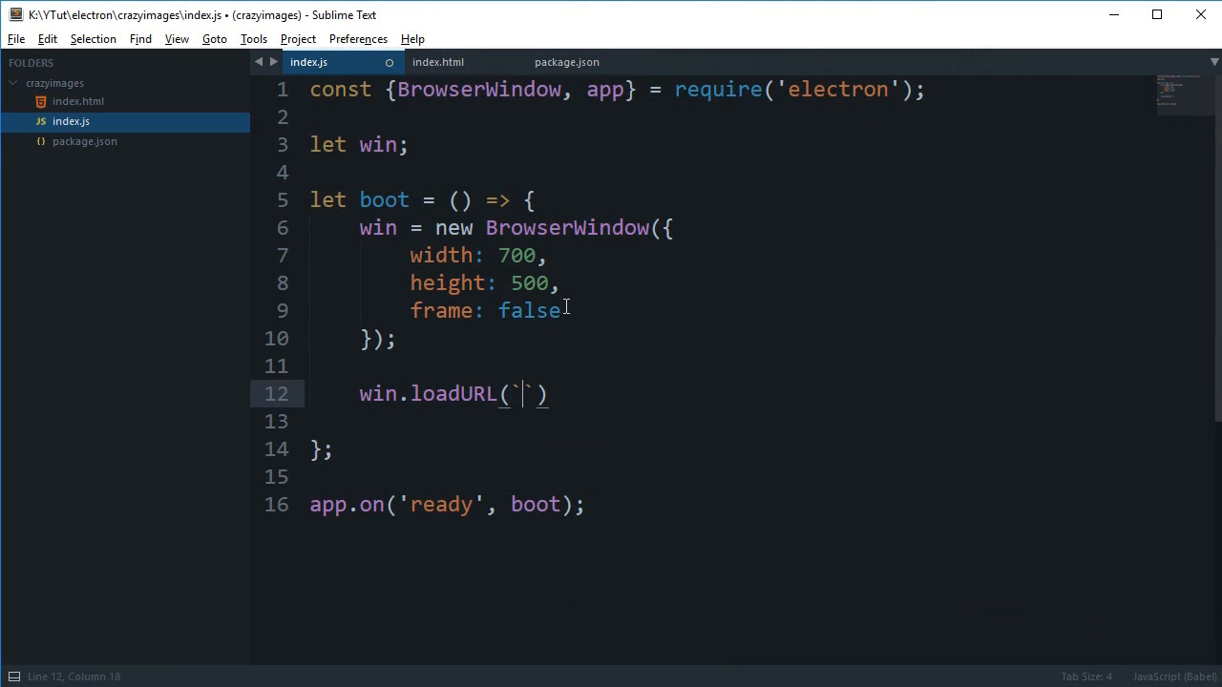
{"action": "type", "text": "file://$"}
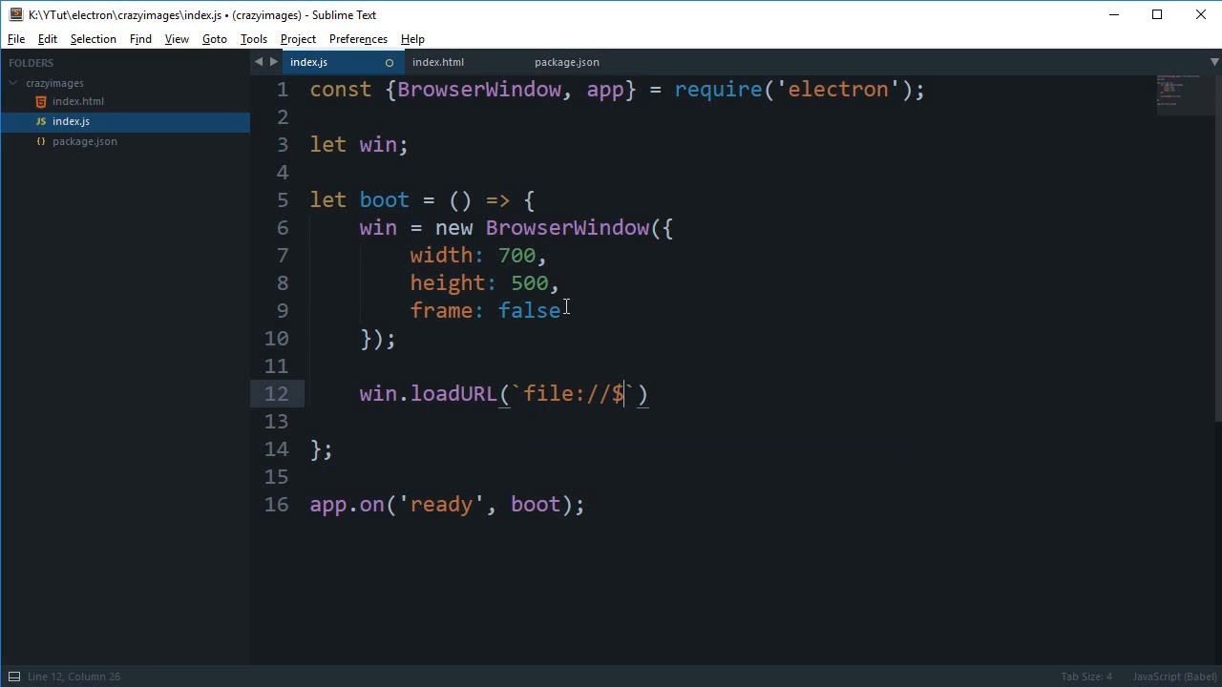
{"action": "type", "text": "{__doi"}
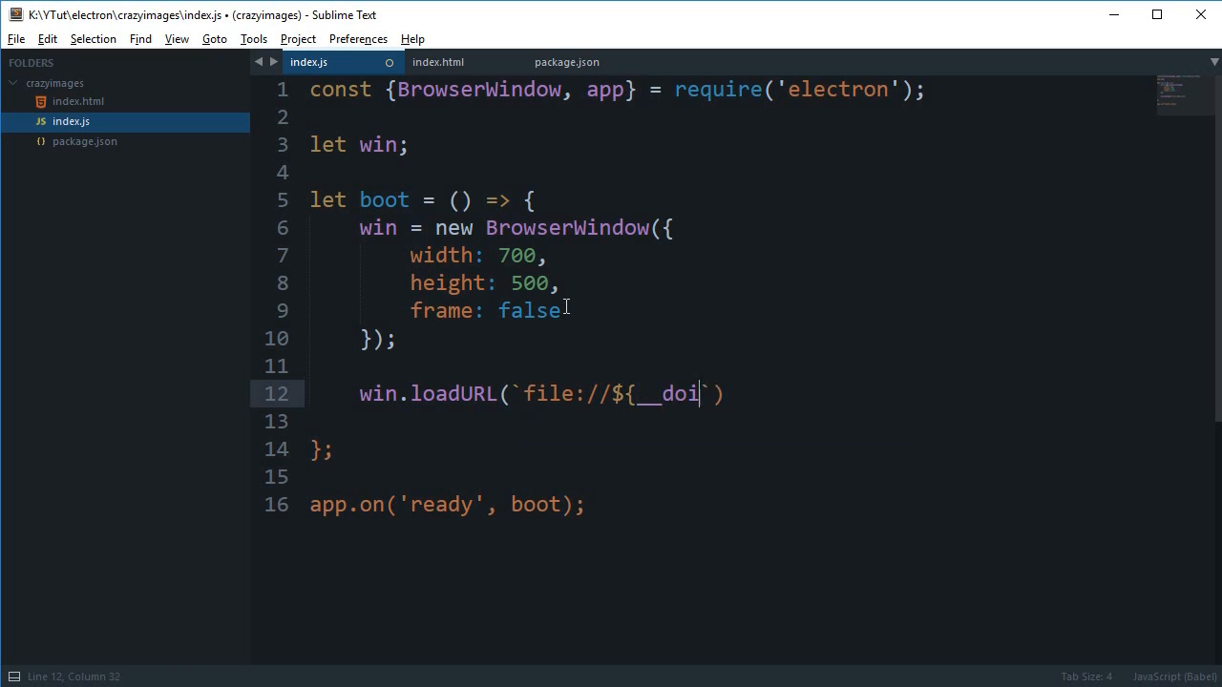
{"action": "type", "text": "rname}}"}
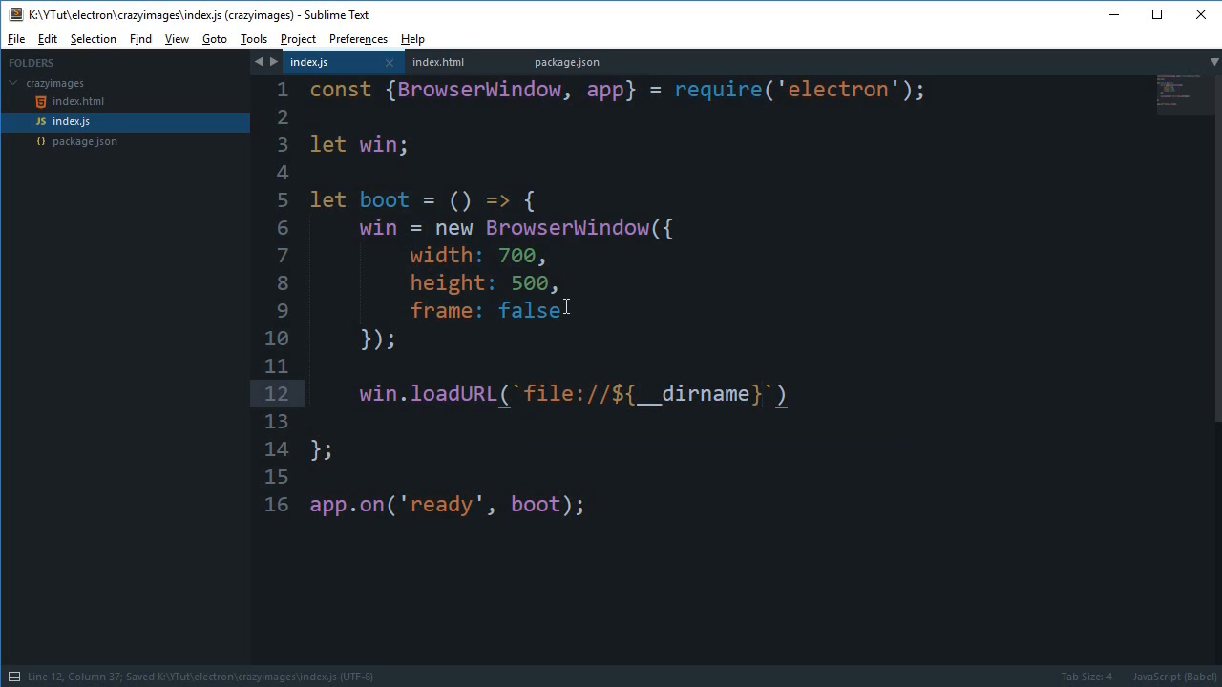
{"action": "left_click", "coordinate": [759, 394]}
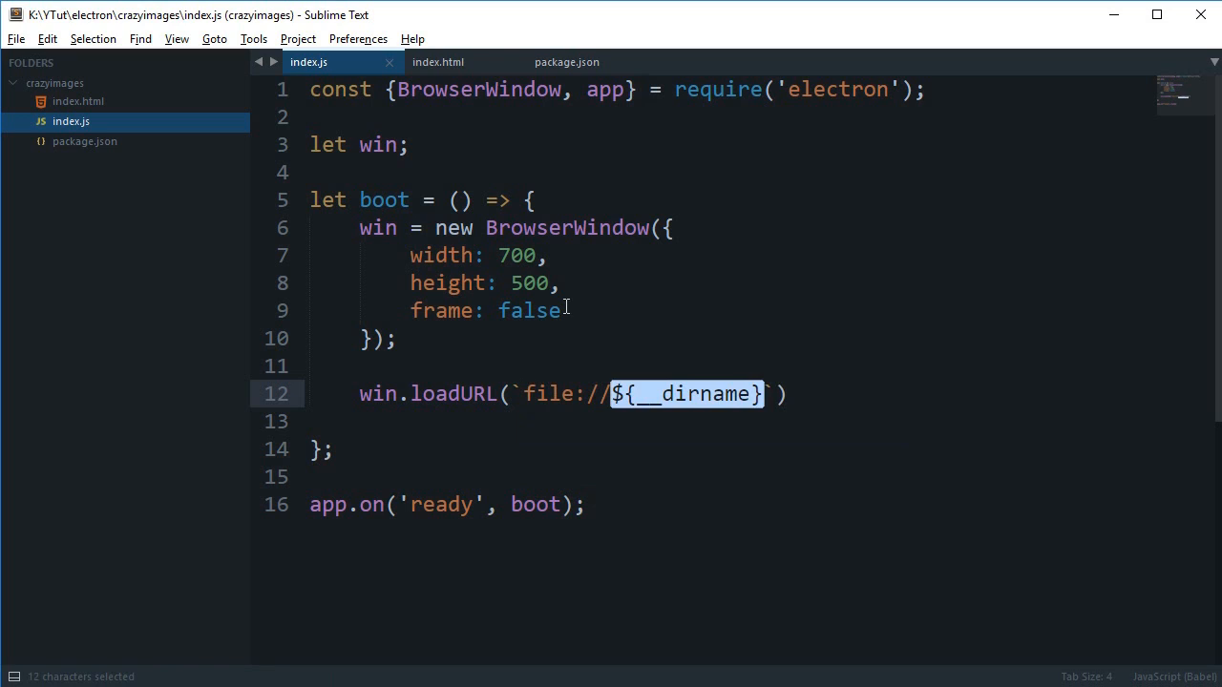
{"action": "type", "text": "/"}
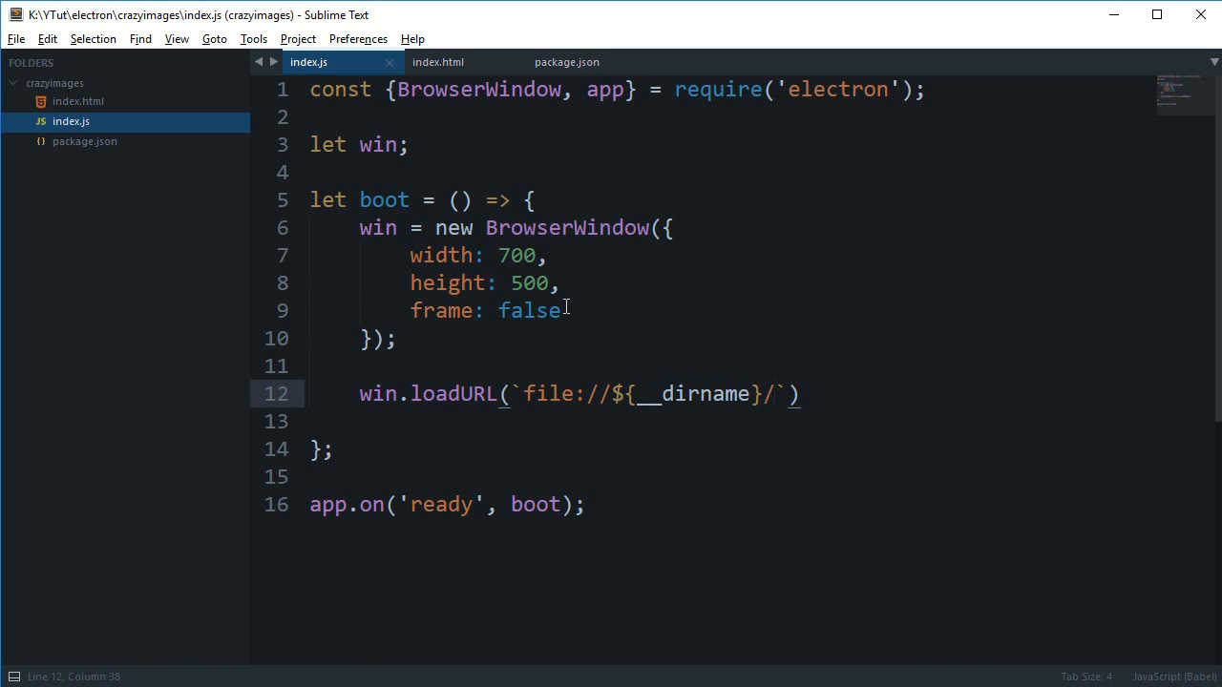
{"action": "type", "text": "index.html"}
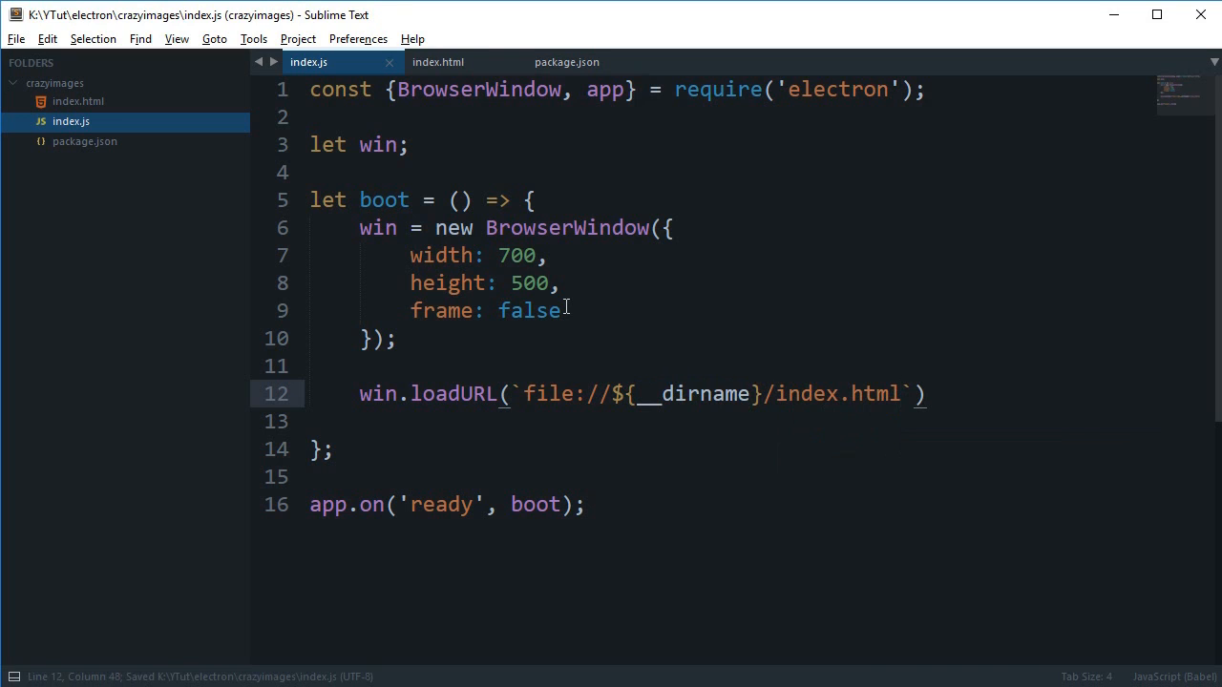
{"action": "type", "text": ";"}
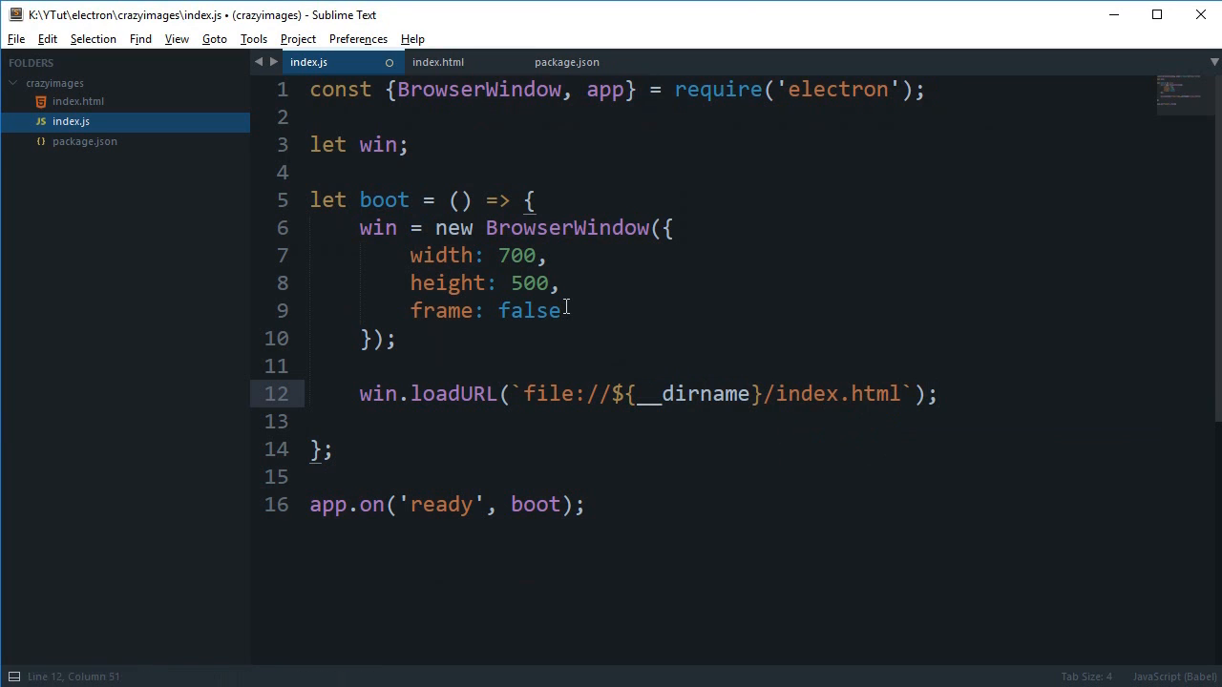
Step: Type win.webContents.openDevTools() on a new line below loadURL
{"action": "type", "text": "wi"}
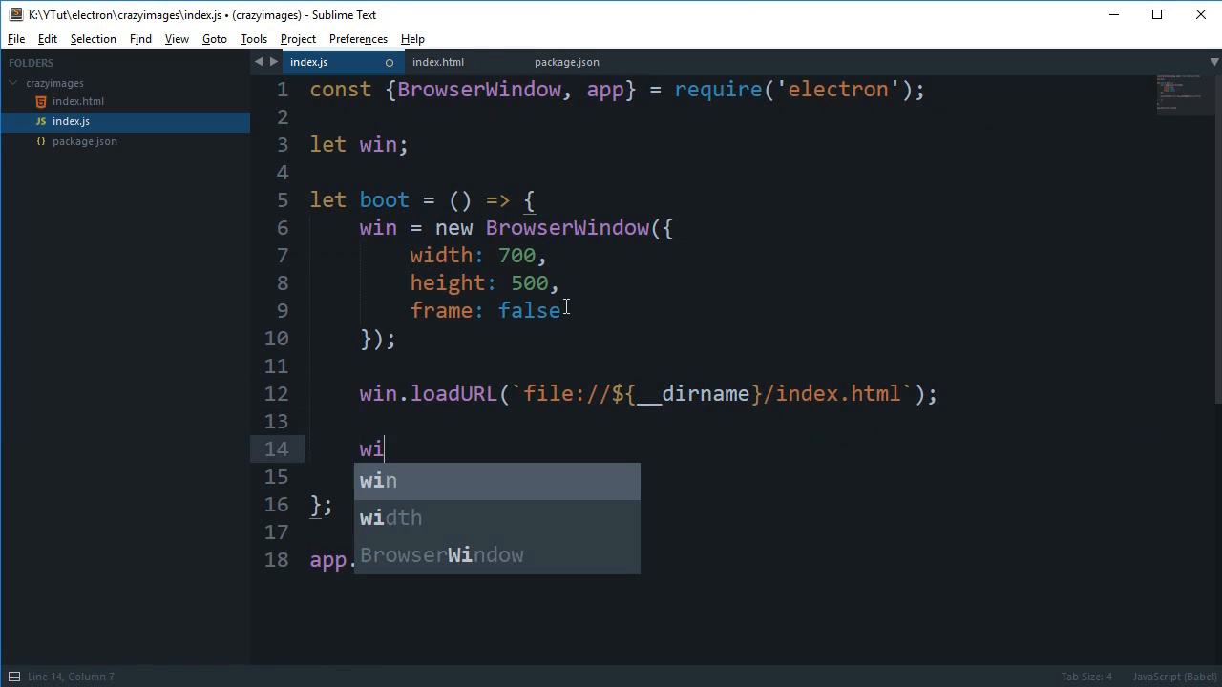
{"action": "type", "text": "n.w"}
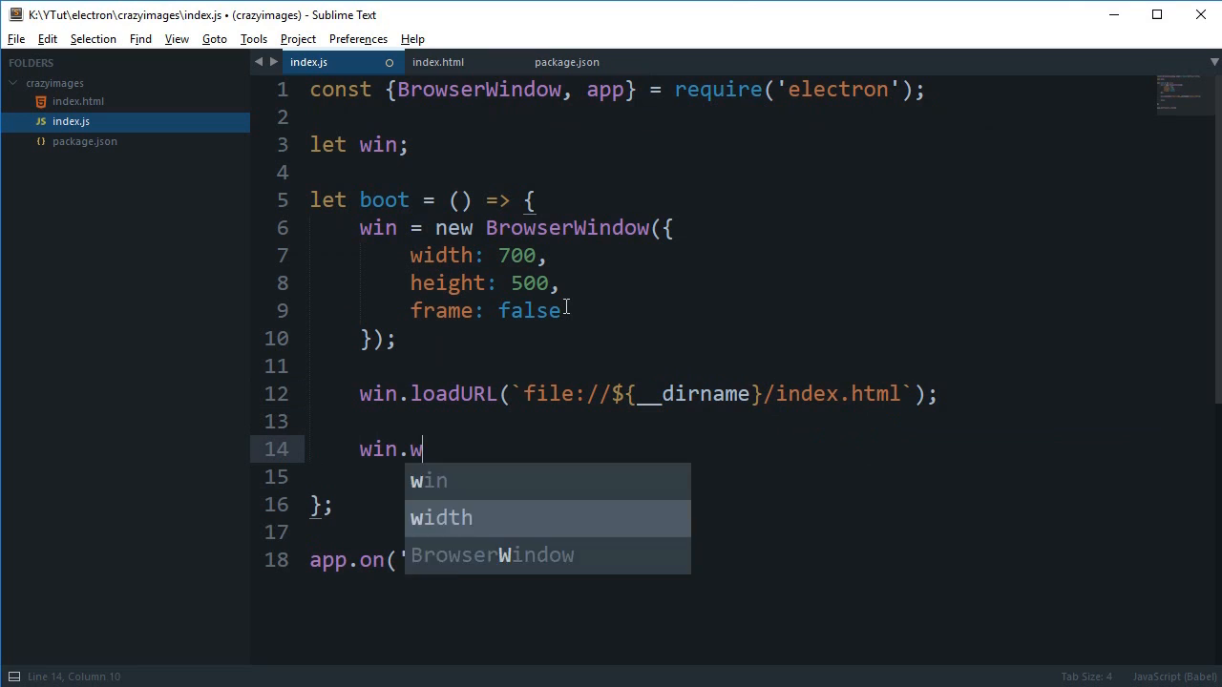
{"action": "type", "text": "ebContents()."}
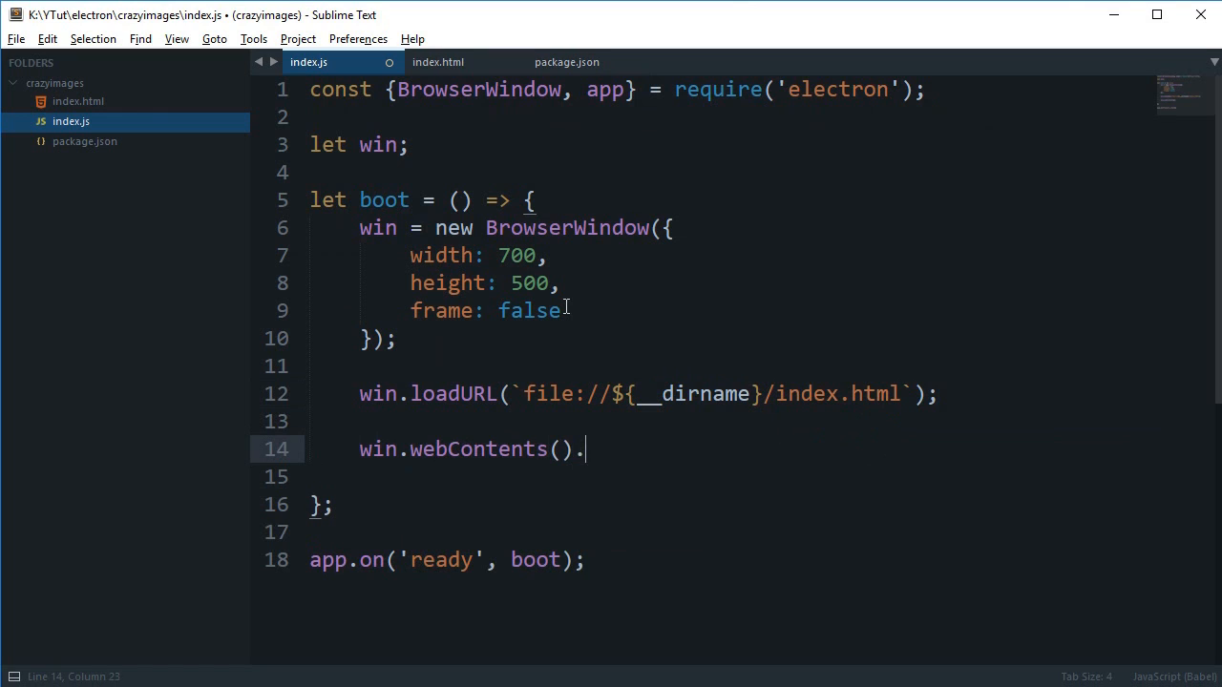
{"action": "type", "text": "open"}
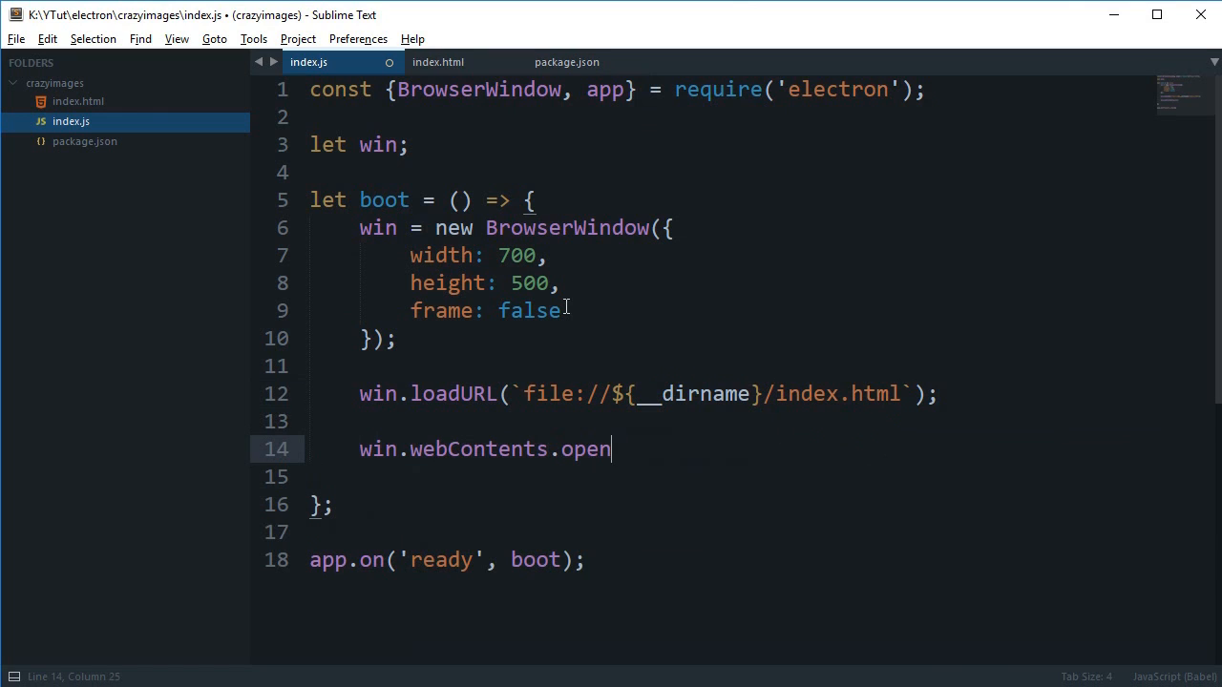
{"action": "type", "text": "DevTools()l"}
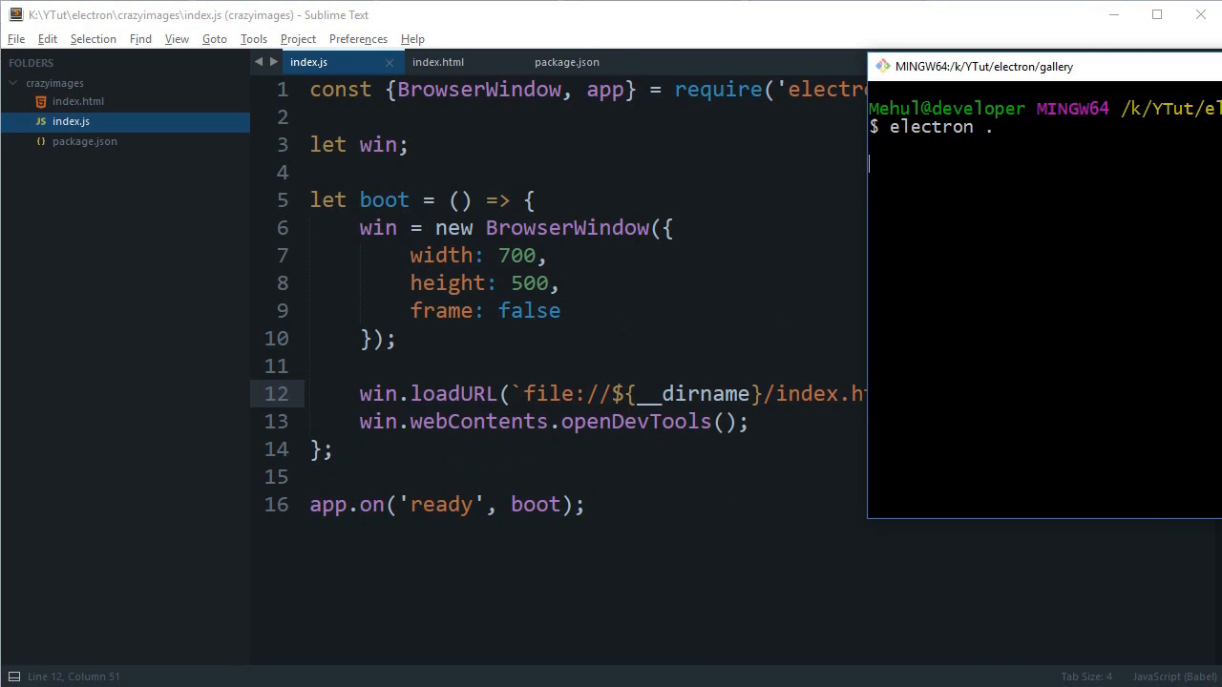
Step: Change into crazyimages/, run electron ., and close the blank app window
{"action": "type", "text": "cd"}
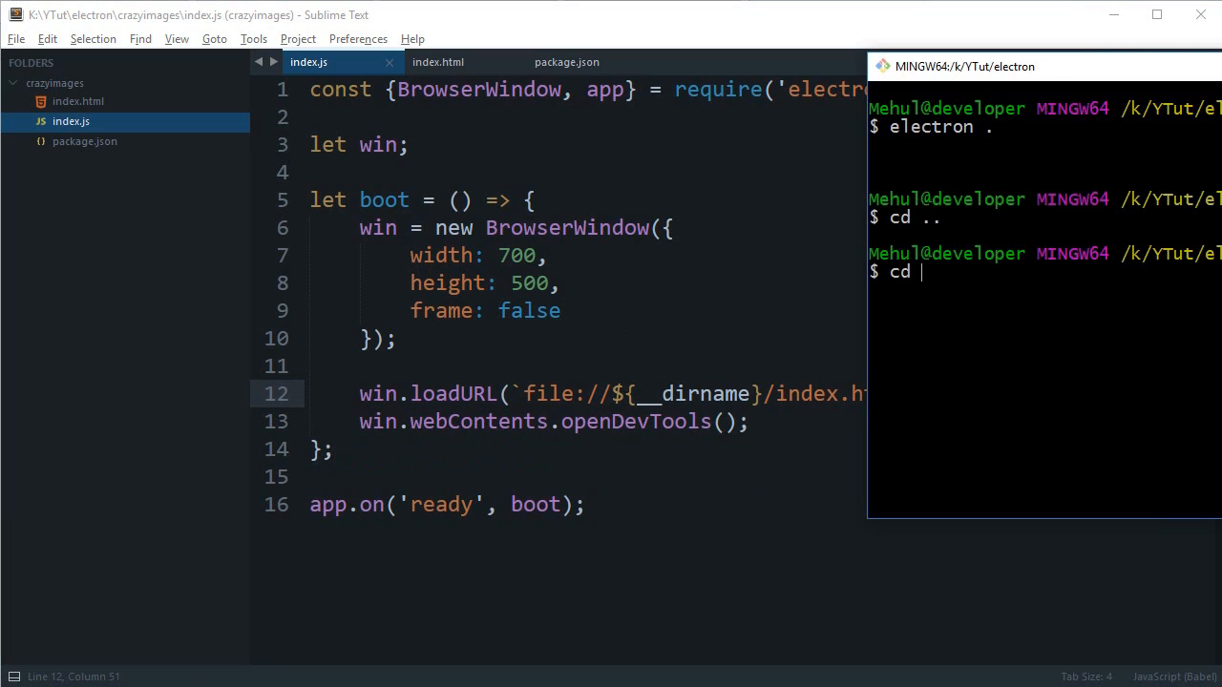
{"action": "type", "text": "crazyimages/"}
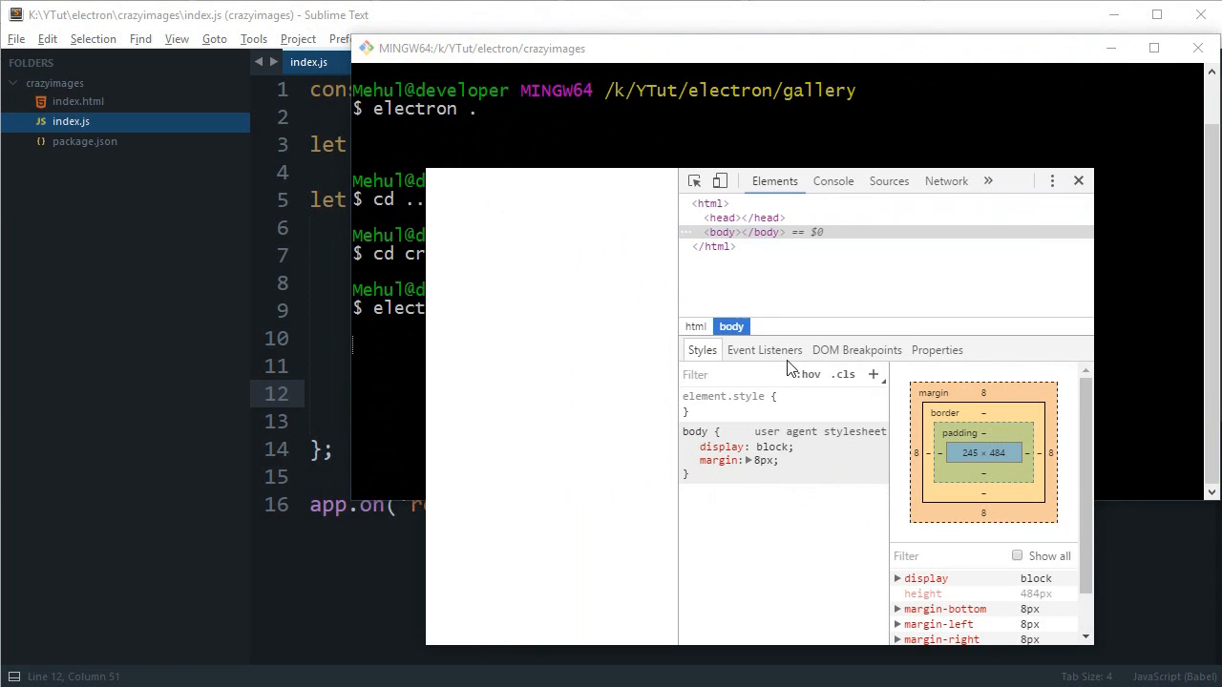
{"action": "left_click", "coordinate": [1078, 180]}
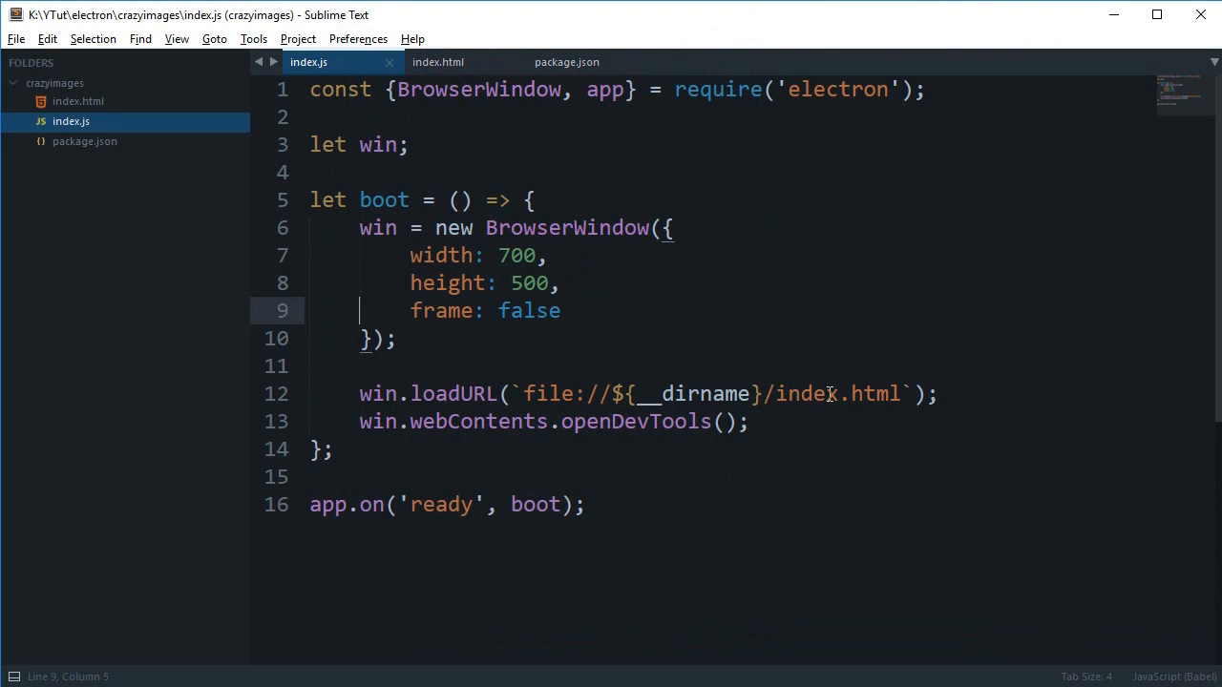
Step: Change the index.html page title to Crazy Images
{"action": "left_click", "coordinate": [437, 62]}
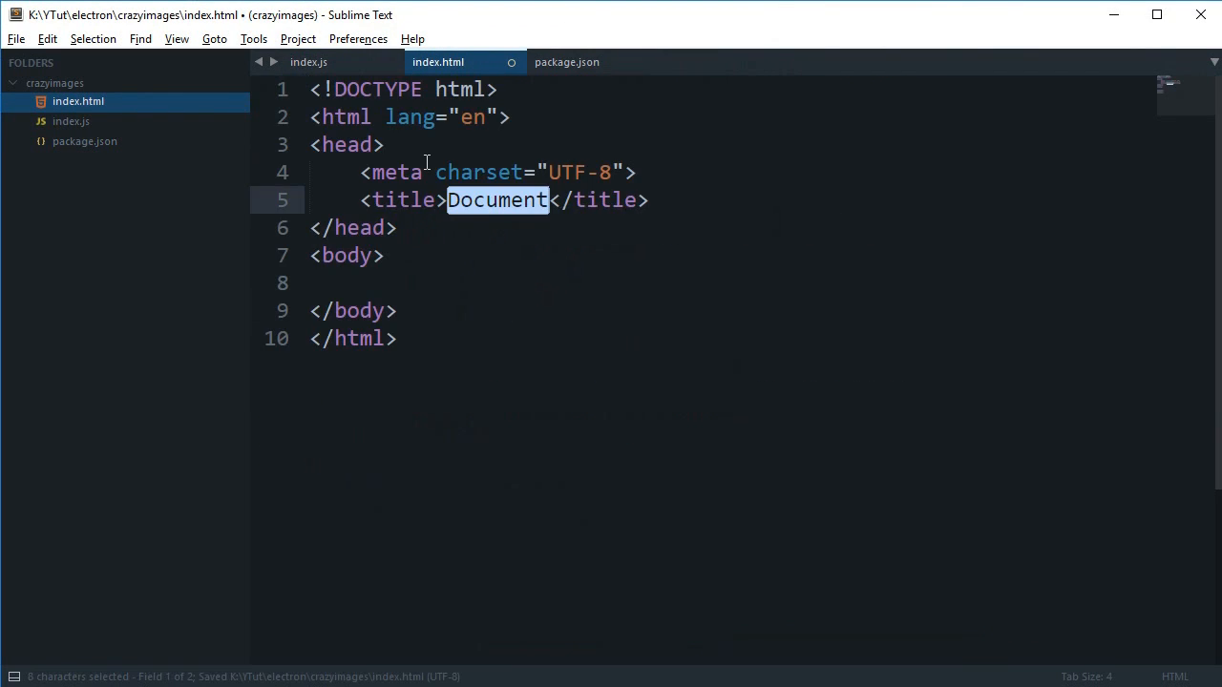
{"action": "key", "text": "Delete"}
{"action": "type", "text": "Crazy "}
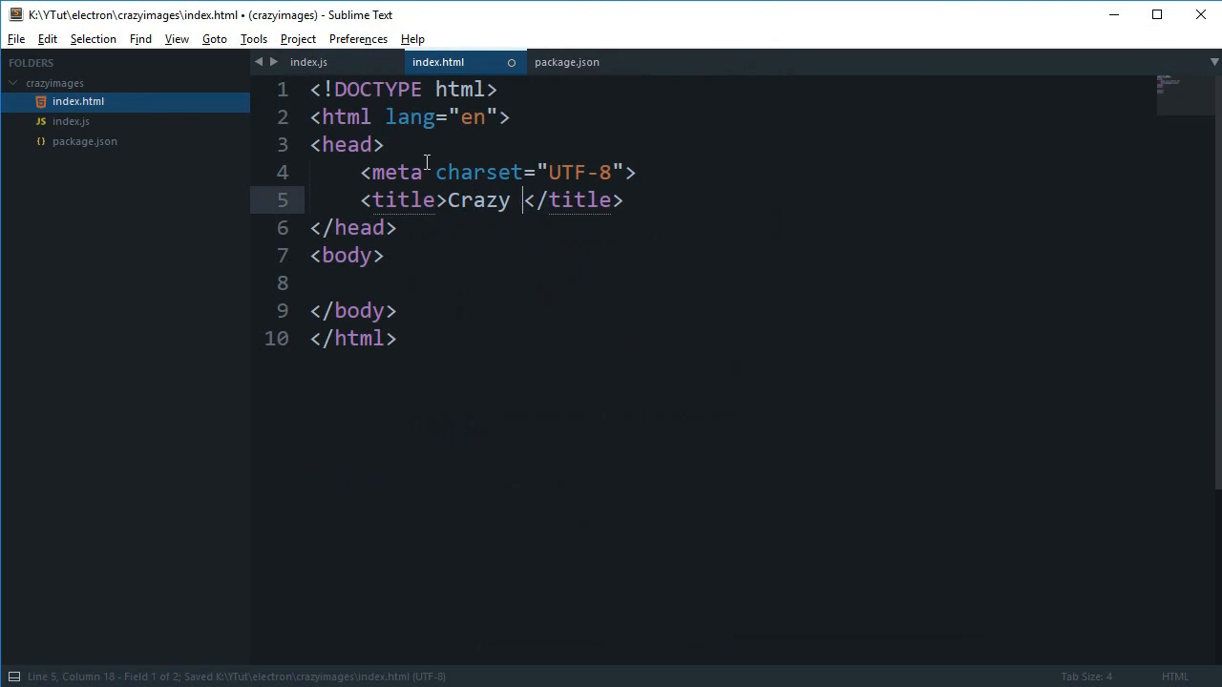
{"action": "type", "text": "Images"}
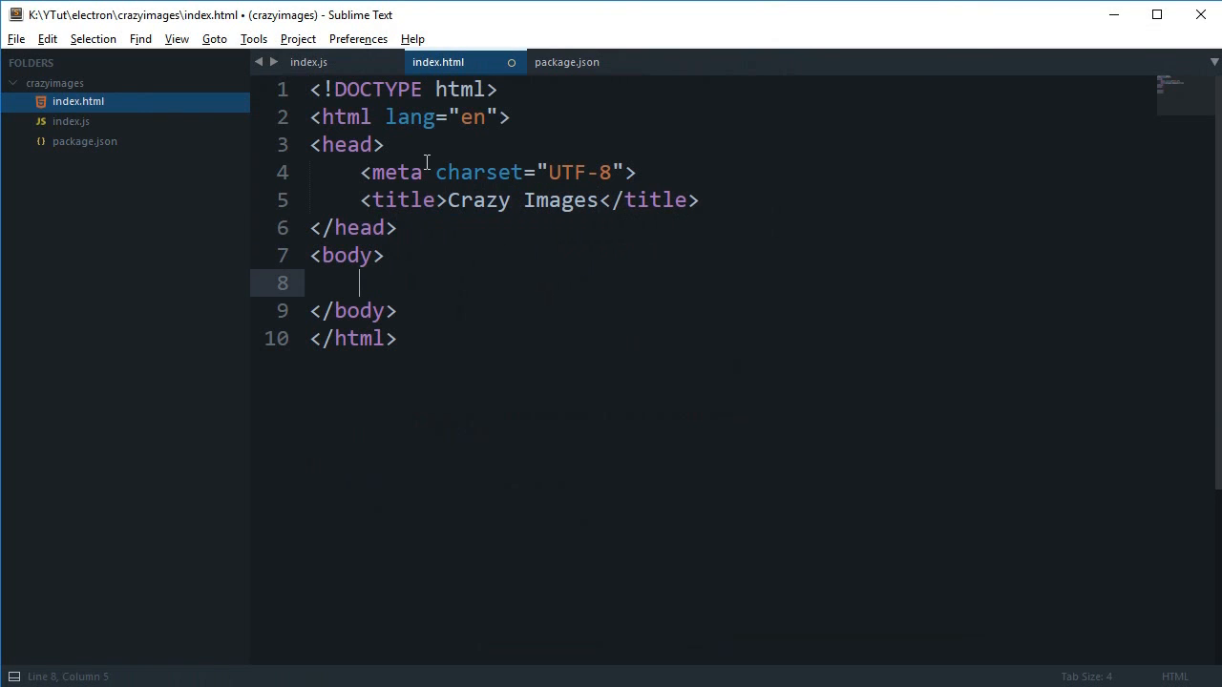
Step: Add the content div with a header, then expand div.option with Emmet
{"action": "type", "text": "<div id=\"content\">"}
{"action": "type", "text": "</div>"}
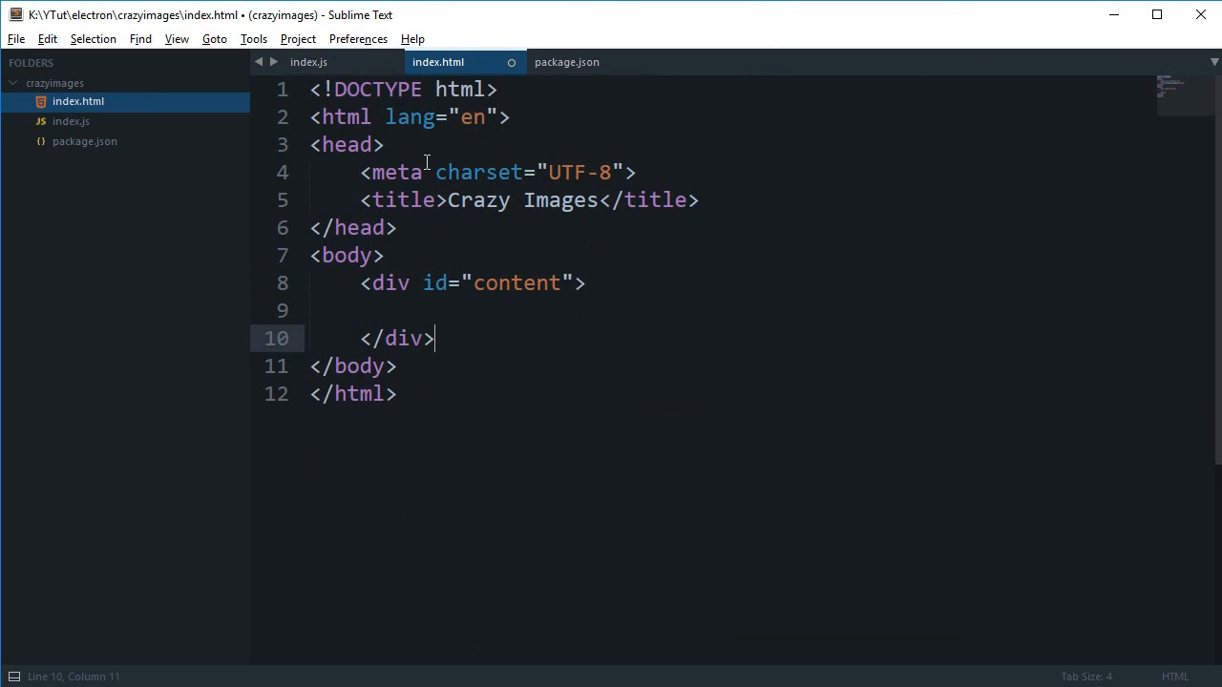
{"action": "key", "text": "ctrl+s"}
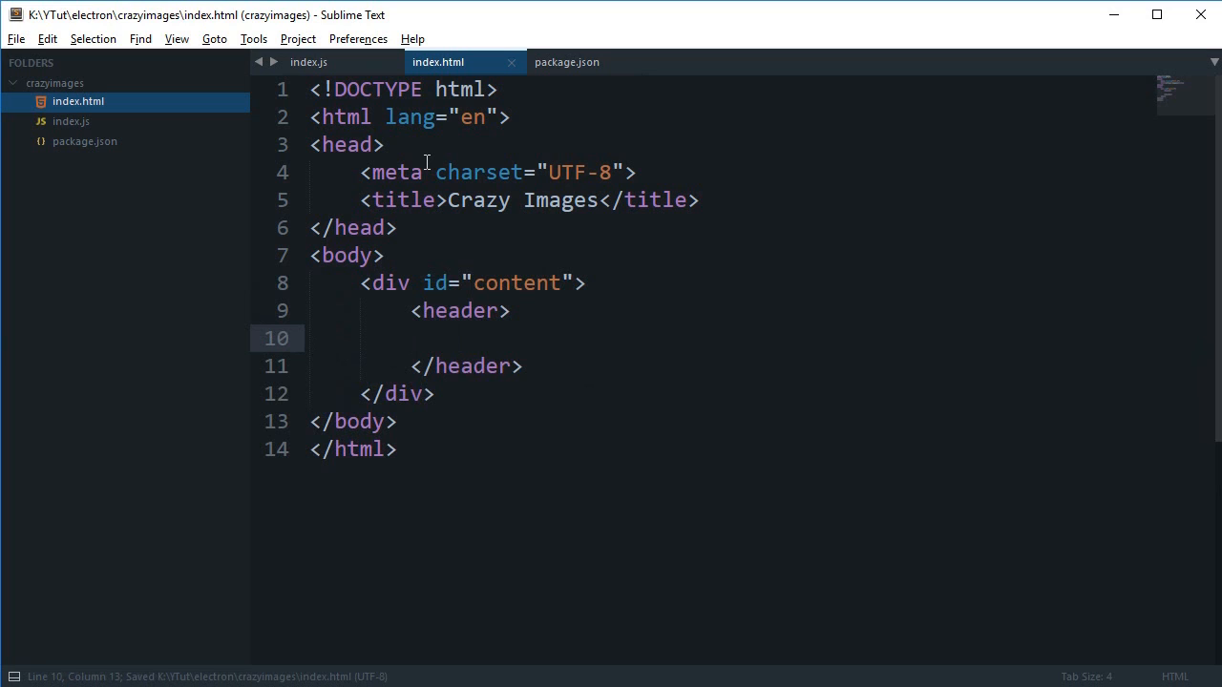
{"action": "type", "text": "div.op"}
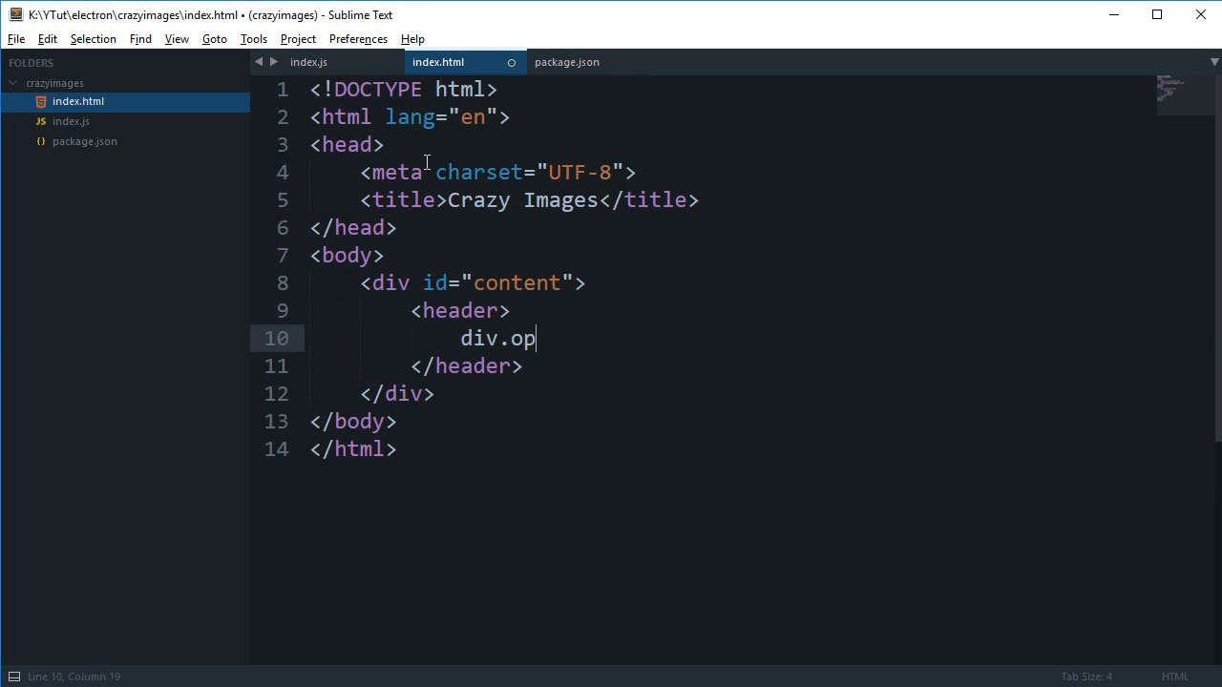
{"action": "key", "text": "Tab"}
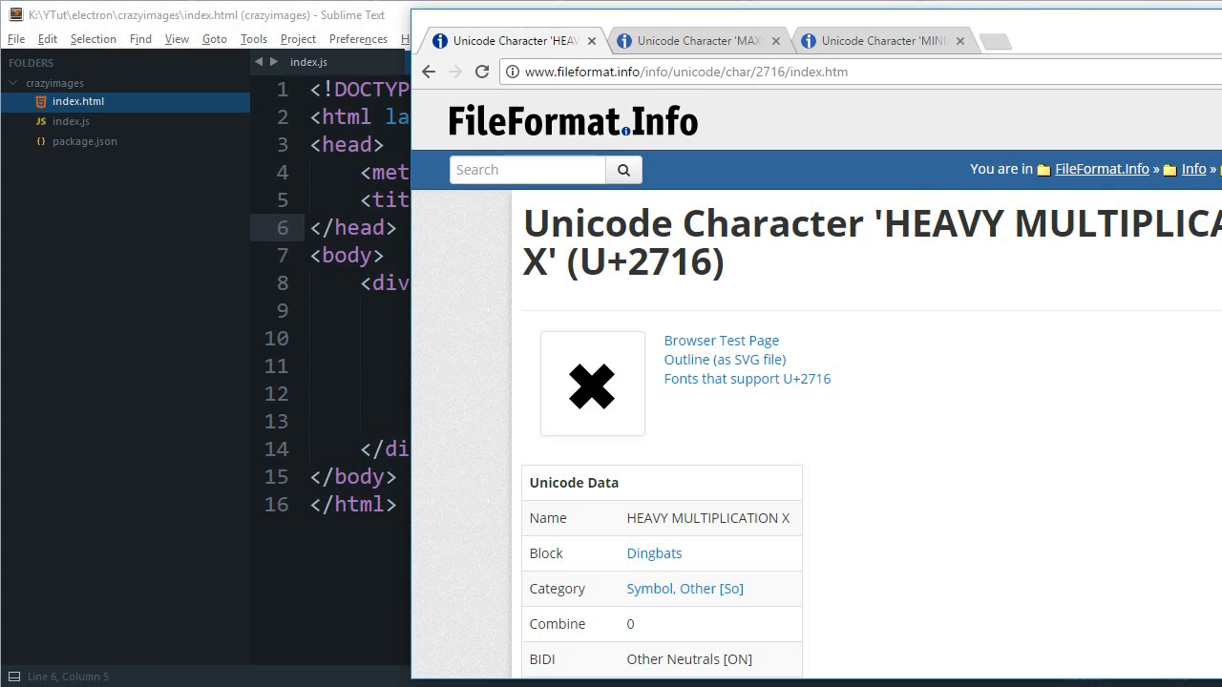
Step: Scroll the HEAVY MULTIPLICATION X and MAXIMIZE pages to their HTML hex entity rows
{"action": "left_click", "coordinate": [697, 40]}
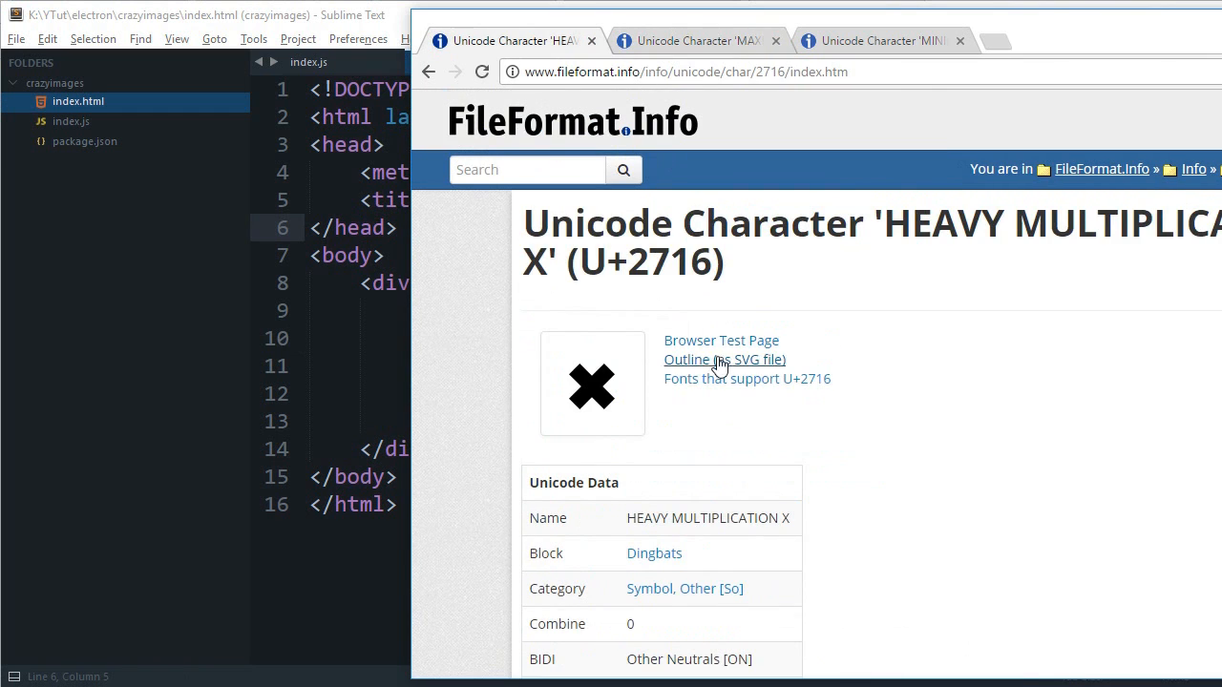
{"action": "scroll", "scroll_direction": "down", "scroll_amount": 3}
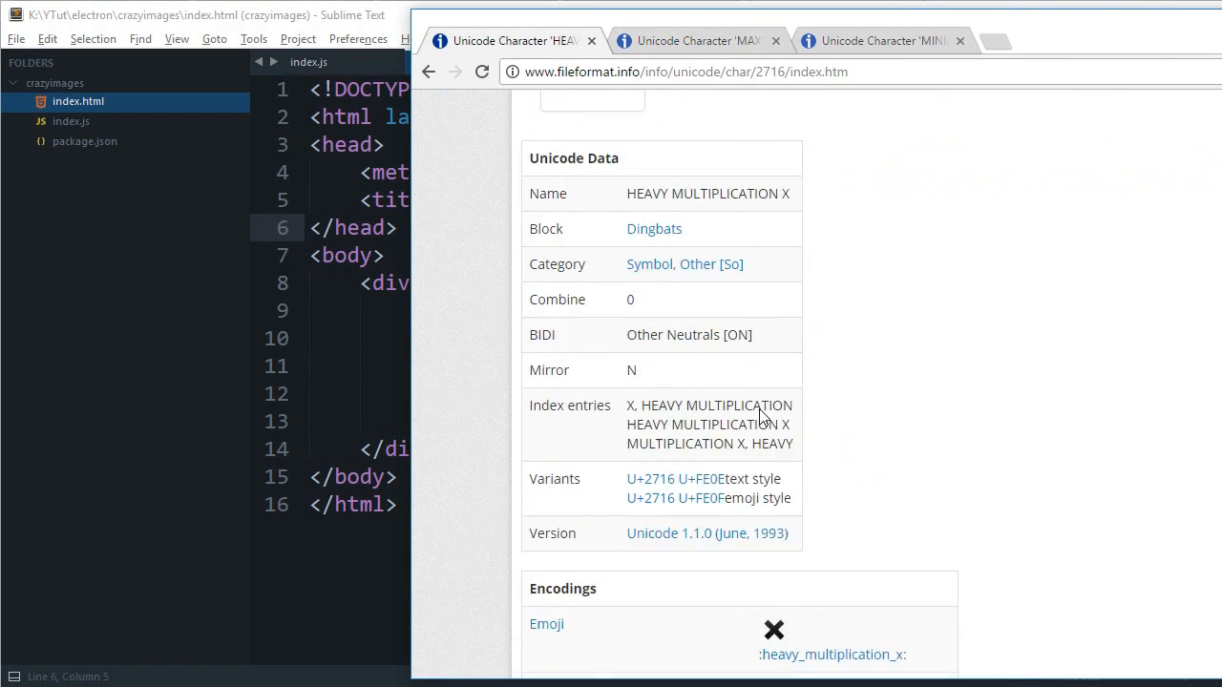
{"action": "scroll", "scroll_direction": "down", "scroll_amount": 3}
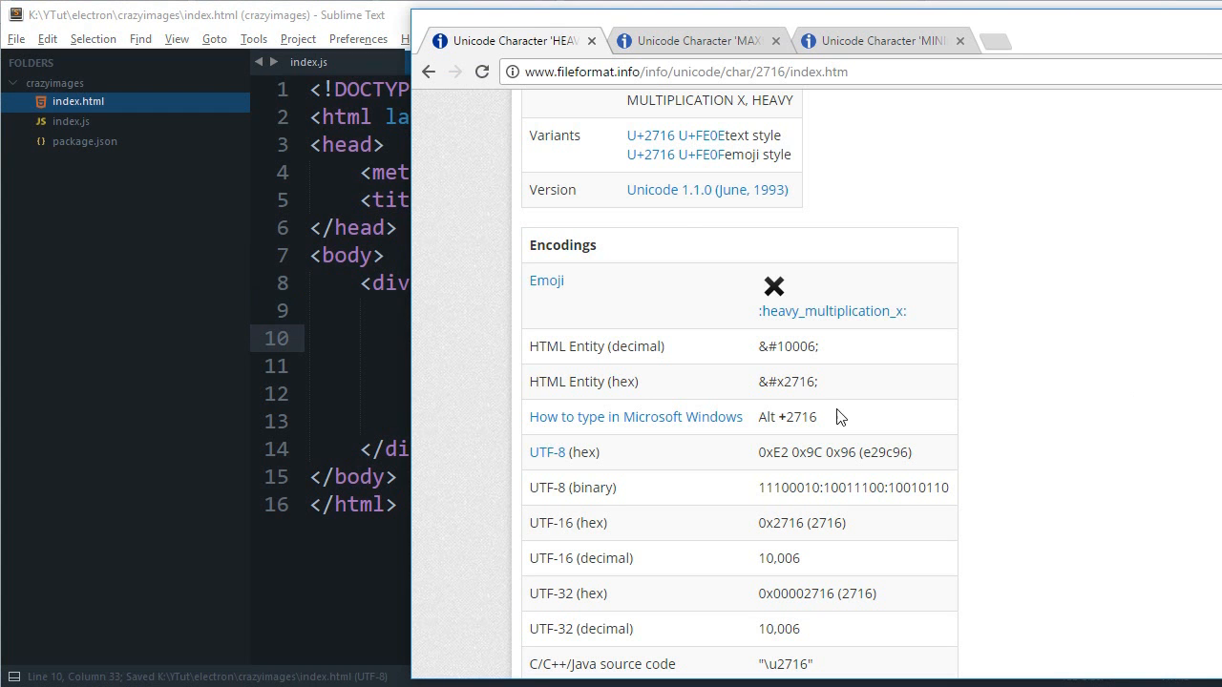
{"action": "left_click", "coordinate": [695, 40]}
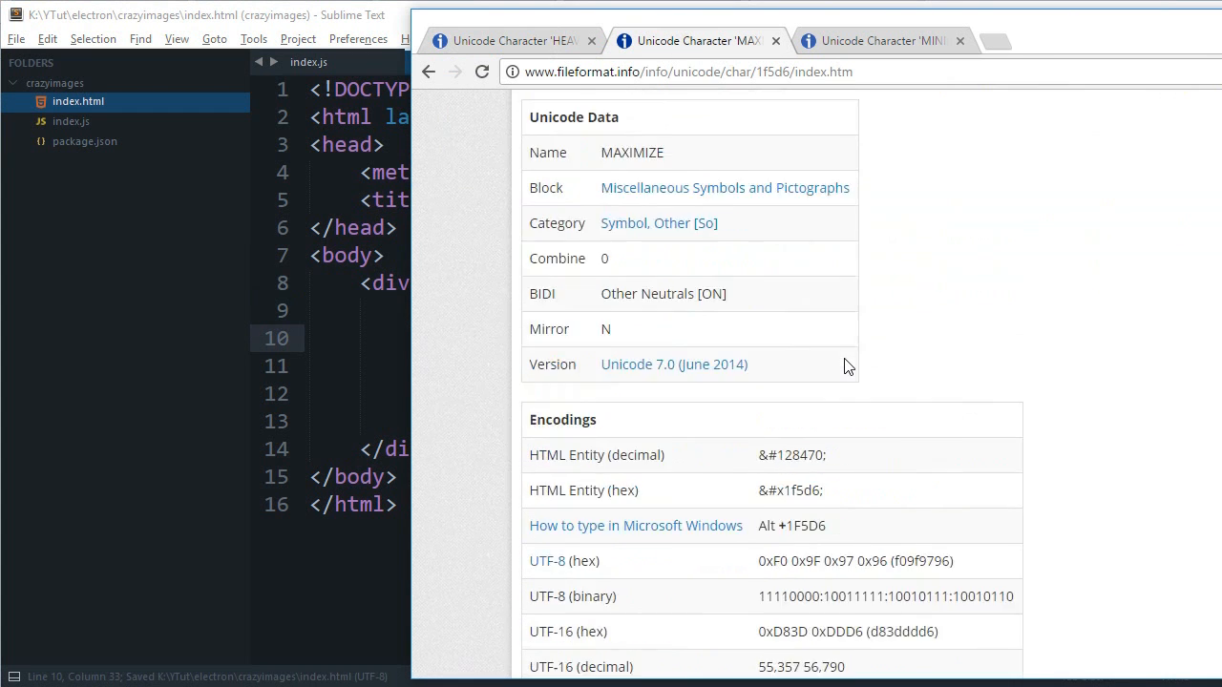
{"action": "scroll", "scroll_direction": "down", "scroll_amount": 3}
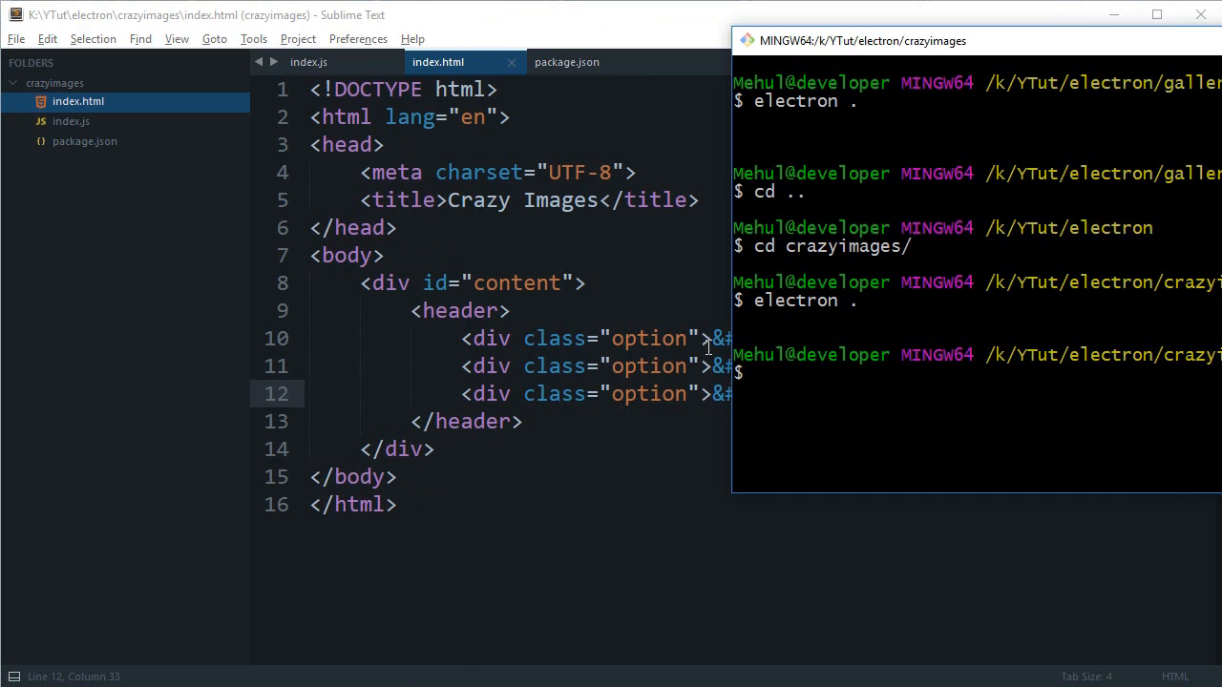
Step: Run electron ., check the stacked close, maximize and minimize symbols, and close the window
{"action": "type", "text": "electron ."}
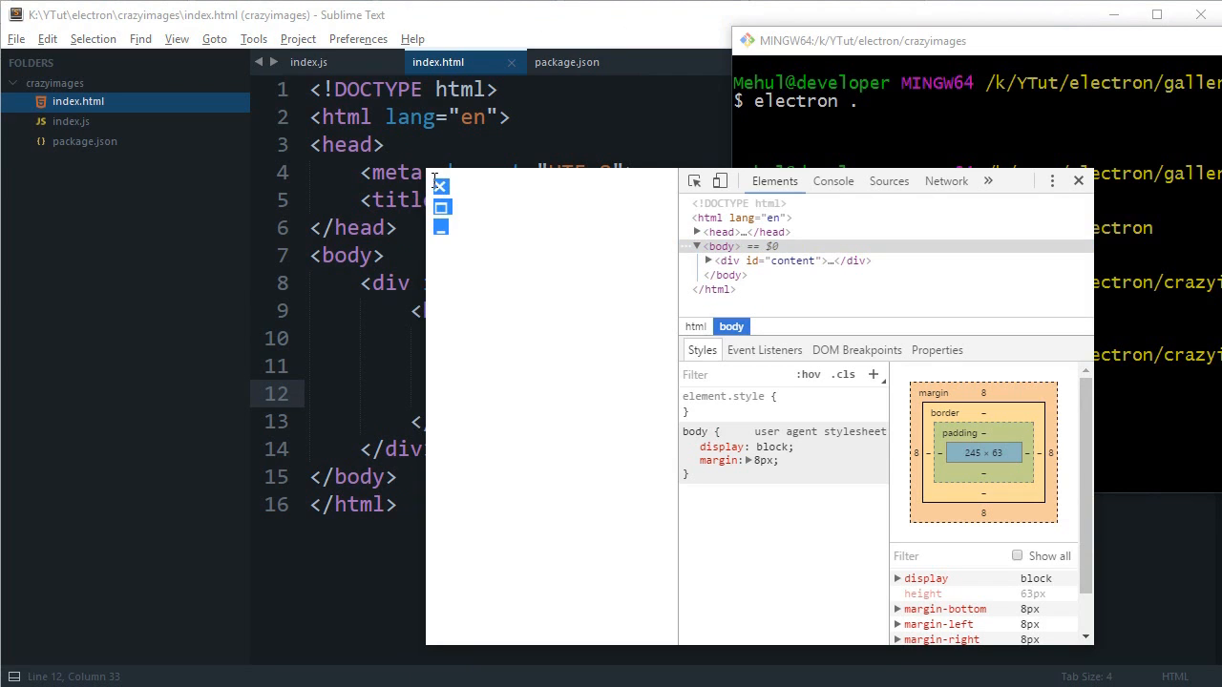
{"action": "mouse_move", "coordinate": [954, 182]}
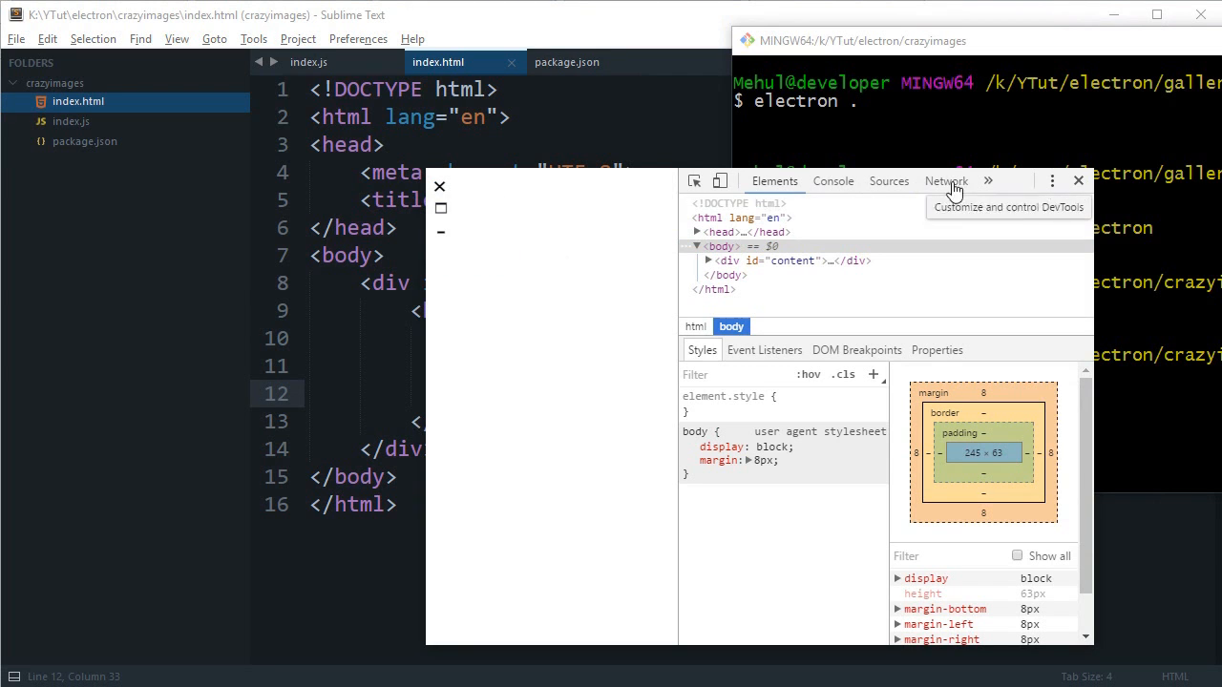
{"action": "mouse_move", "coordinate": [437, 188]}
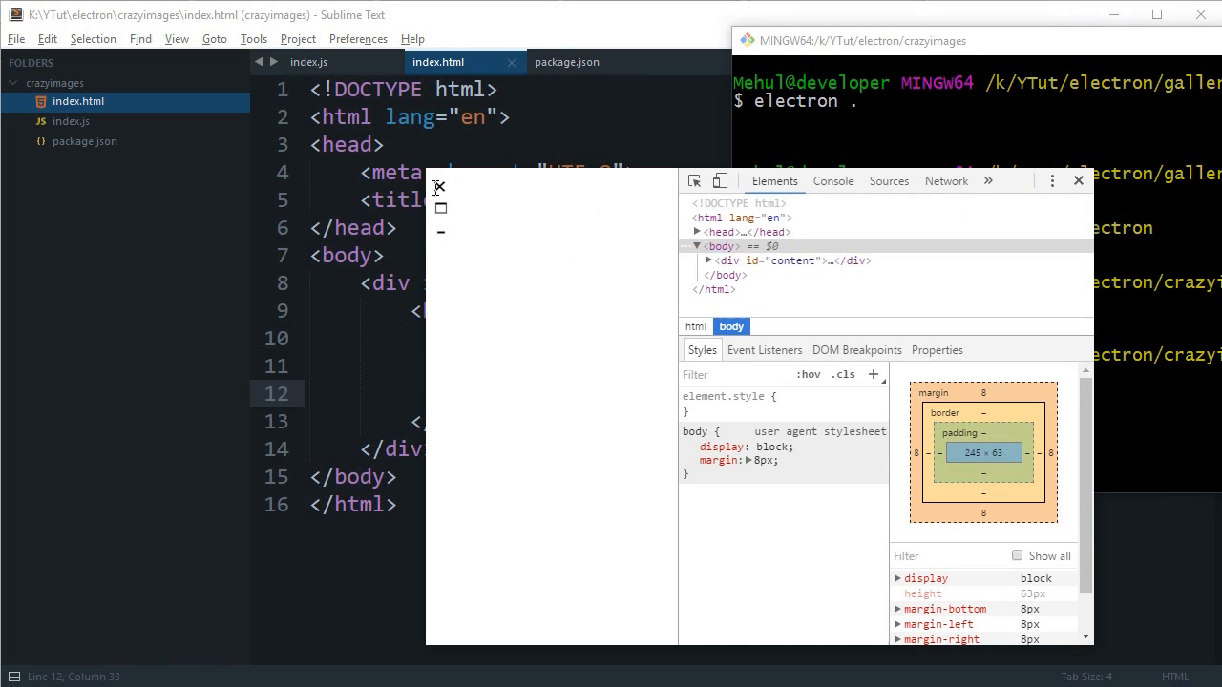
{"action": "left_click", "coordinate": [1078, 181]}
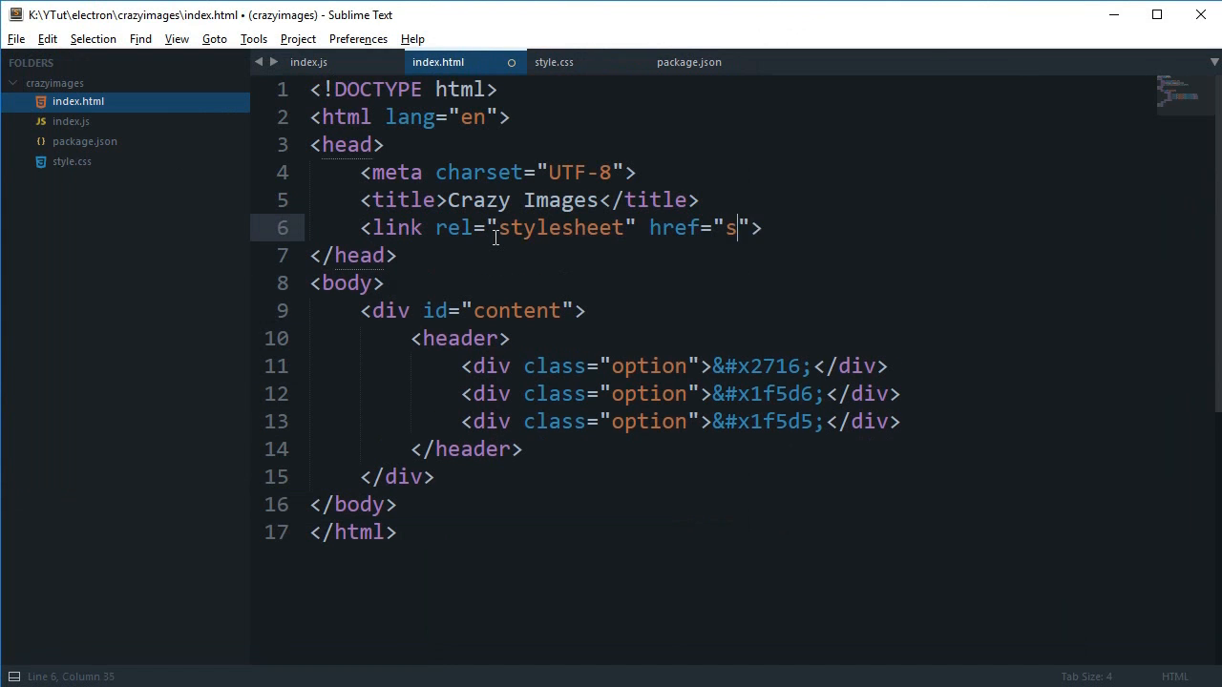
Step: Link style.css in index.html, then write the * reset and header { display: flex; } rules
{"action": "type", "text": "tyle.css"}
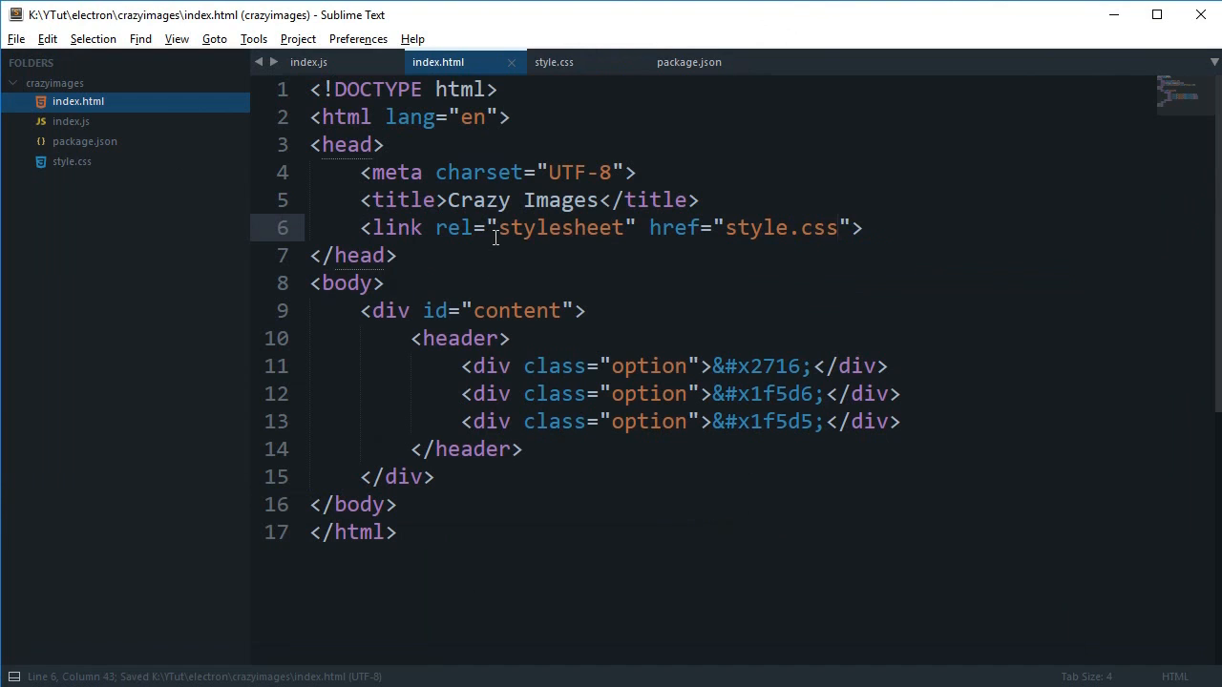
{"action": "left_click", "coordinate": [554, 62]}
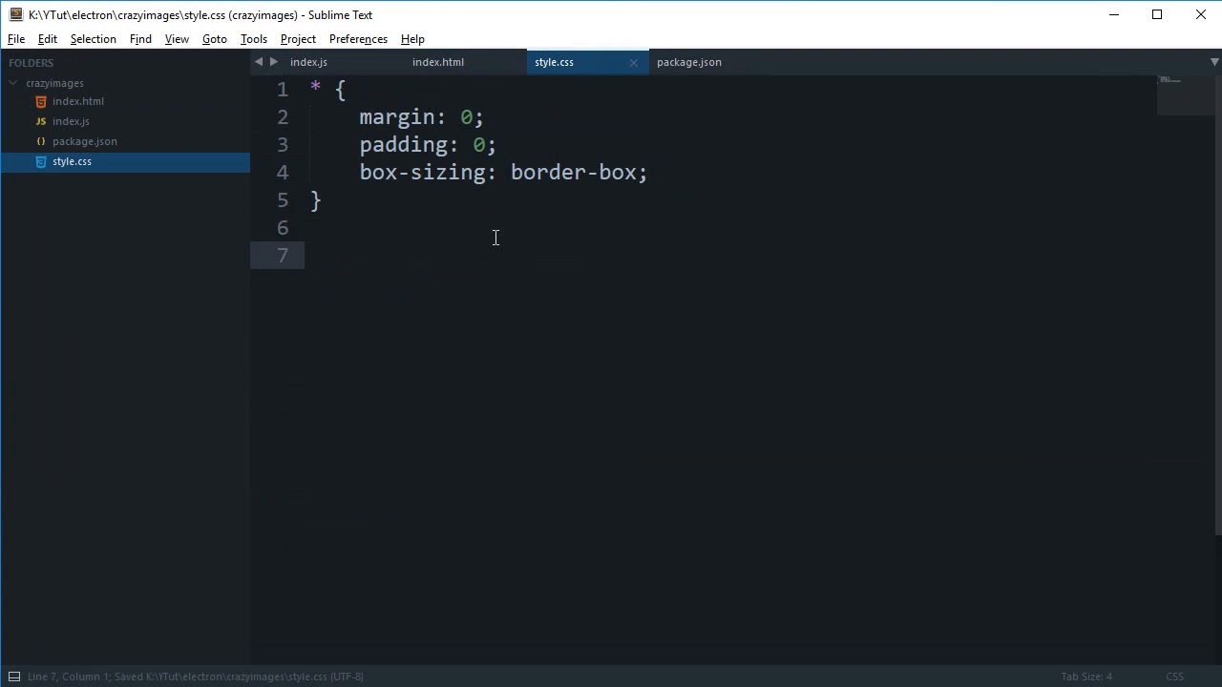
{"action": "left_click", "coordinate": [437, 62]}
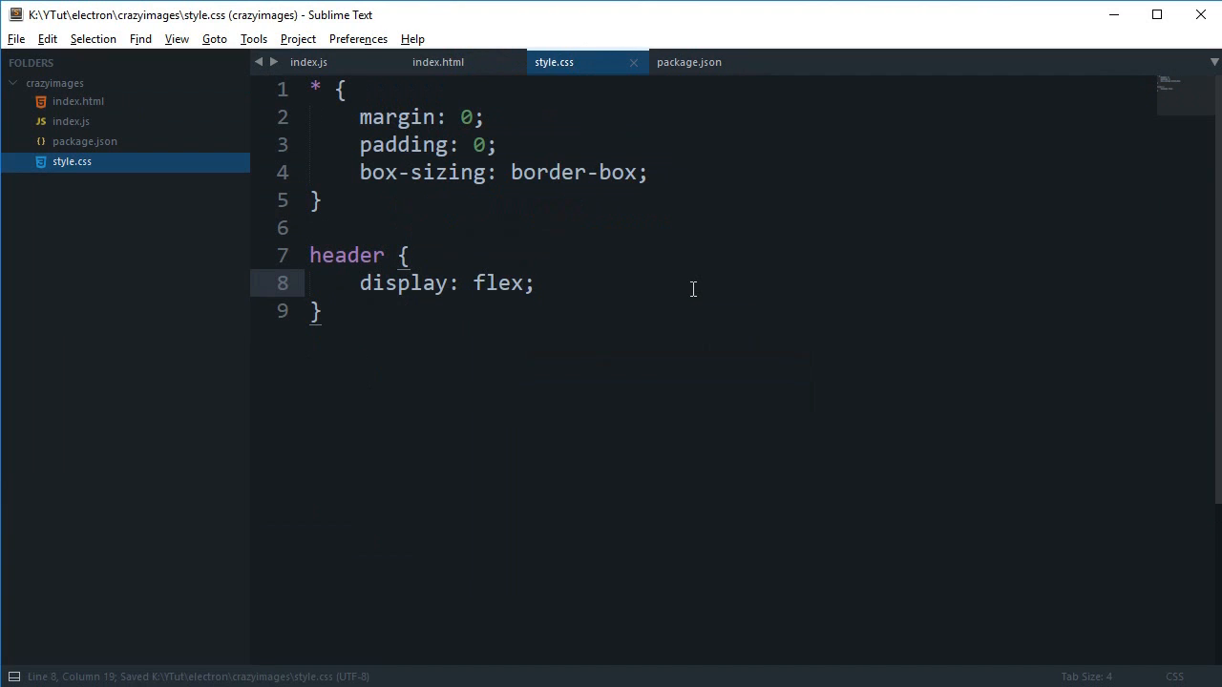
Step: Check the header markup, then set the header to row-reverse direction with justify-content flex-start
{"action": "left_click", "coordinate": [438, 62]}
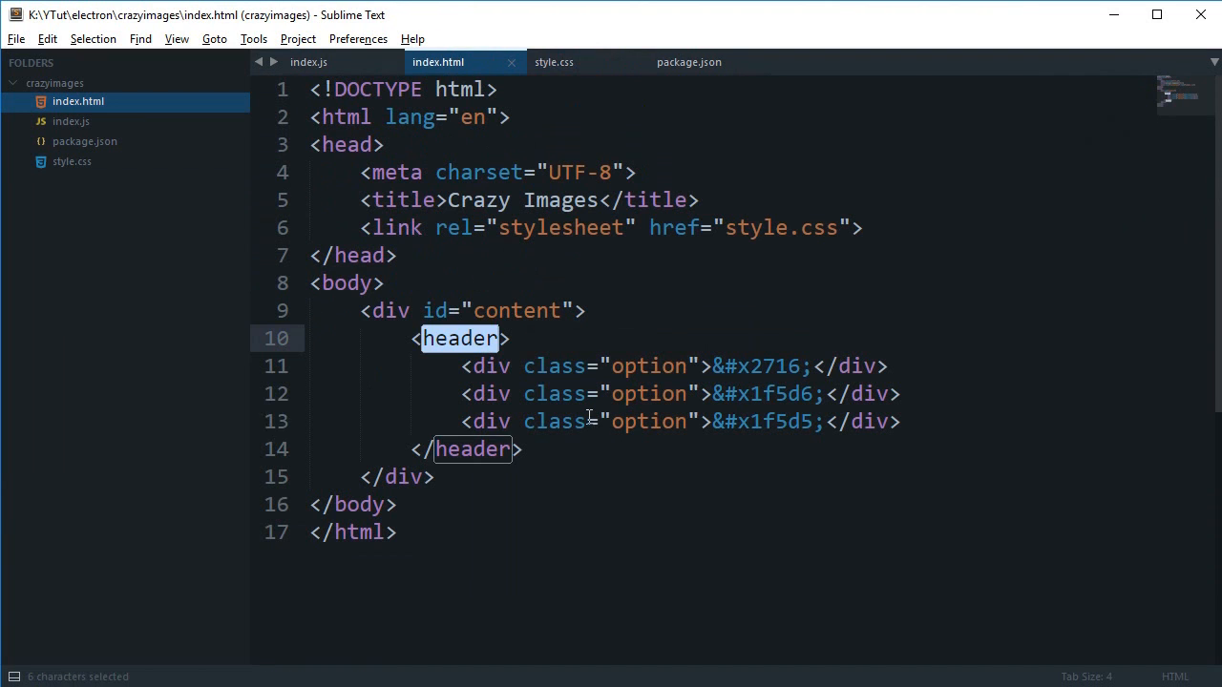
{"action": "left_click", "coordinate": [553, 63]}
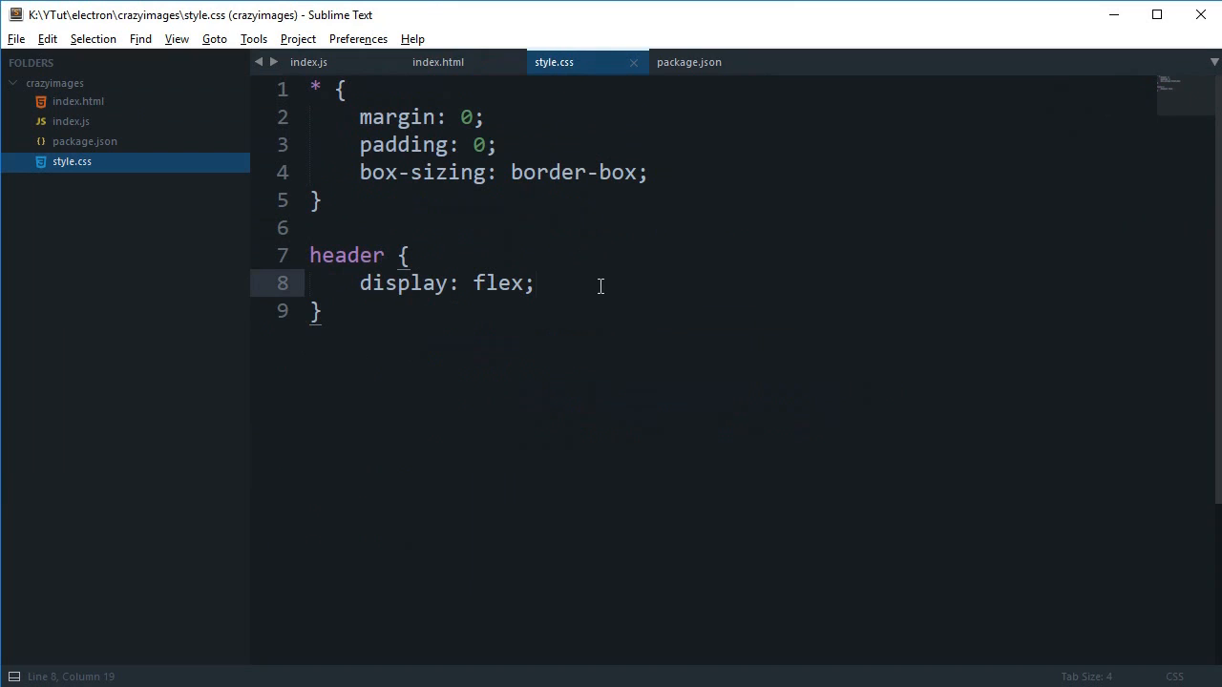
{"action": "type", "text": "flex-direction: row-reverse;"}
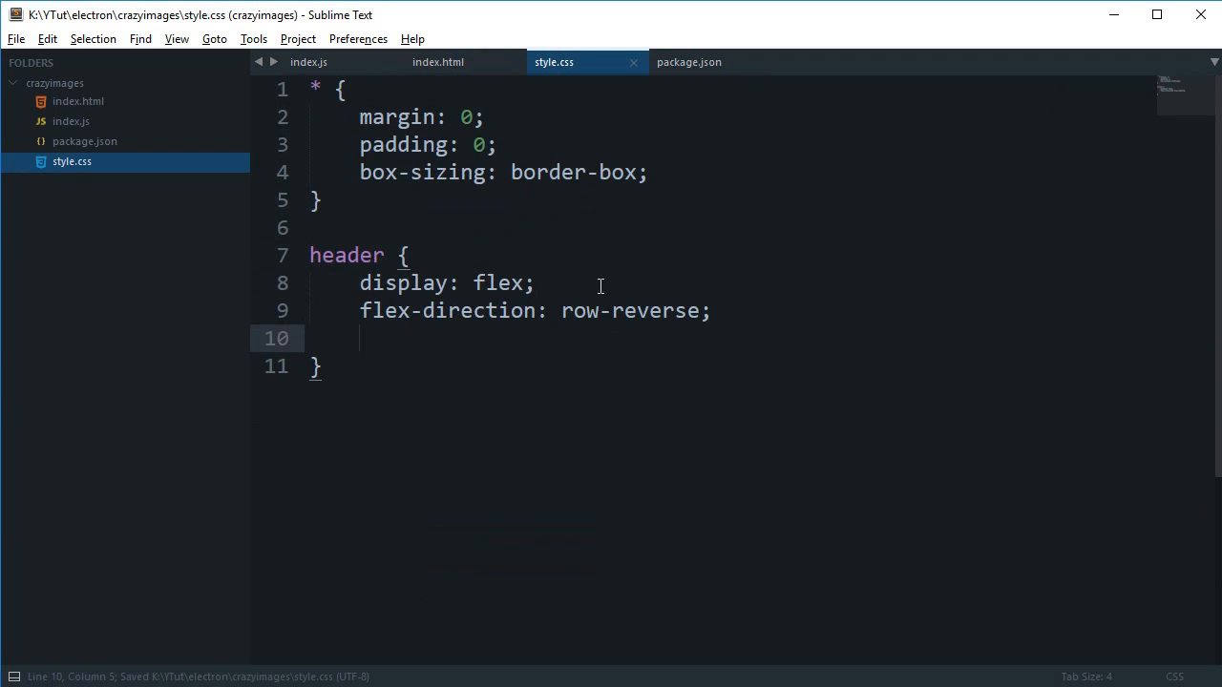
{"action": "type", "text": "justify-content:"}
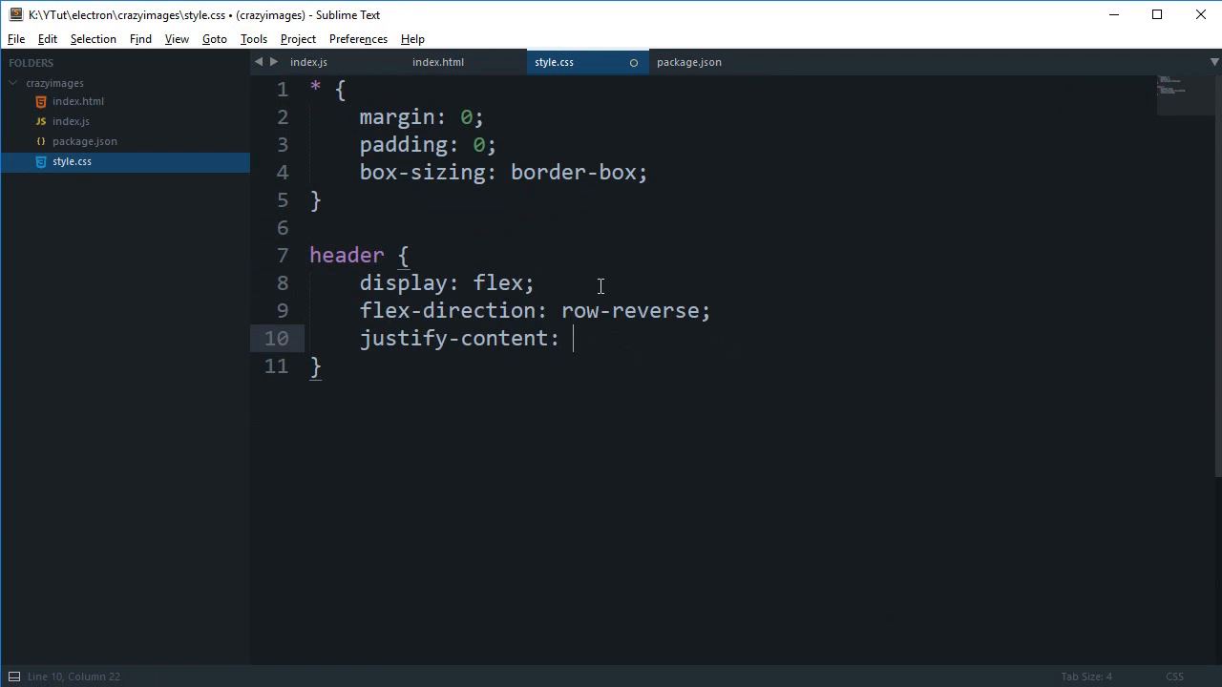
{"action": "type", "text": "flex-start;"}
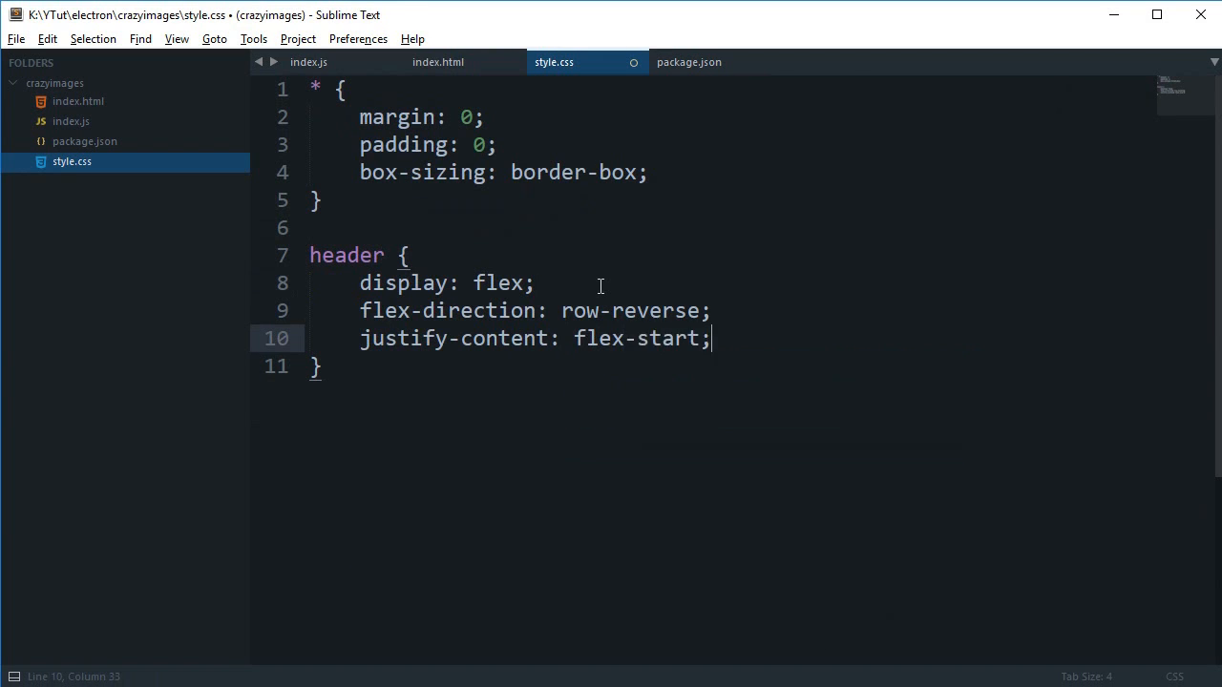
Step: Add -webkit-app-region: drag; to the header rule to make it draggable
{"action": "key", "text": "enter"}
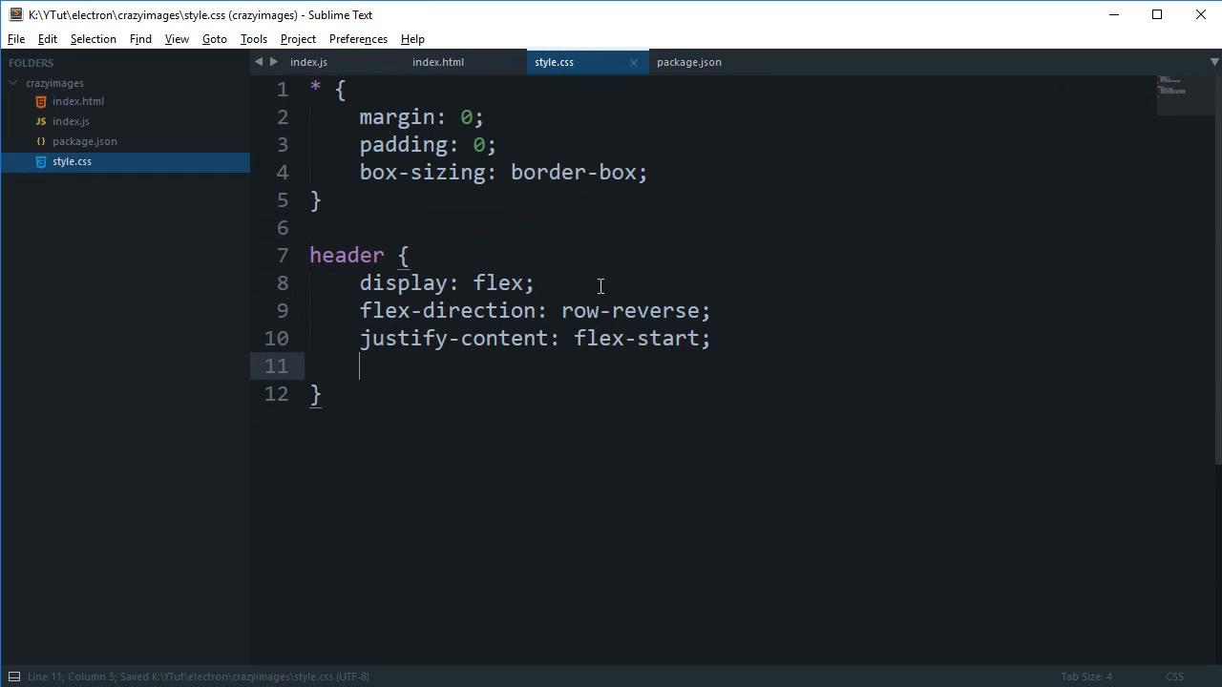
{"action": "type", "text": "-webkit-app"}
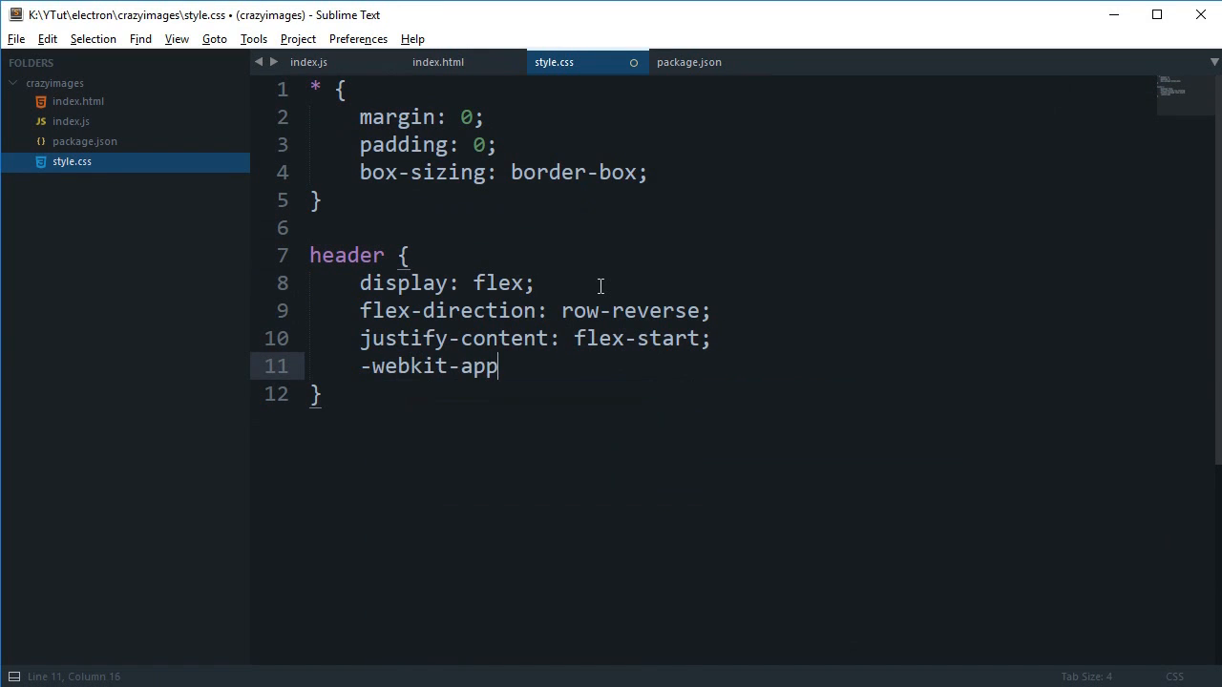
{"action": "type", "text": "-region: drag;"}
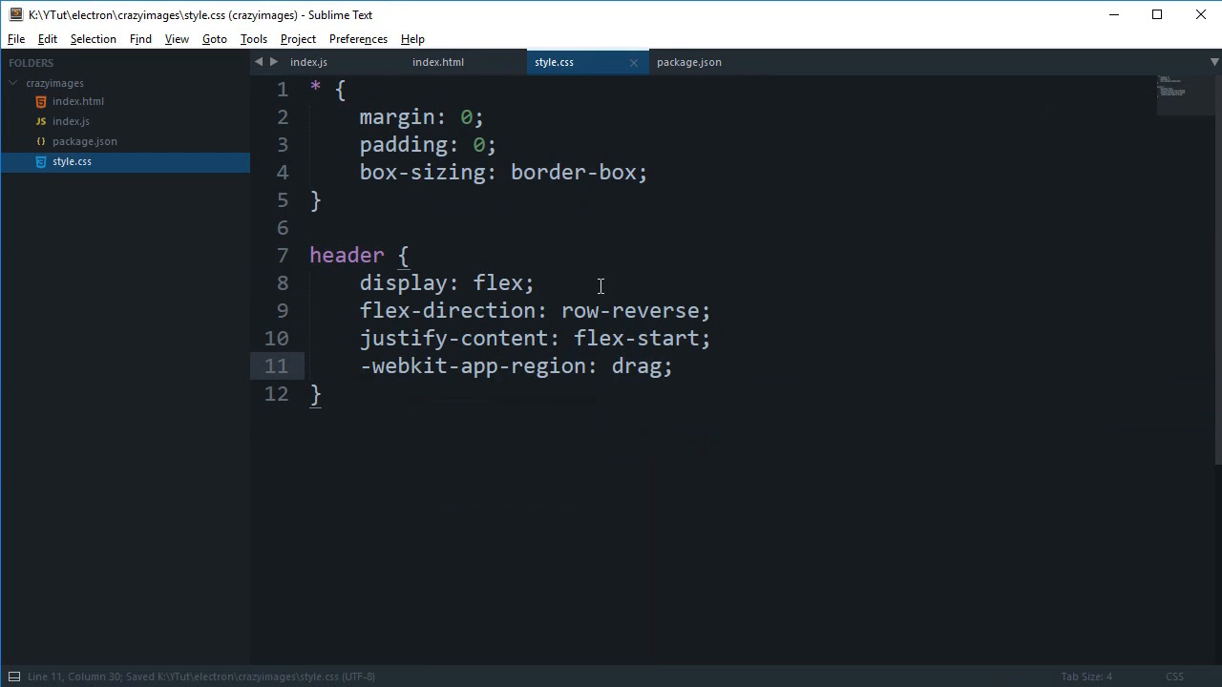
{"action": "key", "text": "enter"}
{"action": "type", "text": "background: black;"}
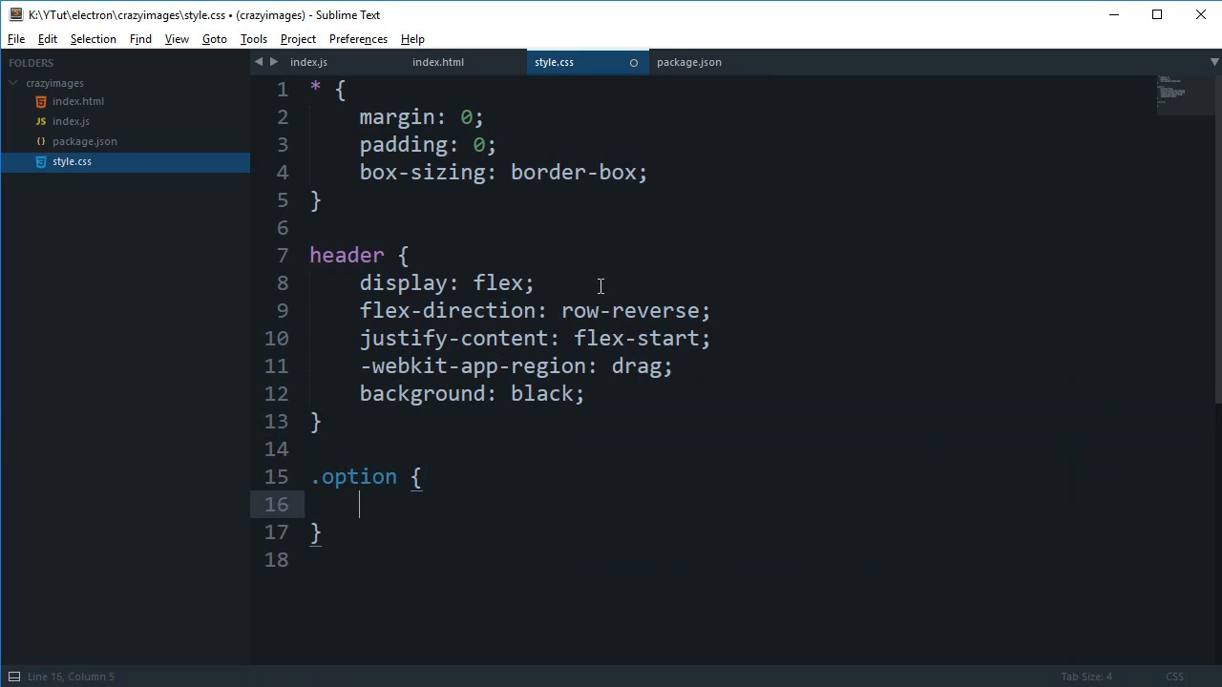
Step: Give the option items 10px 25px padding
{"action": "type", "text": "padding: 10;"}
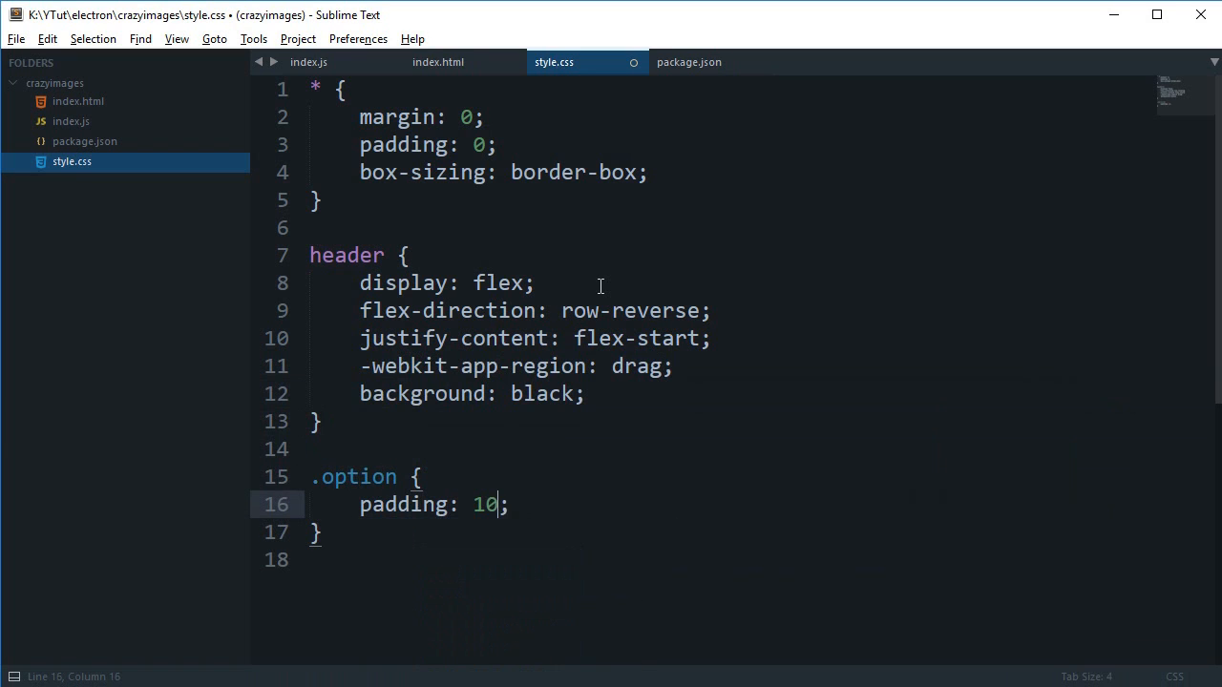
{"action": "type", "text": "px 25px"}
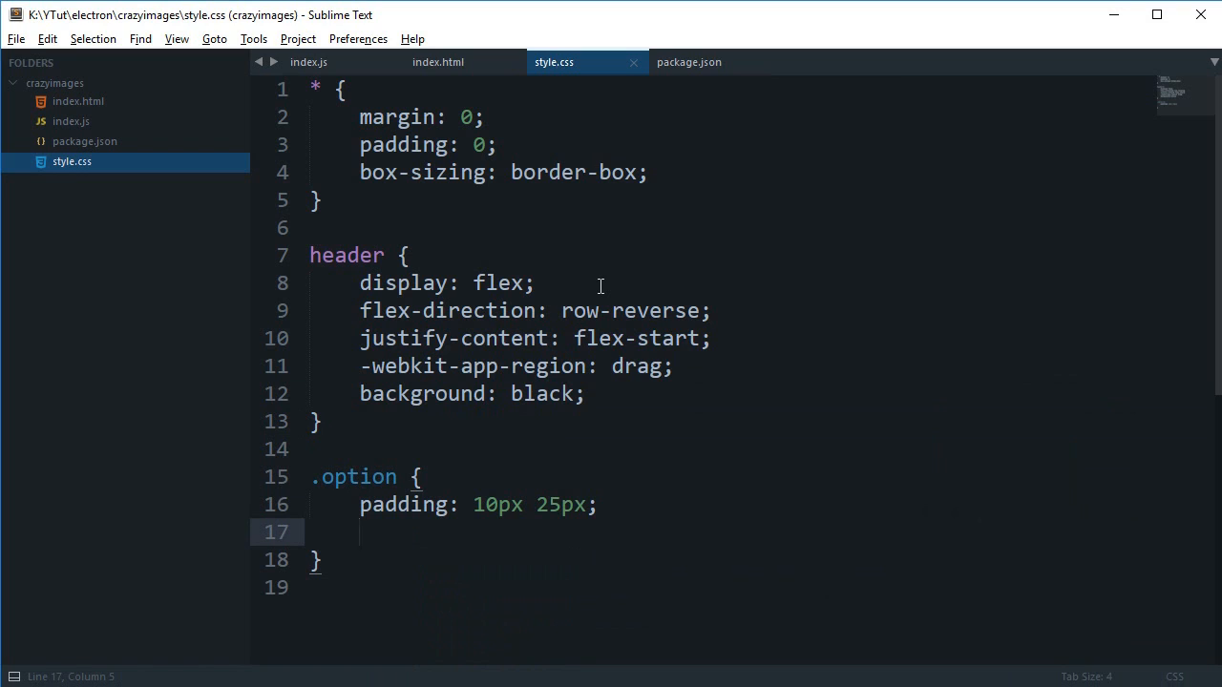
{"action": "mouse_move", "coordinate": [608, 513]}
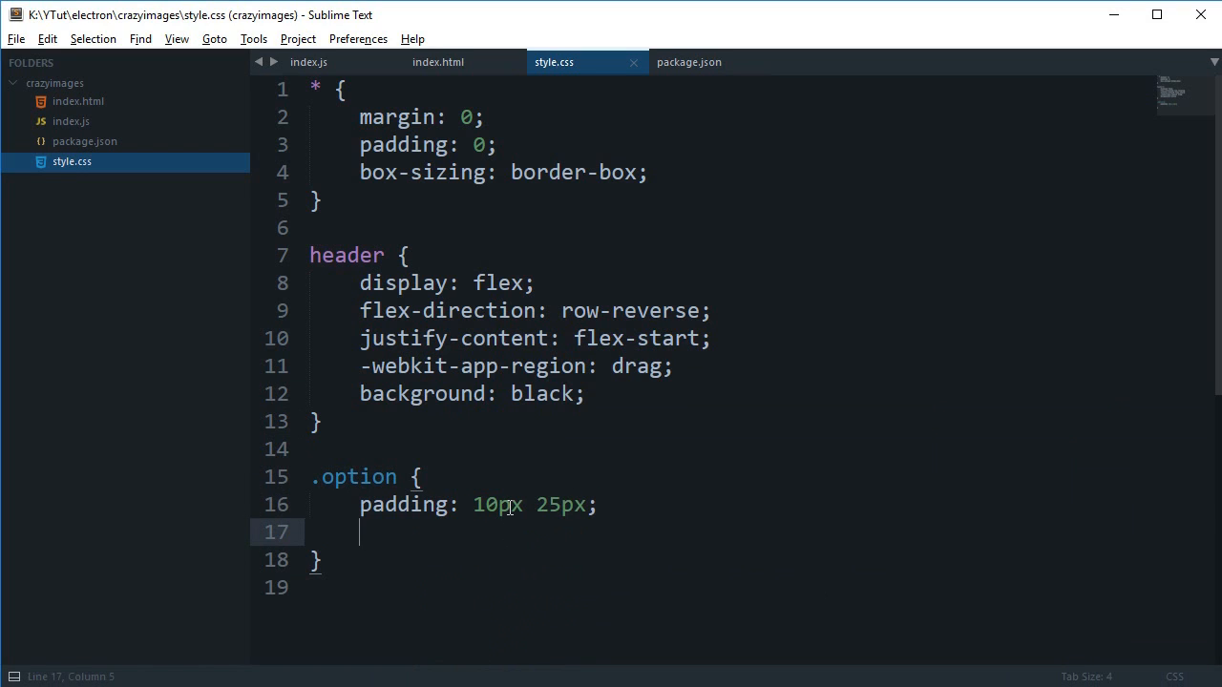
{"action": "double_click", "coordinate": [496, 504]}
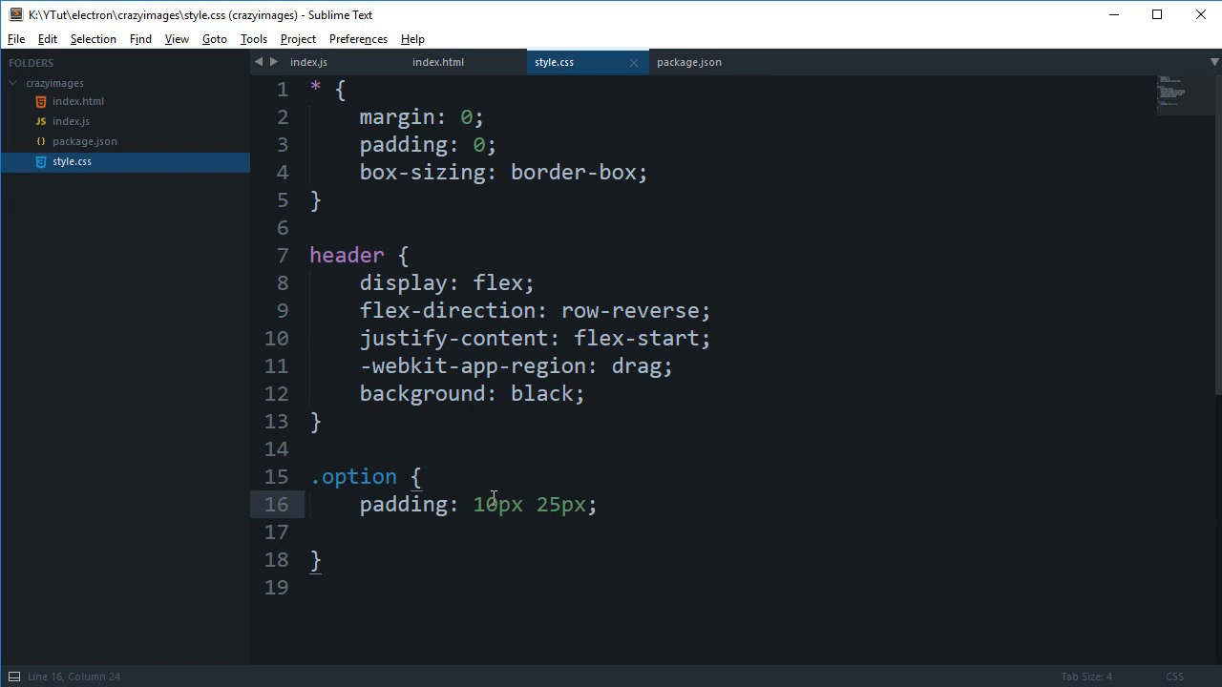
{"action": "double_click", "coordinate": [561, 504]}
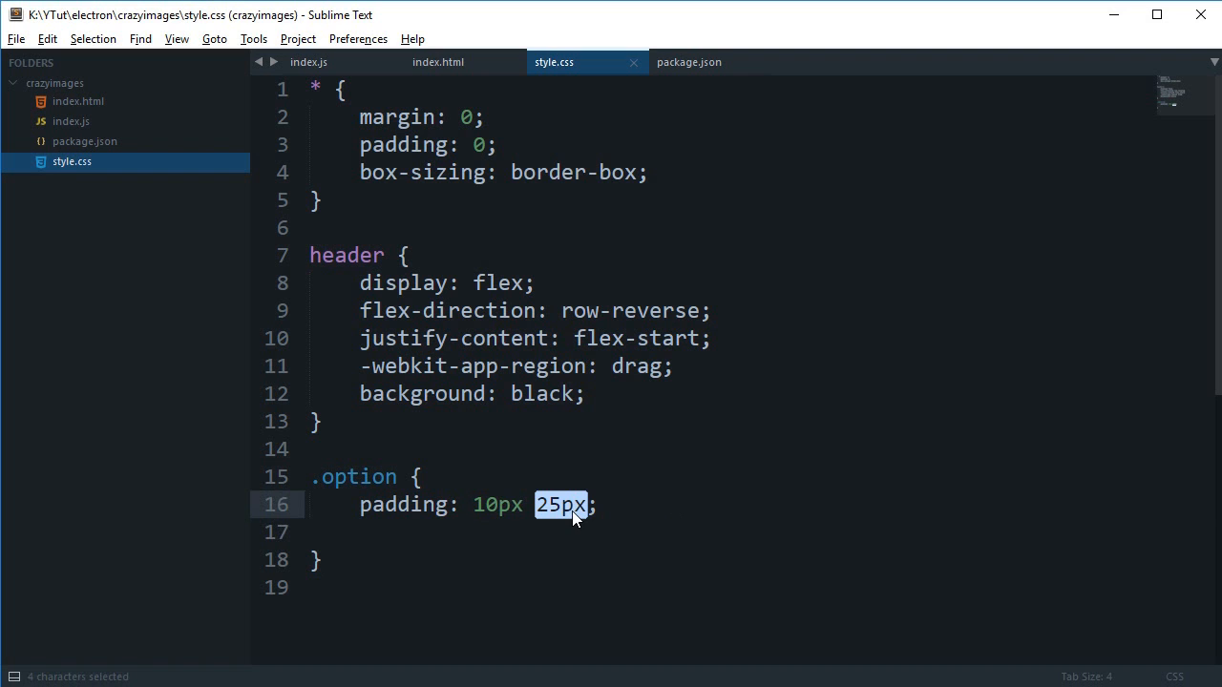
Step: Confirm the option class name, then set .option to 40px font, pointer cursor and no-drag
{"action": "left_click", "coordinate": [437, 62]}
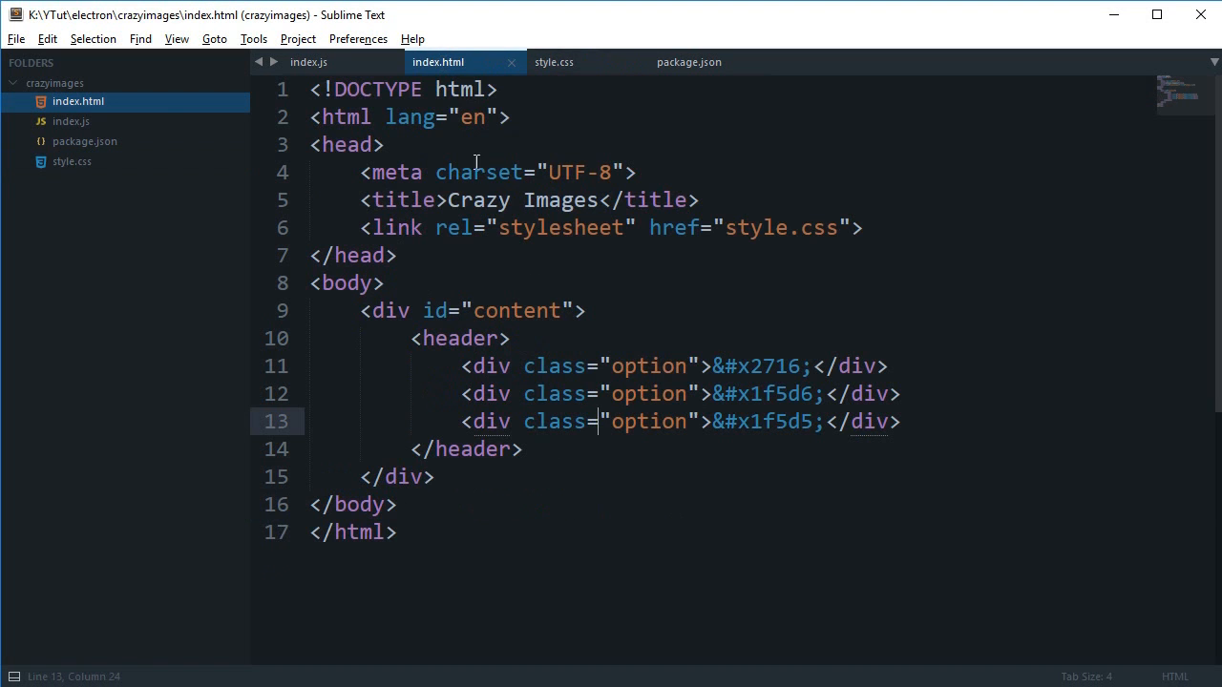
{"action": "double_click", "coordinate": [649, 365]}
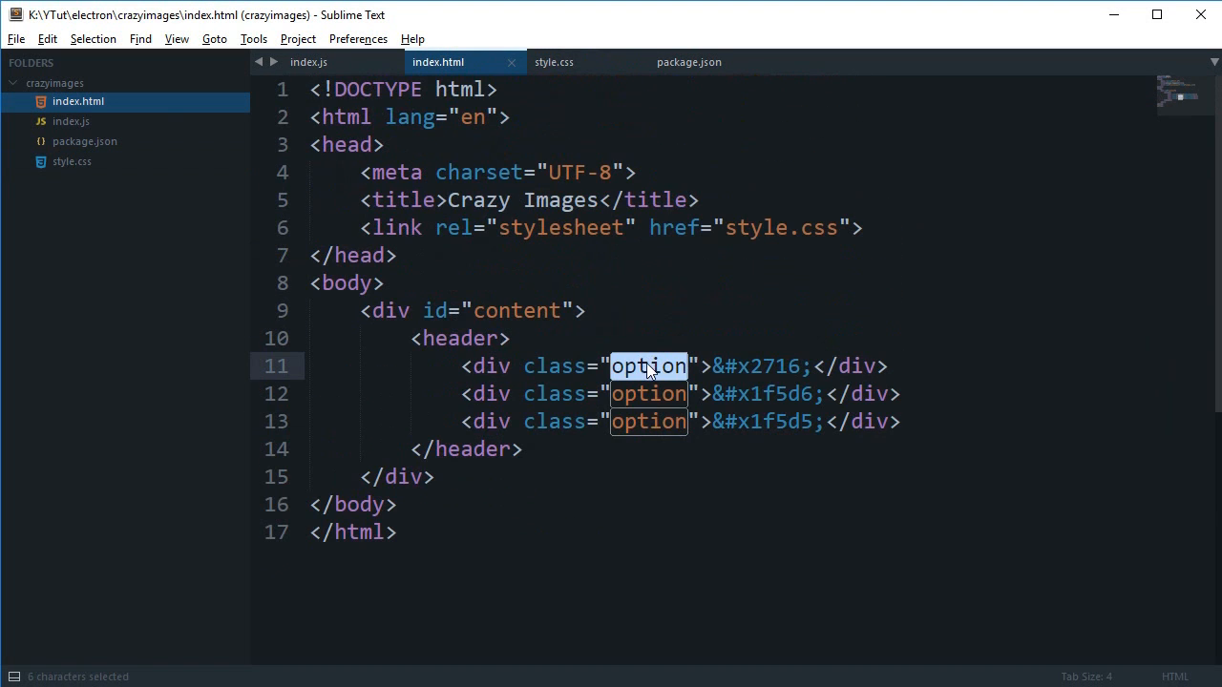
{"action": "left_click", "coordinate": [553, 62]}
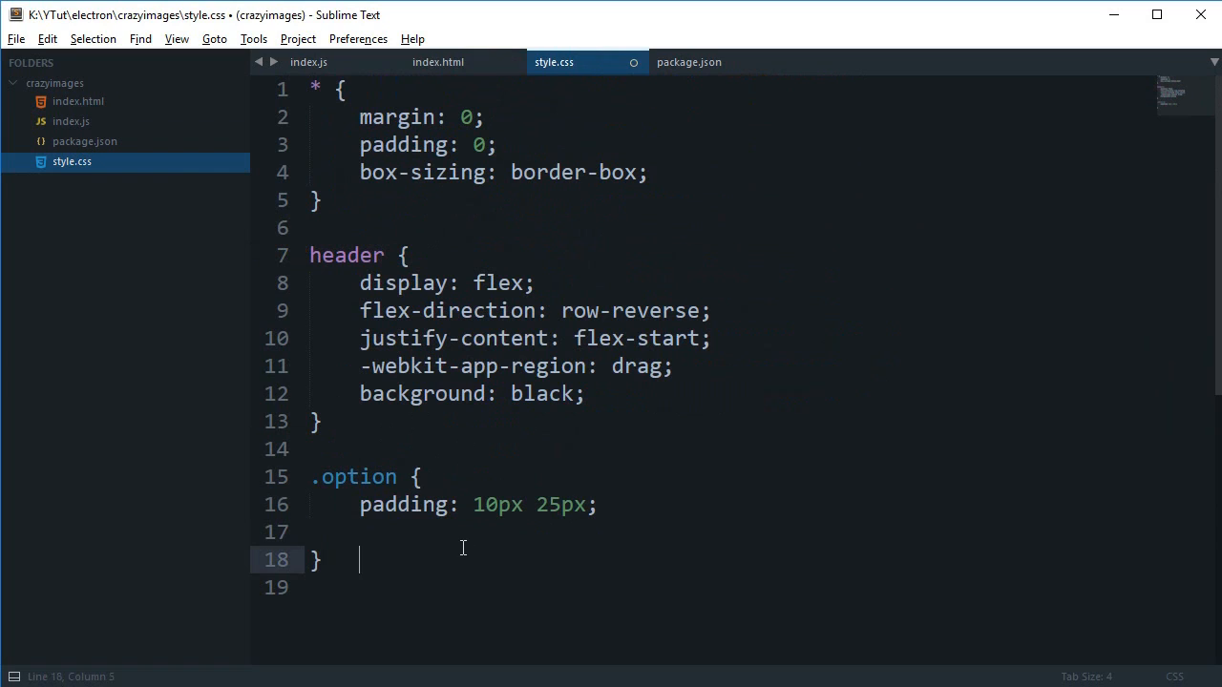
{"action": "type", "text": "font-size: ;"}
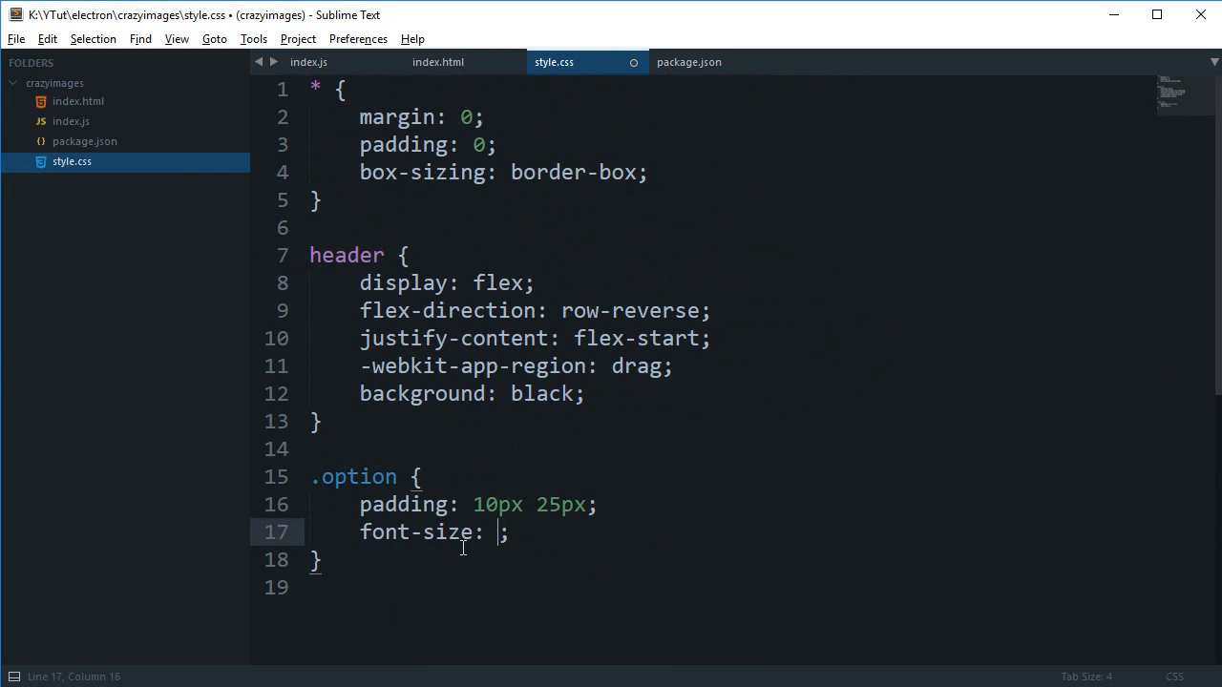
{"action": "type", "text": "40px"}
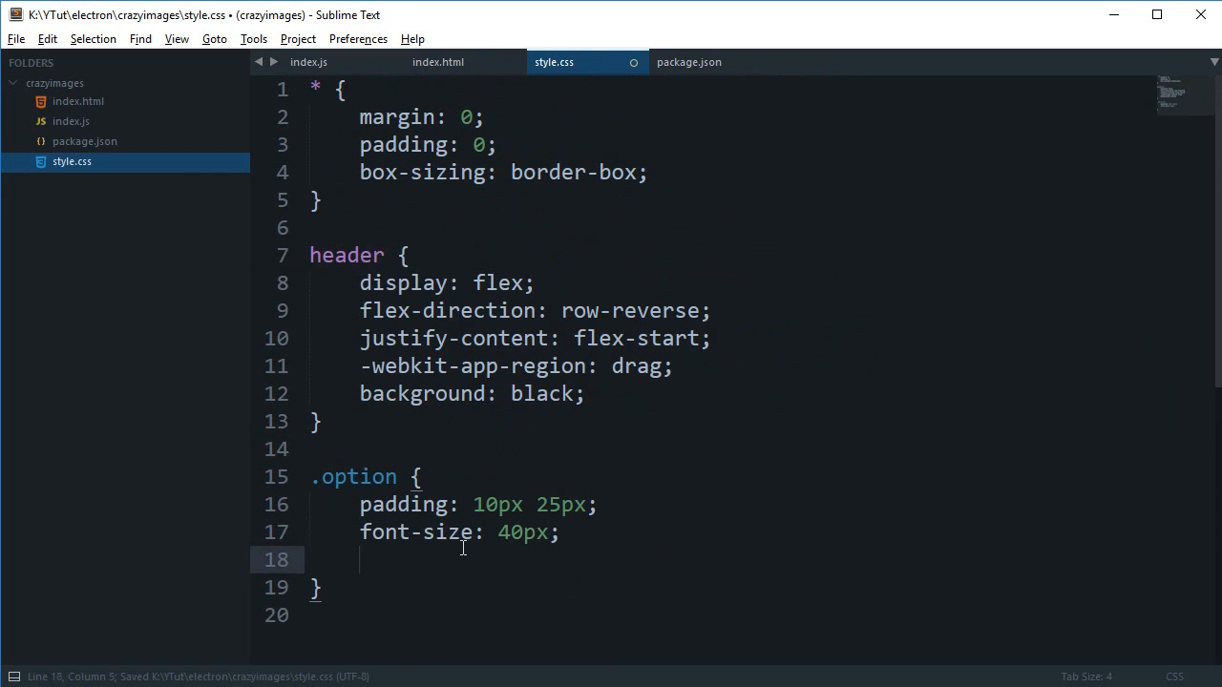
{"action": "type", "text": "cursor: point"}
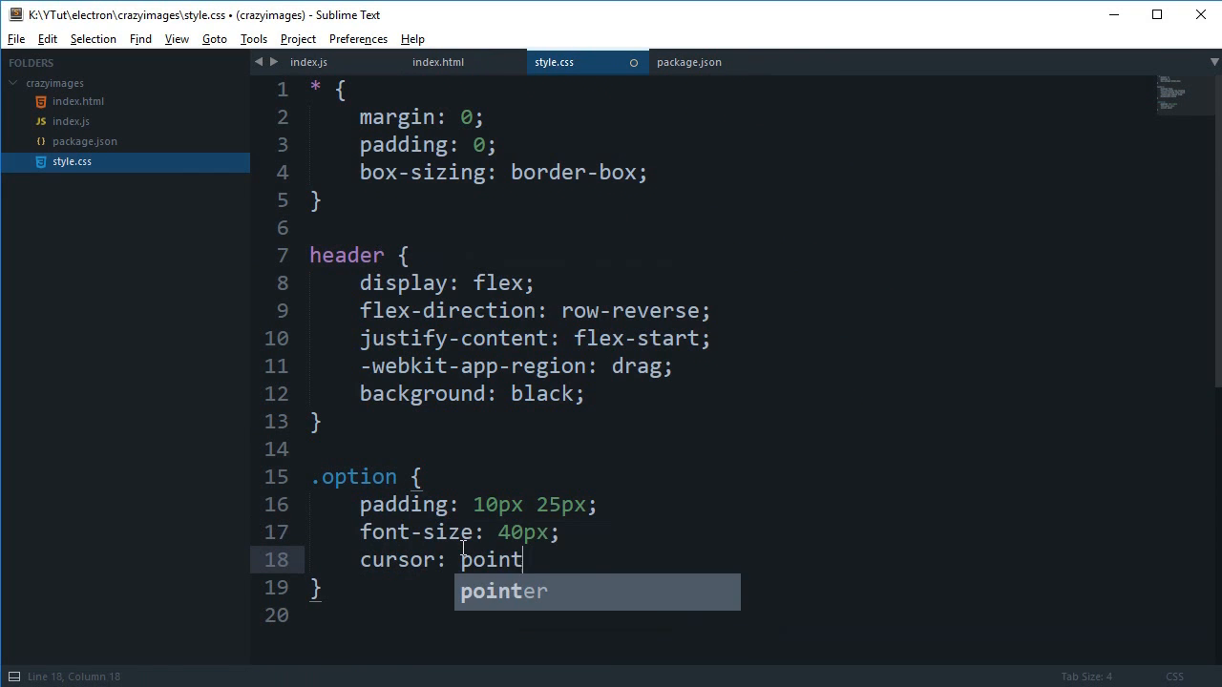
{"action": "type", "text": "pointer;"}
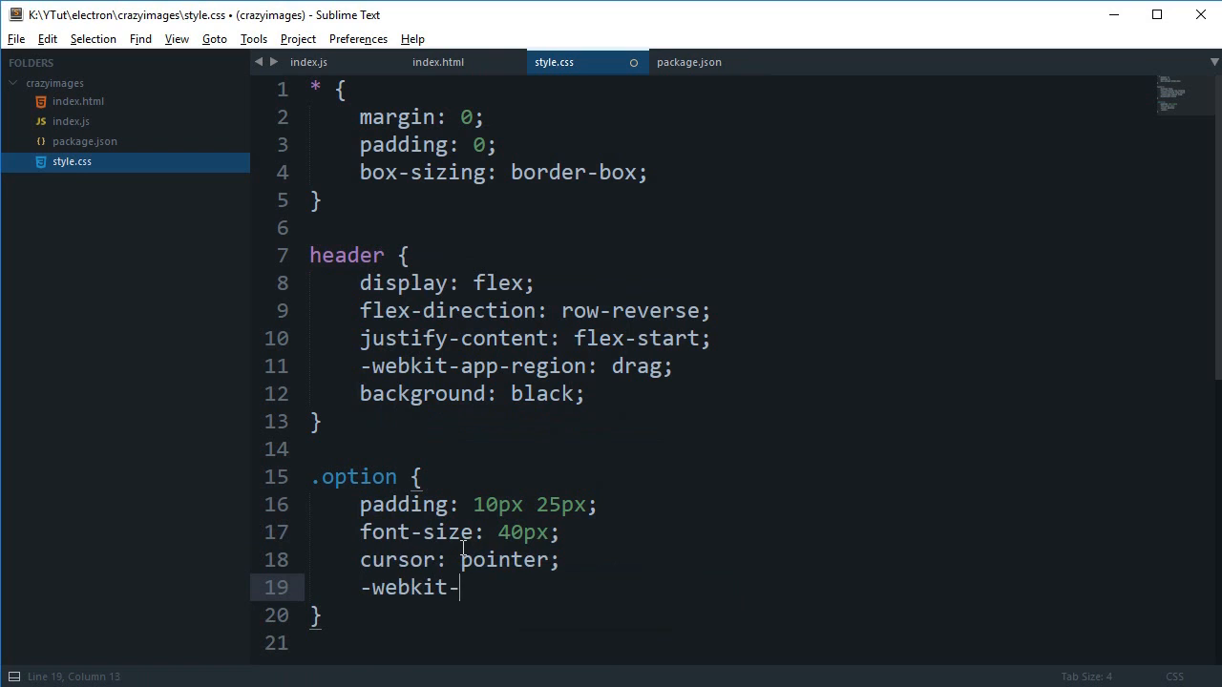
{"action": "type", "text": "app-region: n;"}
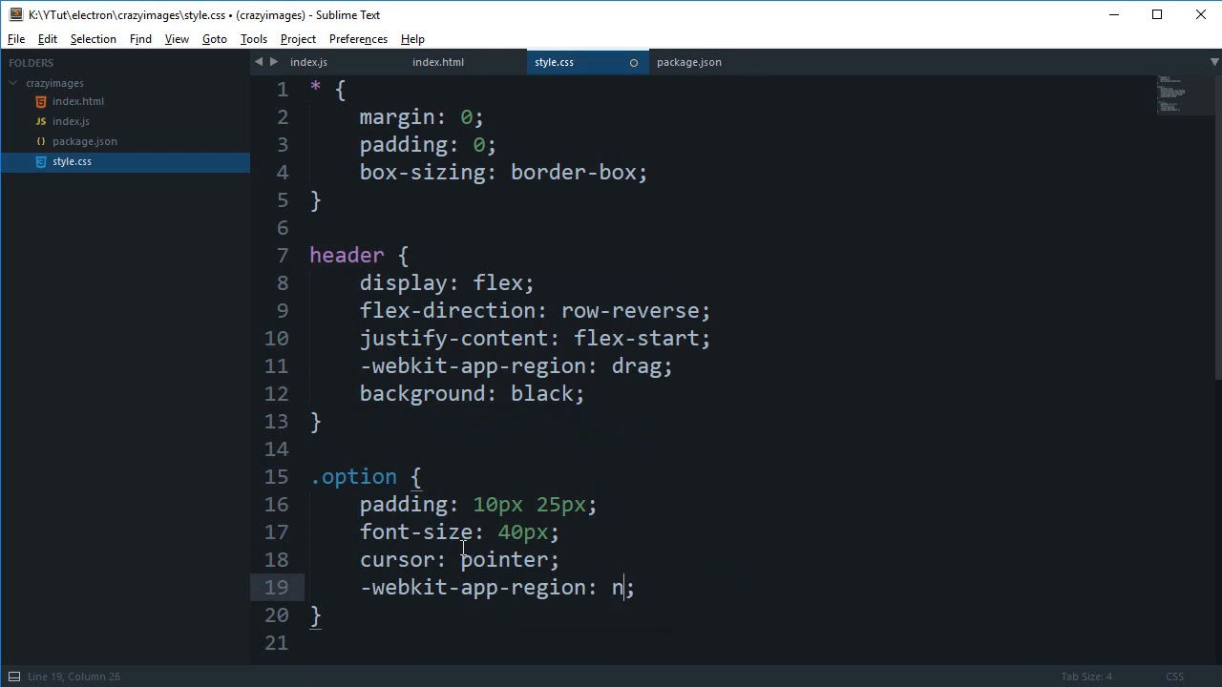
{"action": "type", "text": "o-drag"}
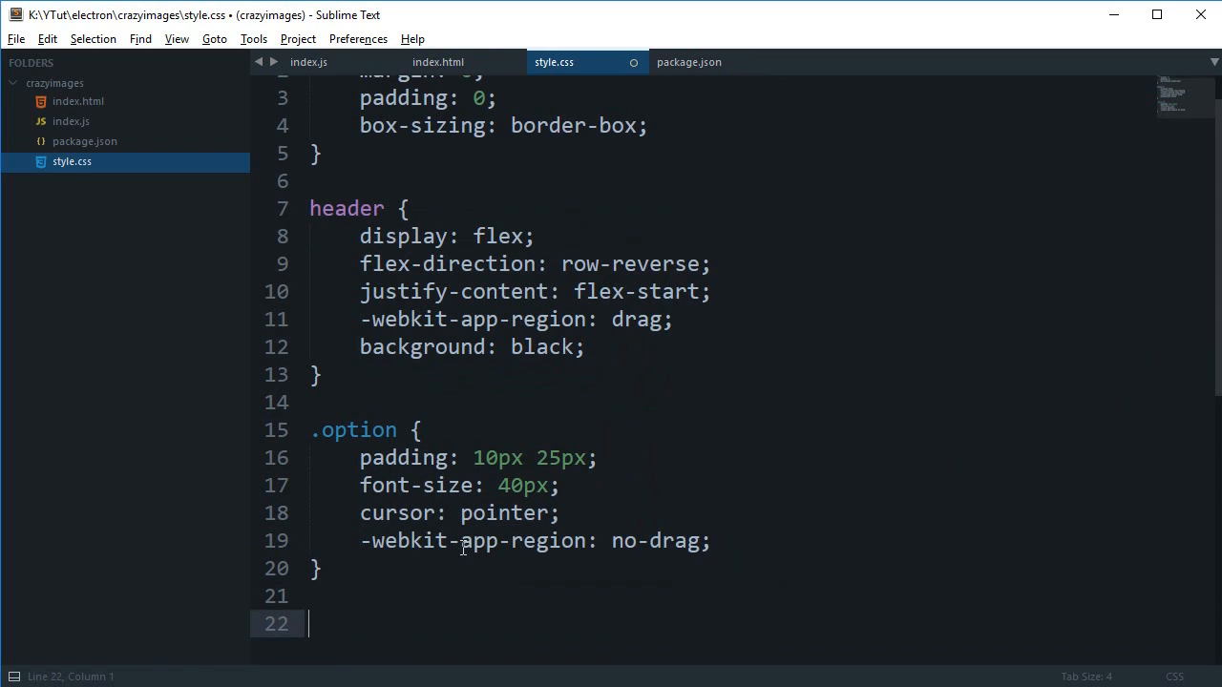
Step: Add a red .option:hover background and undock the app's developer tools
{"action": "type", "text": ".option:"}
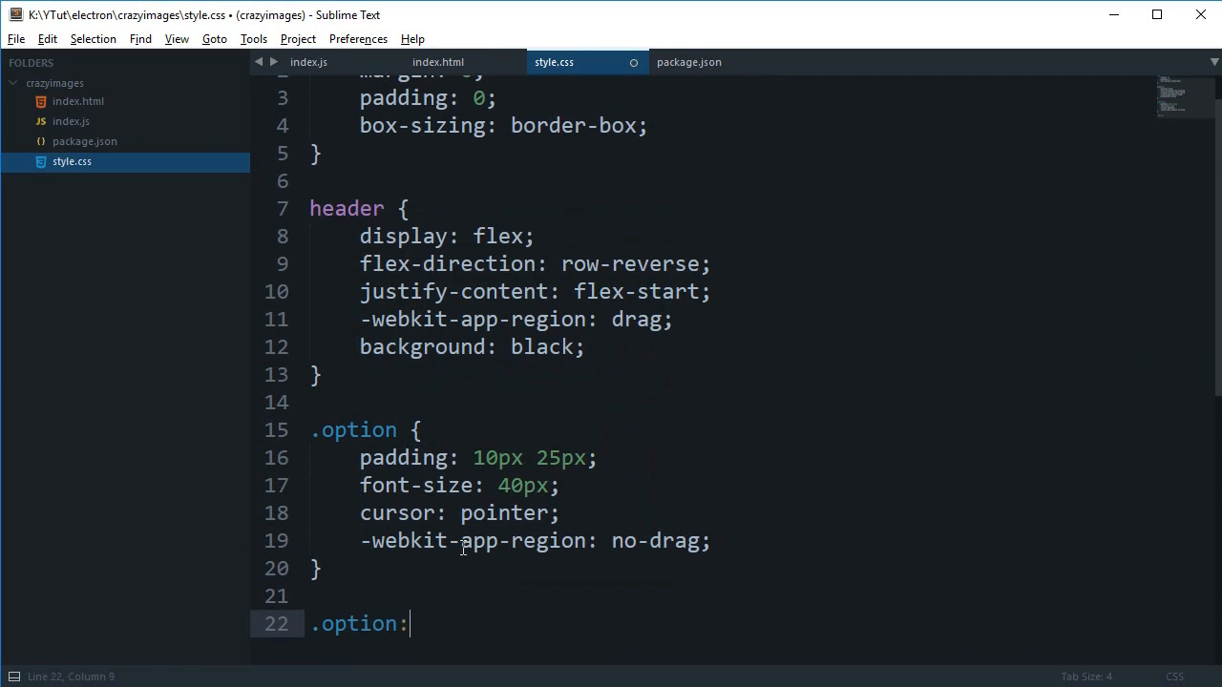
{"action": "type", "text": "backg"}
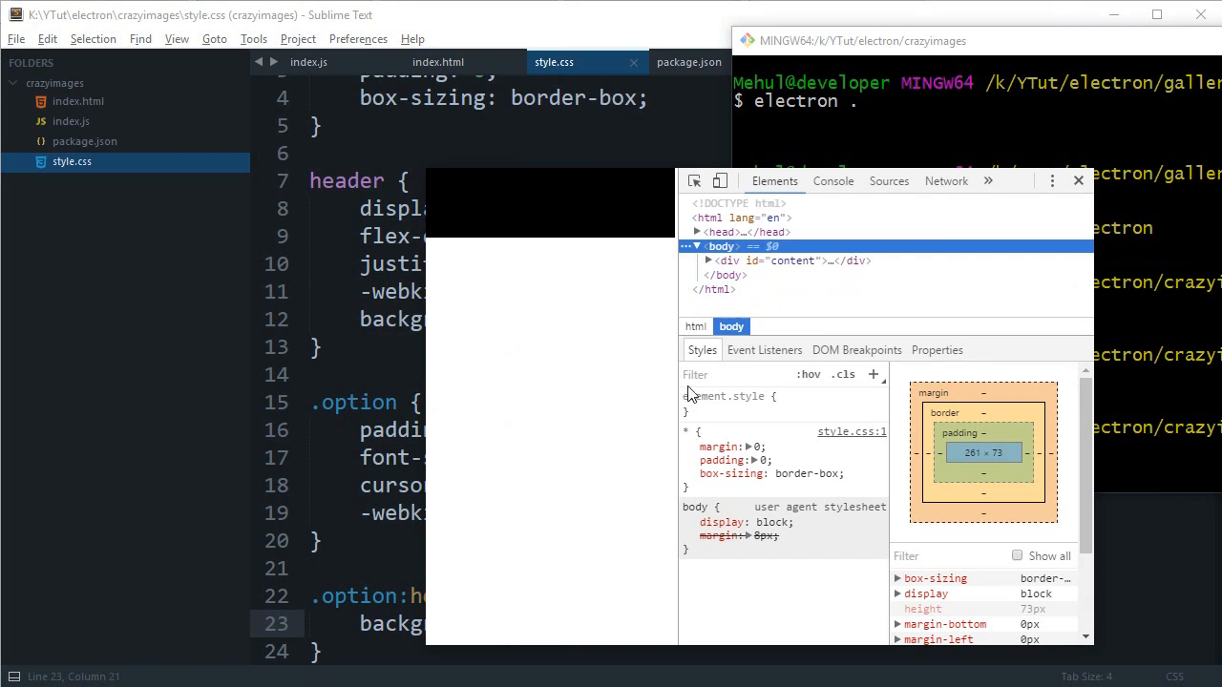
{"action": "left_click", "coordinate": [1051, 181]}
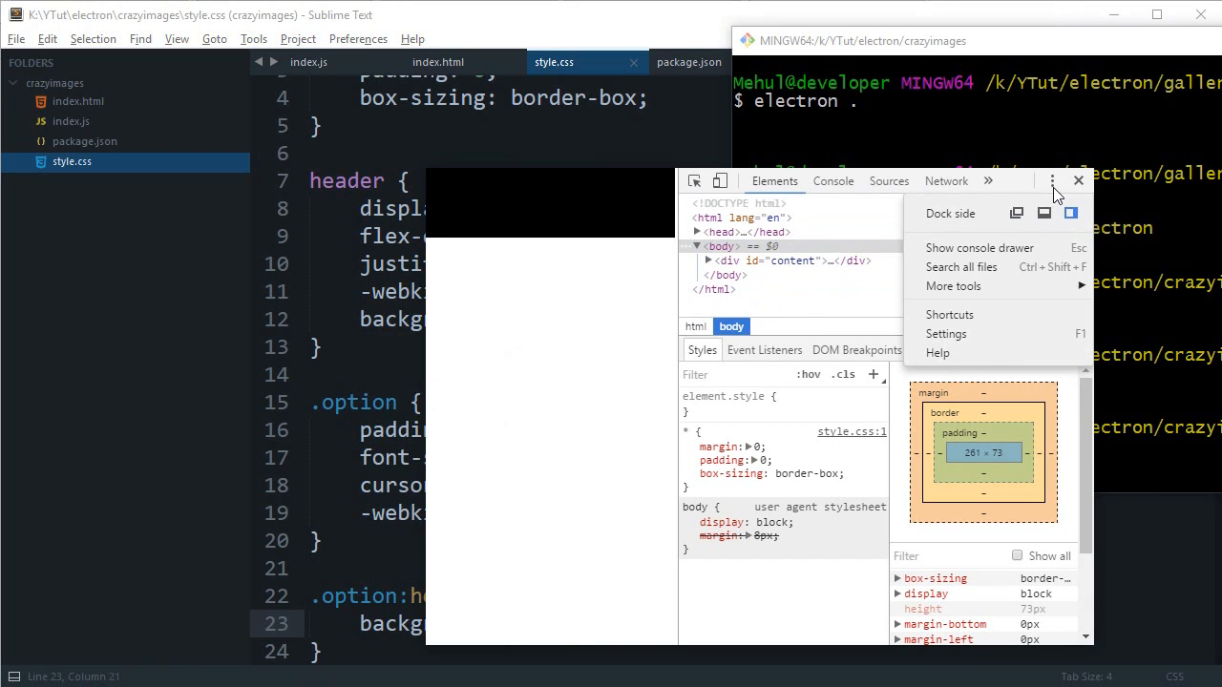
{"action": "left_click", "coordinate": [1070, 213]}
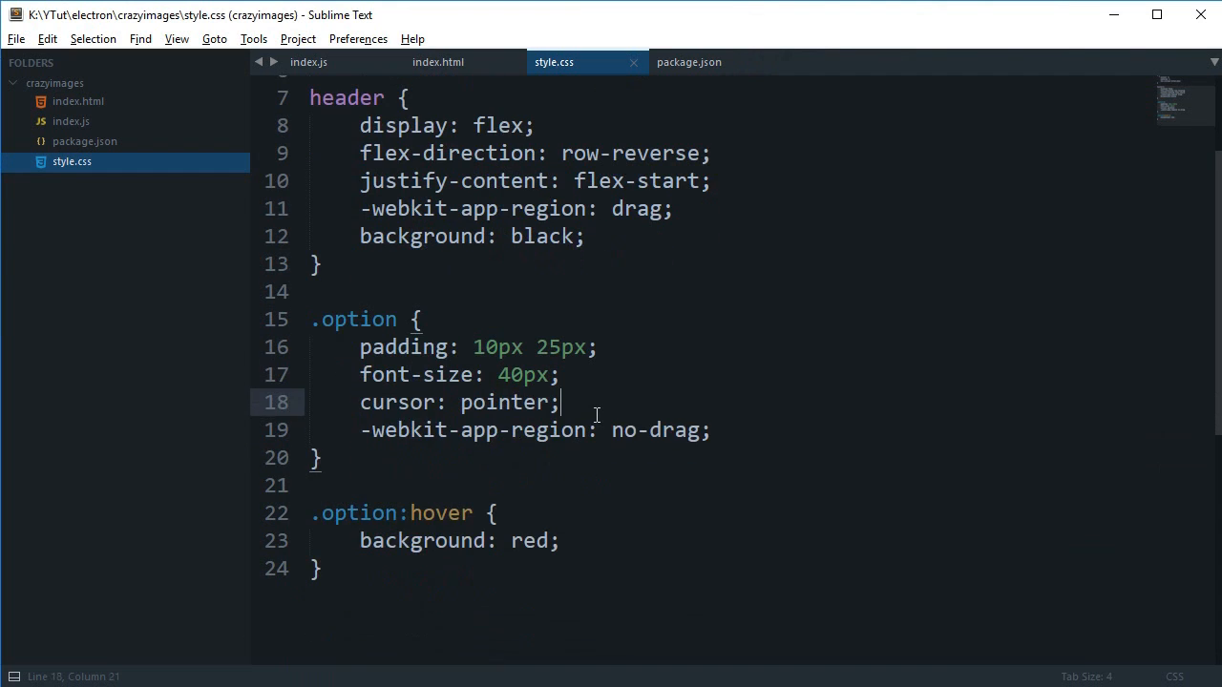
Step: Add color: white; to the .option rule
{"action": "type", "text": "color: white;"}
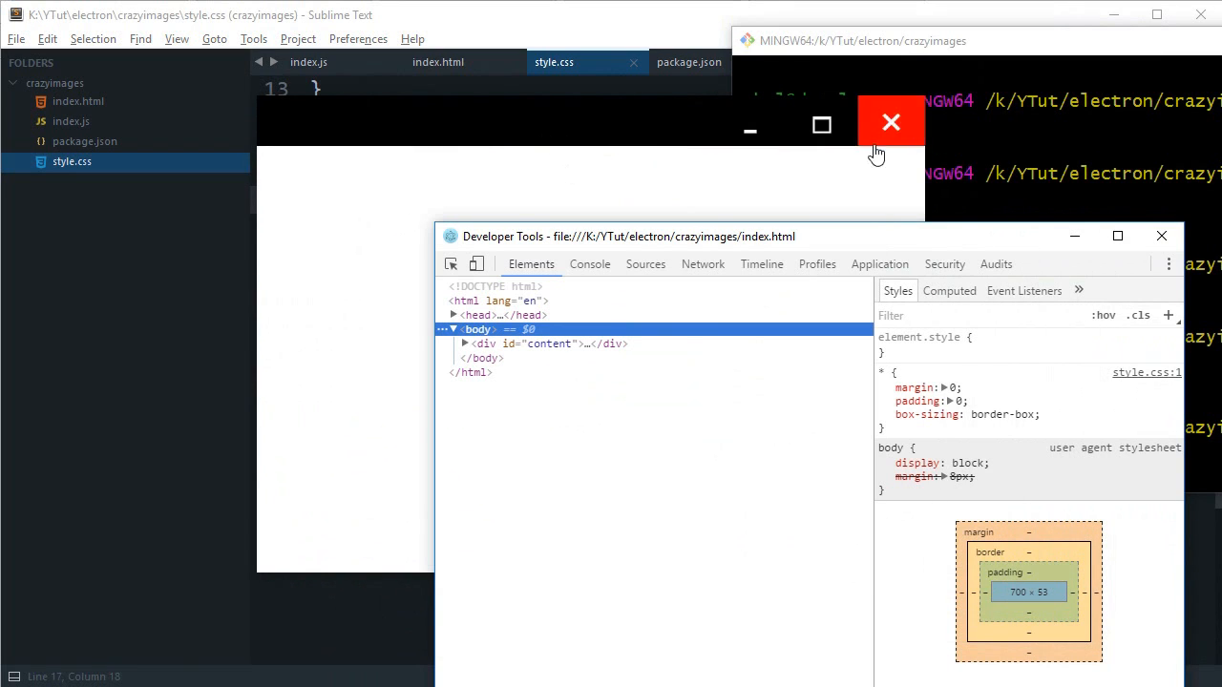
{"action": "mouse_move", "coordinate": [821, 125]}
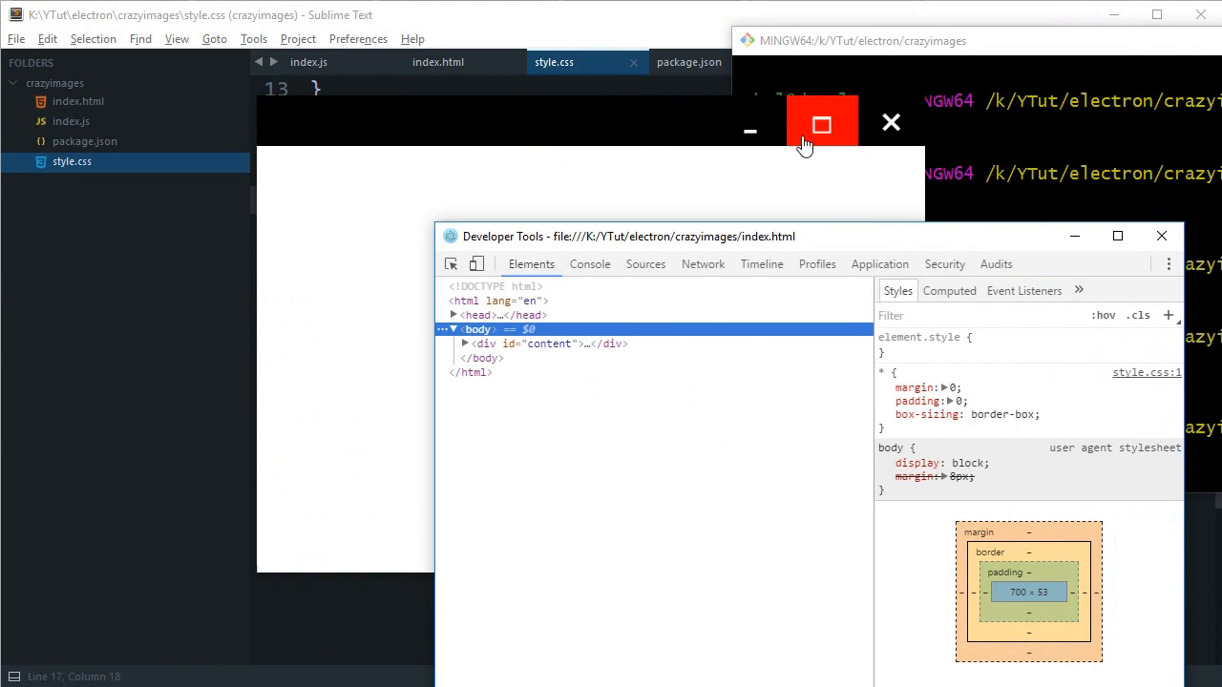